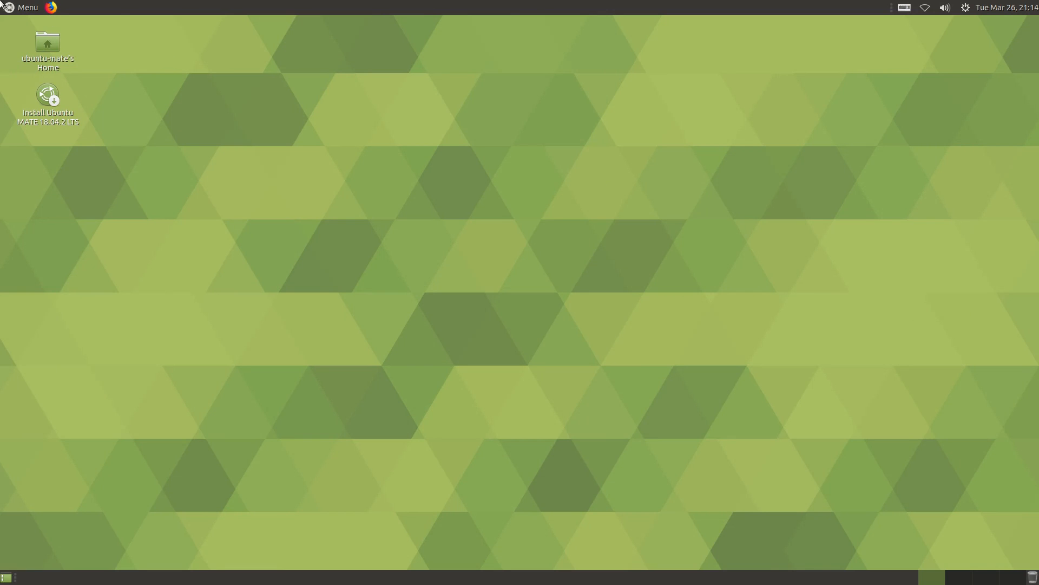
Step: Launch the web browser, then close the home folder and browser windows
left_click(22, 8)
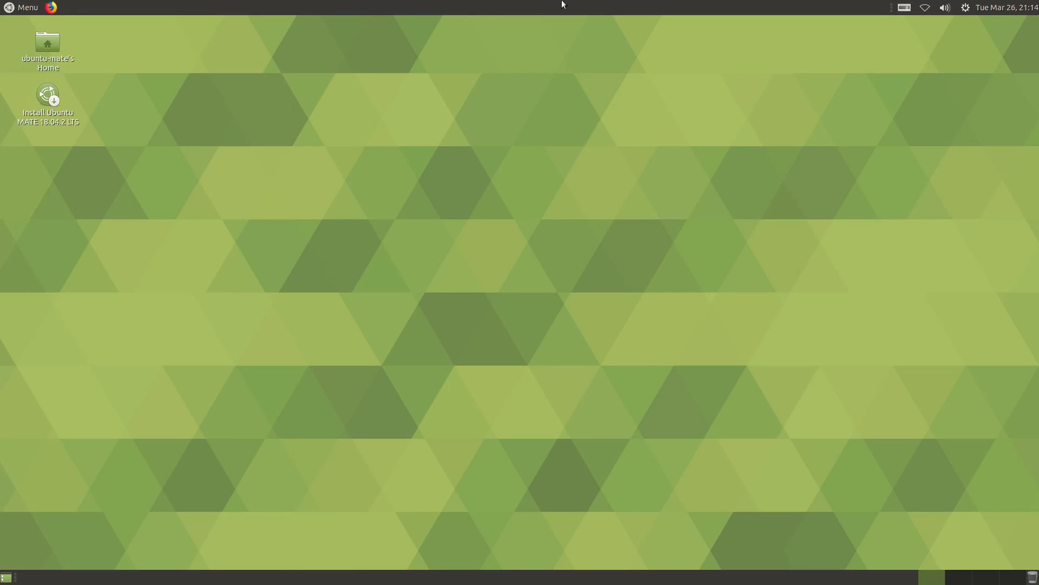
mouse_move(871, 172)
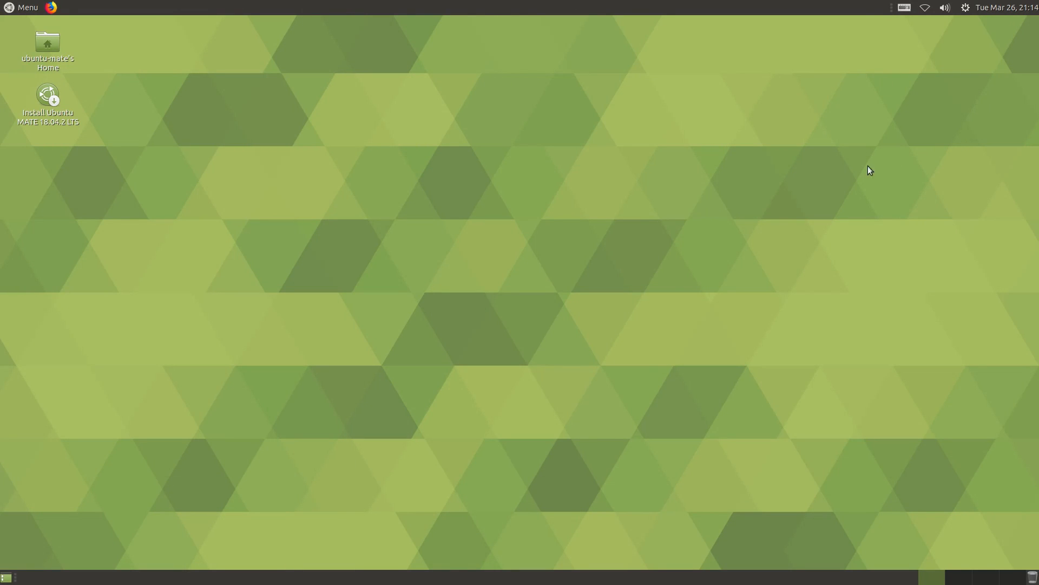
mouse_move(741, 91)
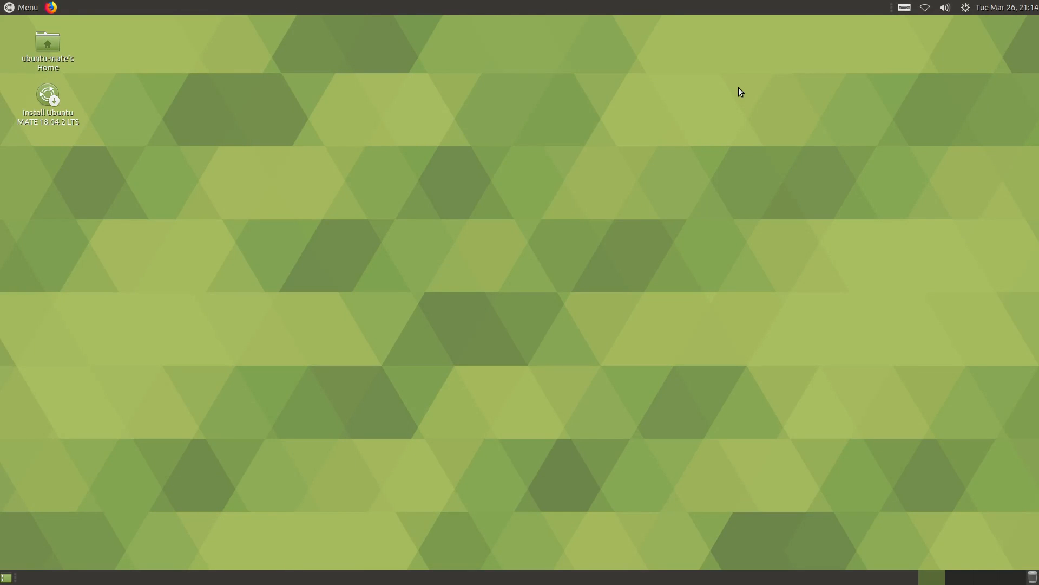
mouse_move(150, 9)
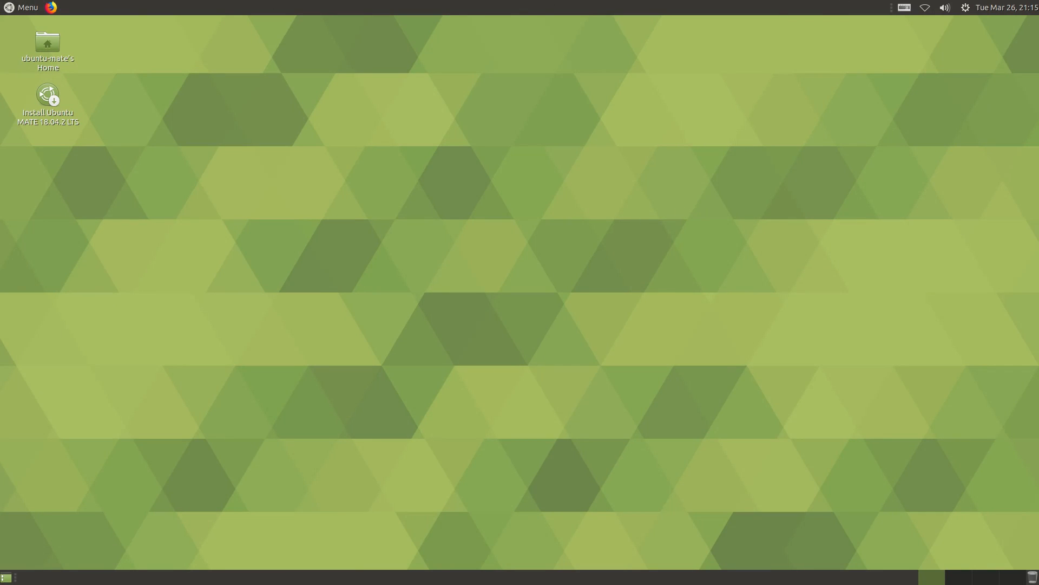
mouse_move(973, 22)
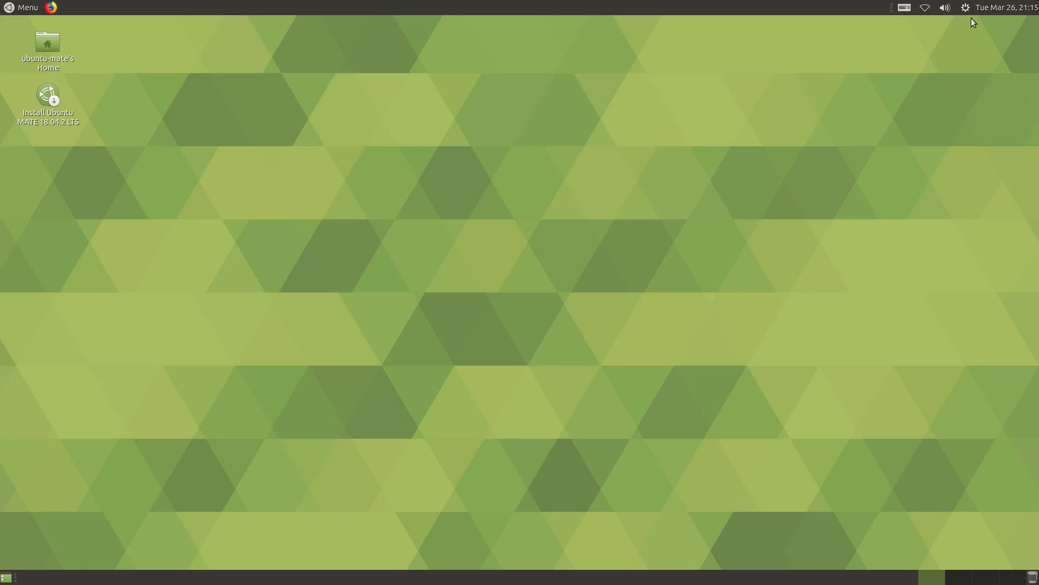
mouse_move(900, 6)
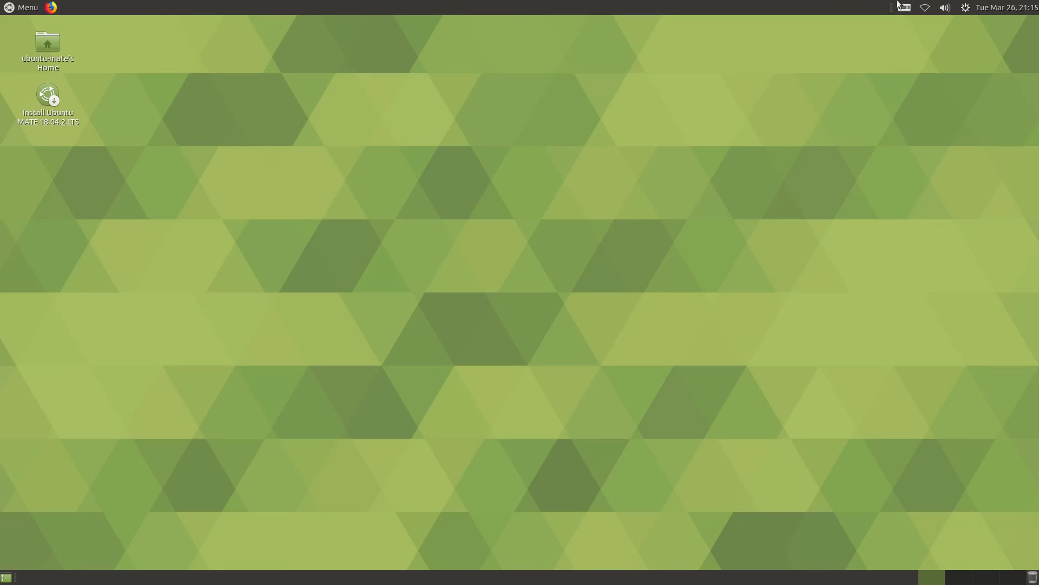
mouse_move(265, 4)
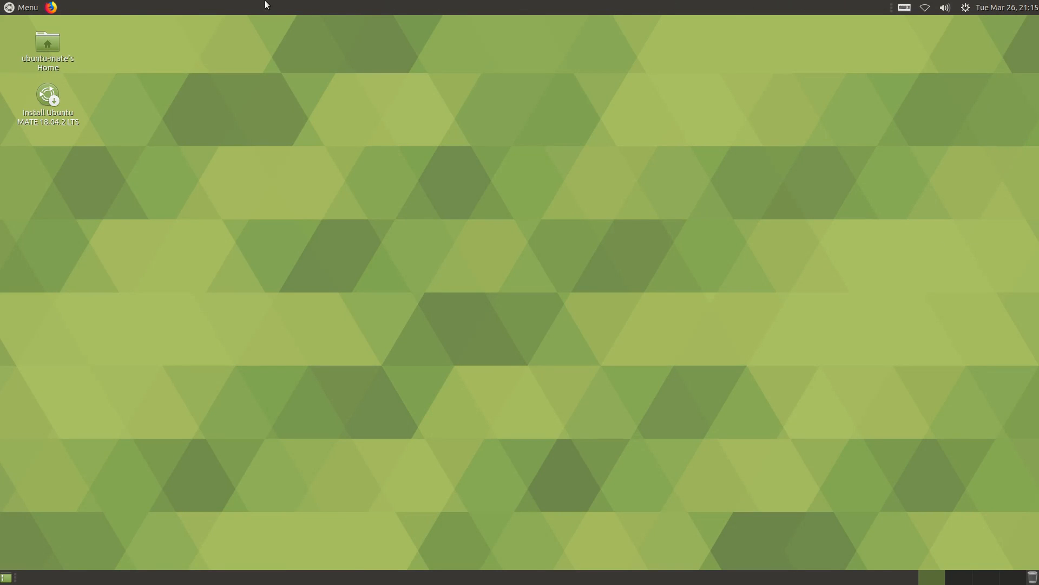
mouse_move(924, 8)
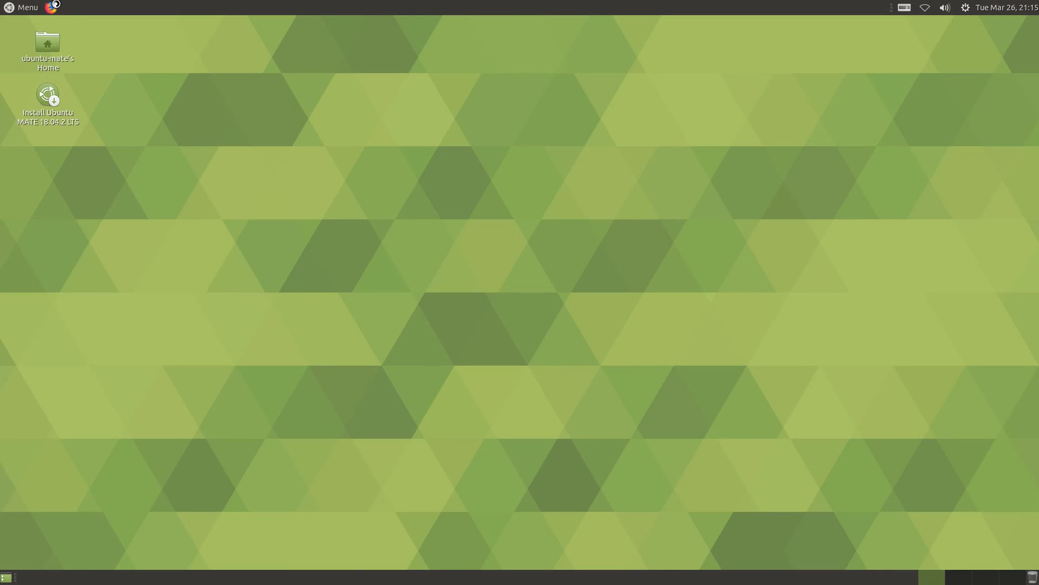
left_click(51, 8)
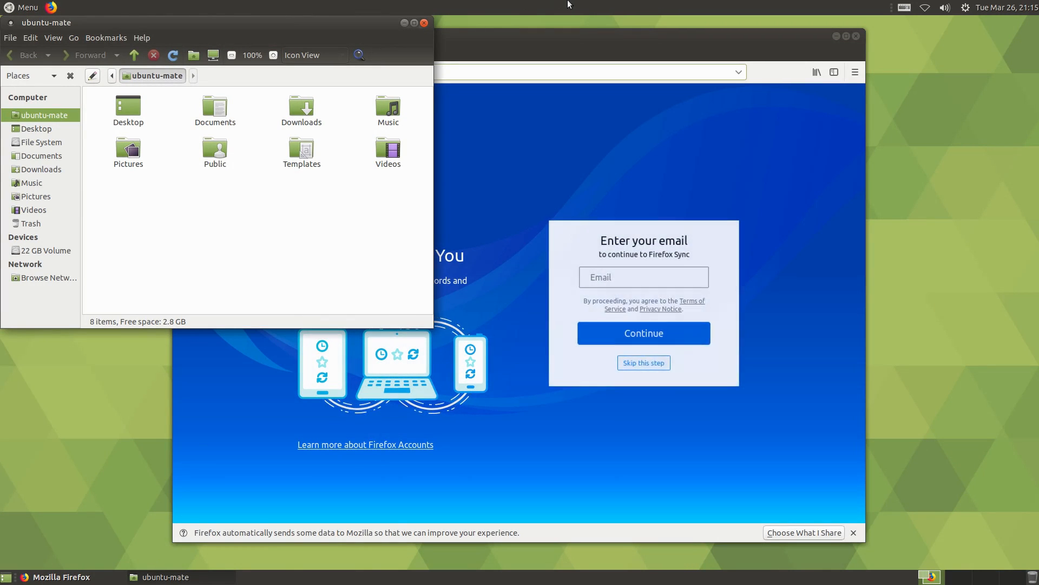
left_click(424, 23)
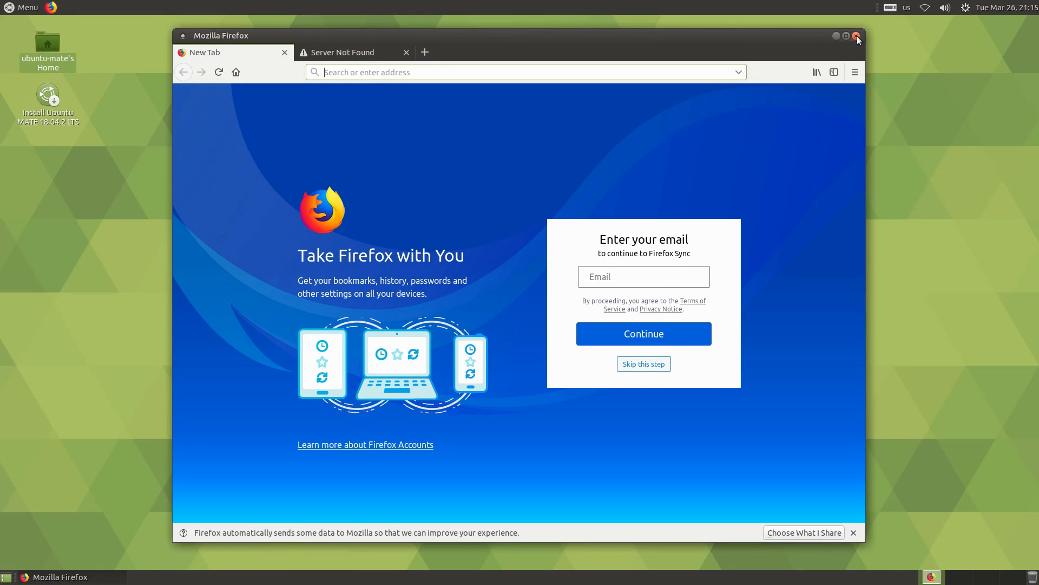
mouse_move(635, 314)
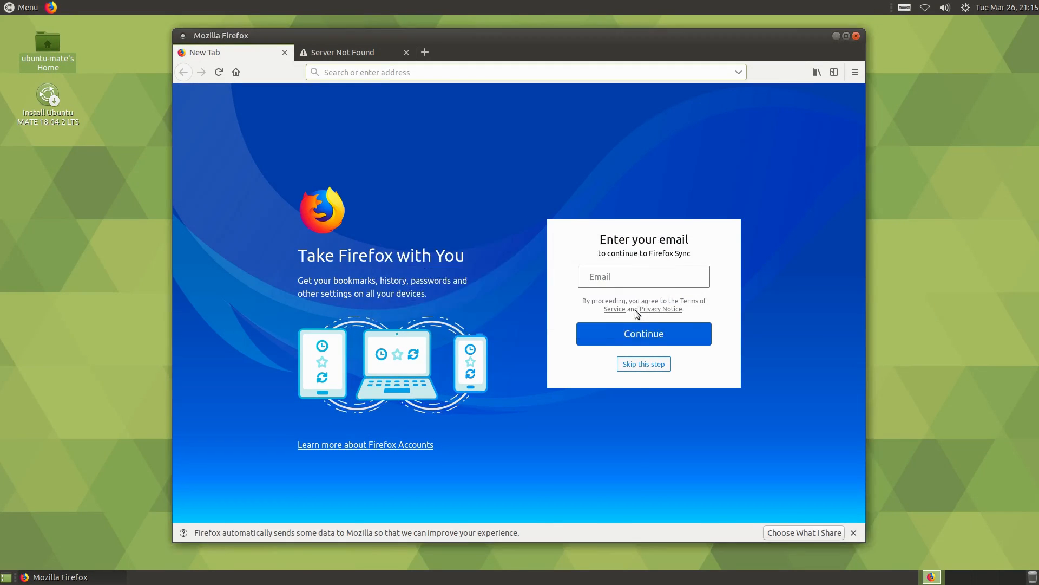
left_click(854, 35)
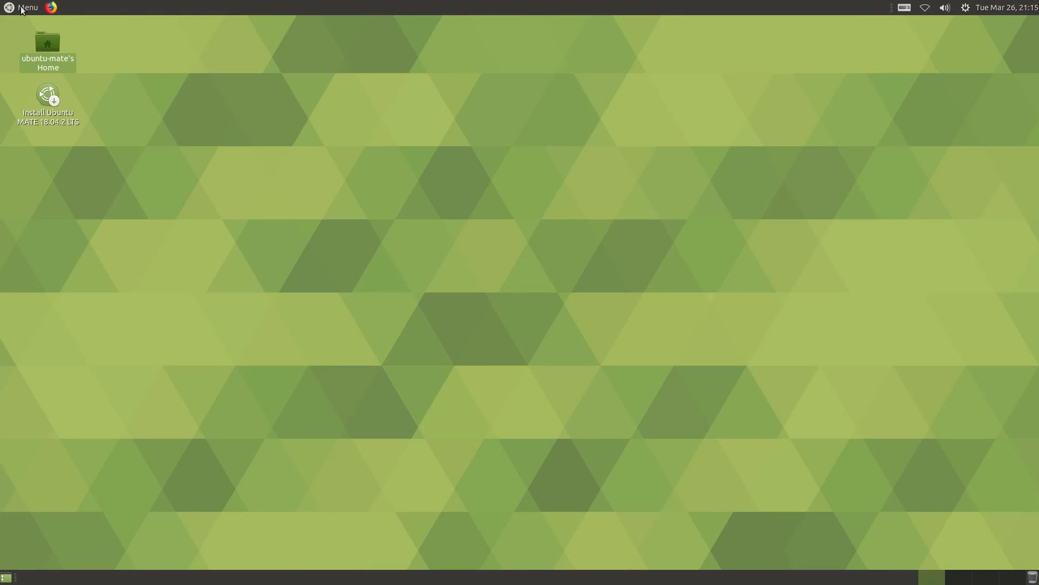
Step: Browse the applications menu categories and launch Control Center
left_click(25, 8)
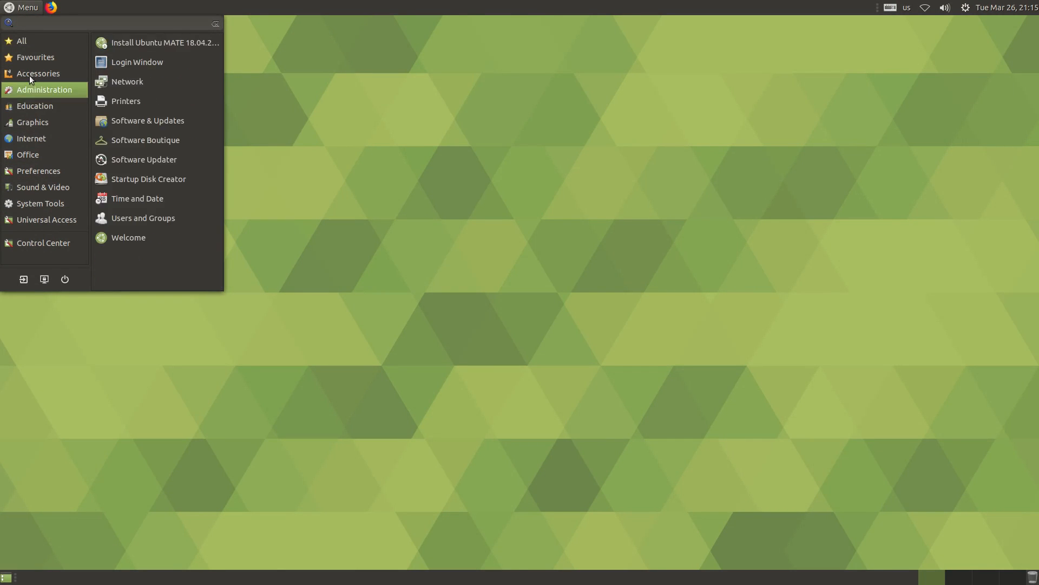
left_click(23, 40)
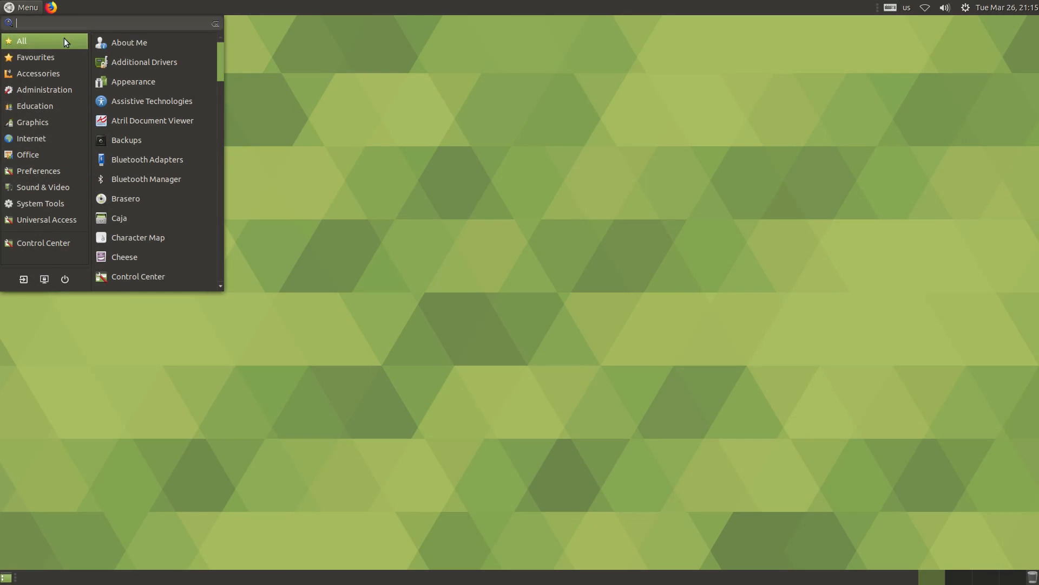
left_click(28, 155)
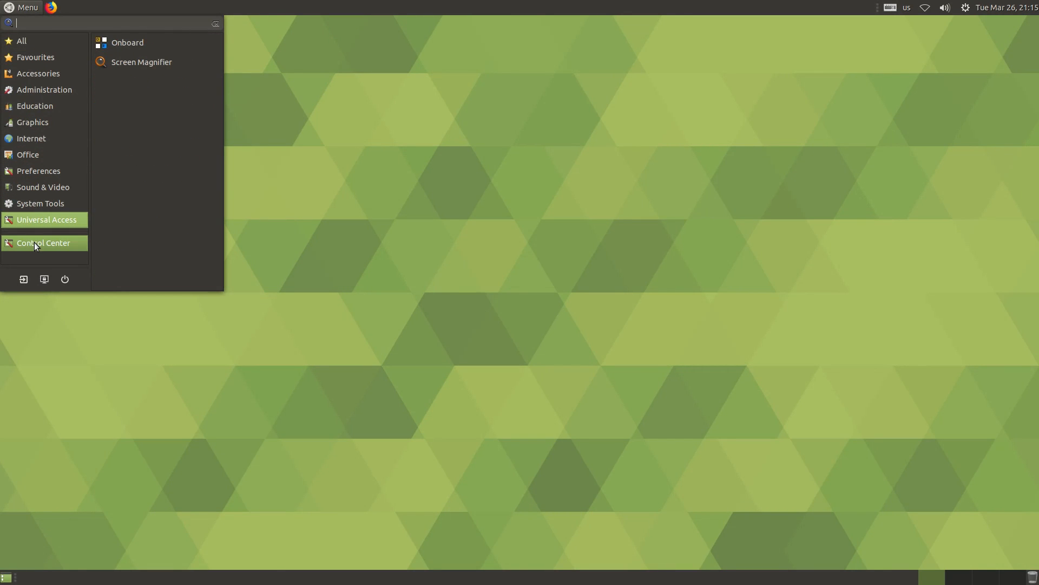
left_click(44, 242)
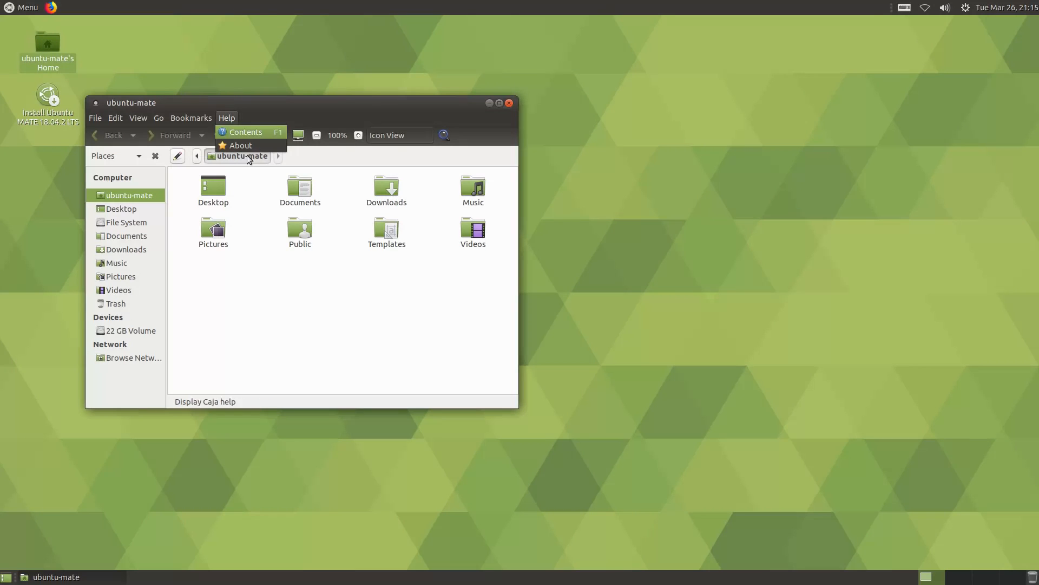
Step: View Caja's About dialog (version 1.20.2), dismiss it and close the home folder window
left_click(240, 145)
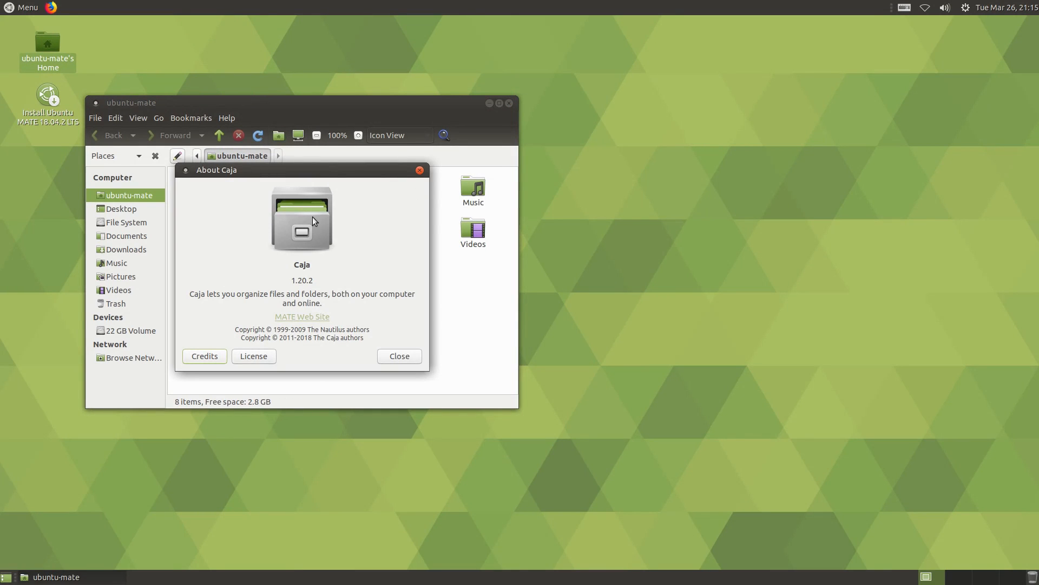
left_click(398, 356)
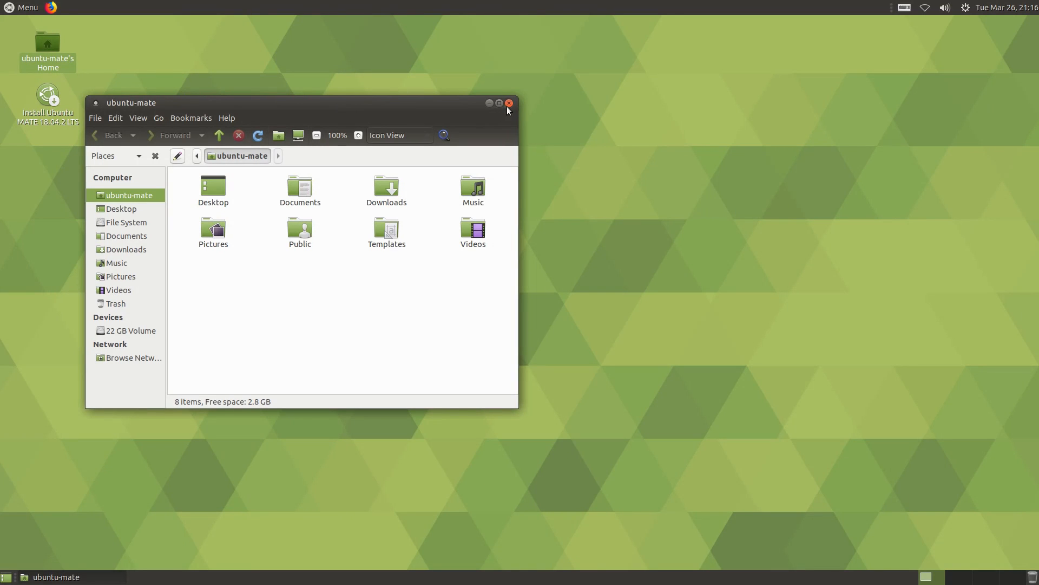
left_click(509, 104)
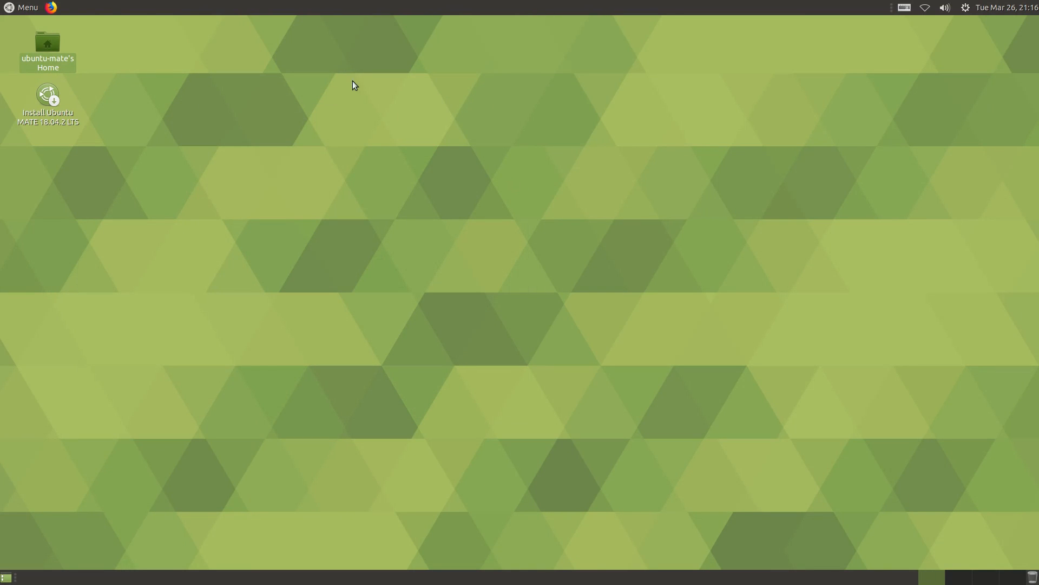
Step: Launch Software Boutique from the Administration category of the applications menu
left_click(22, 8)
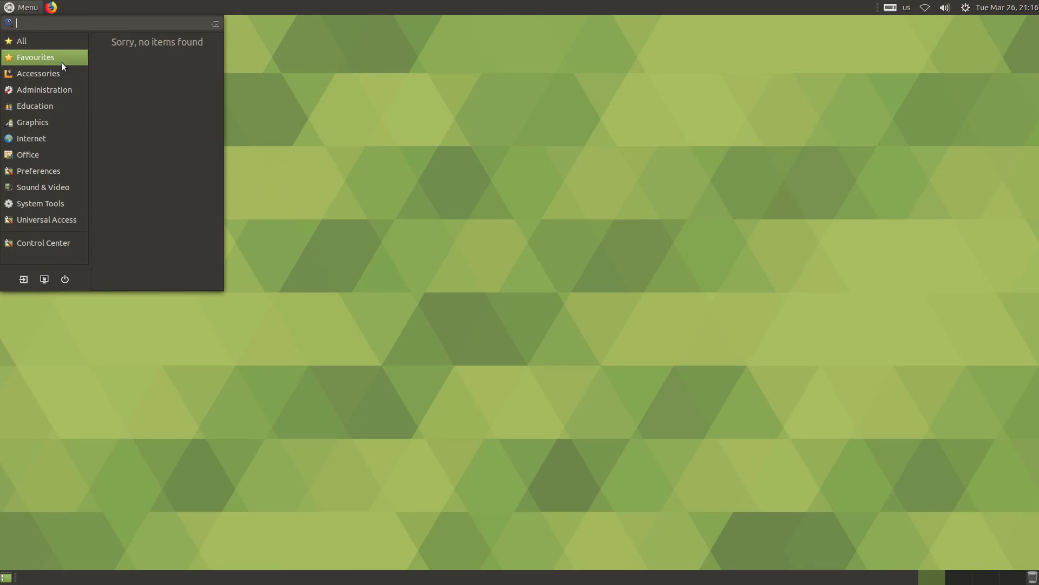
left_click(38, 73)
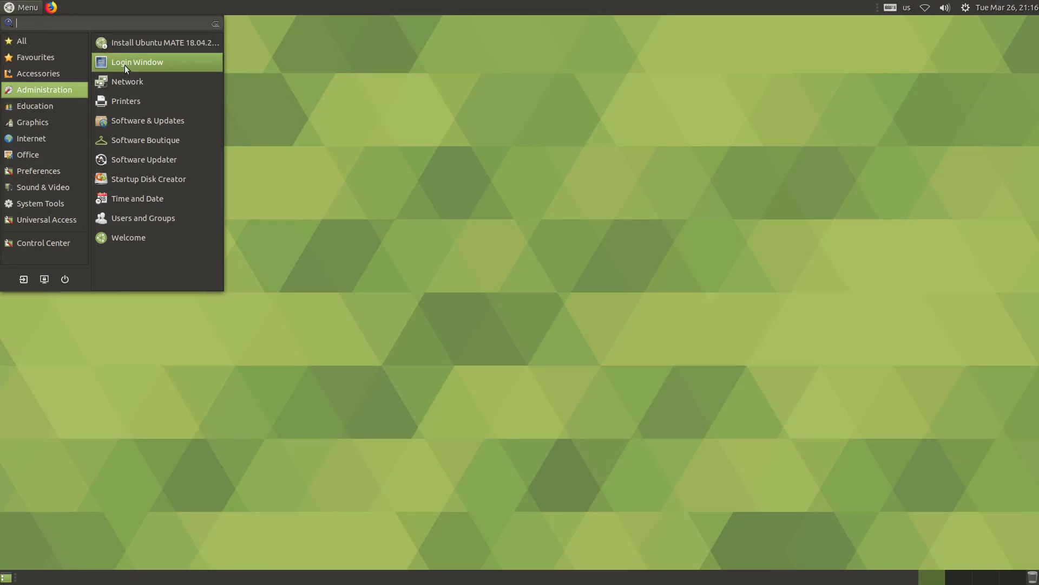
mouse_move(157, 140)
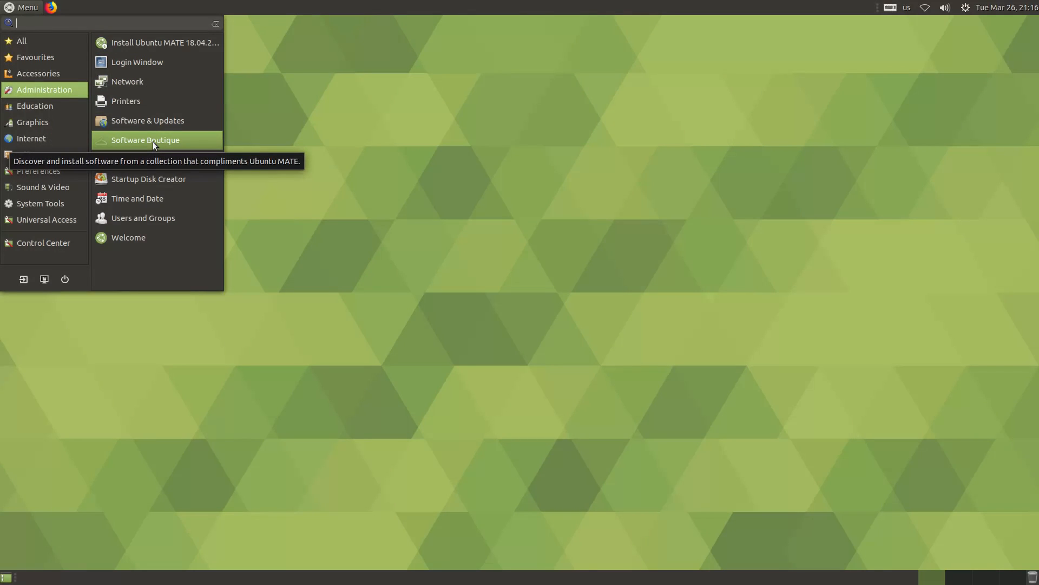
left_click(977, 237)
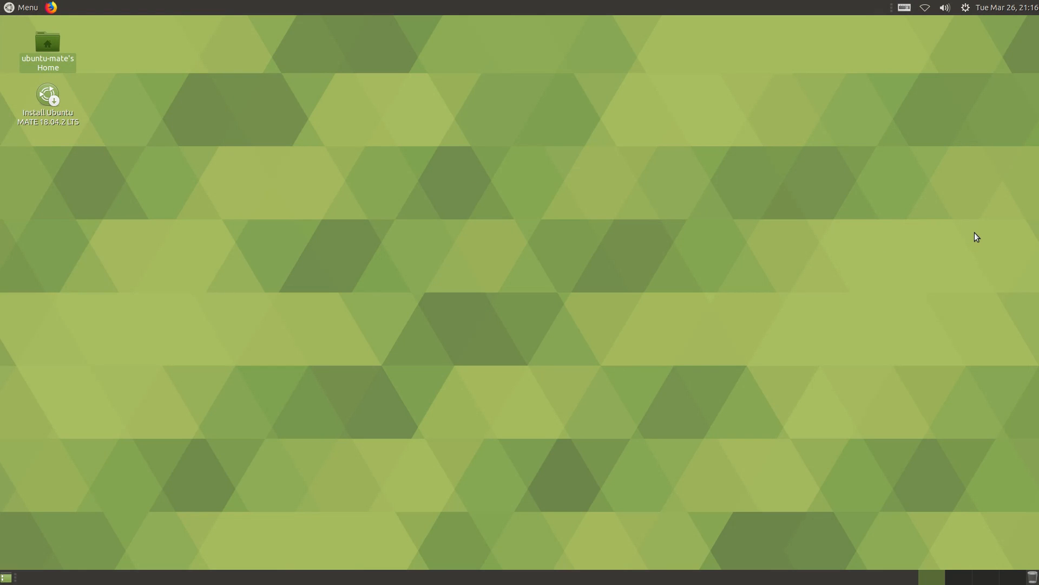
mouse_move(895, 164)
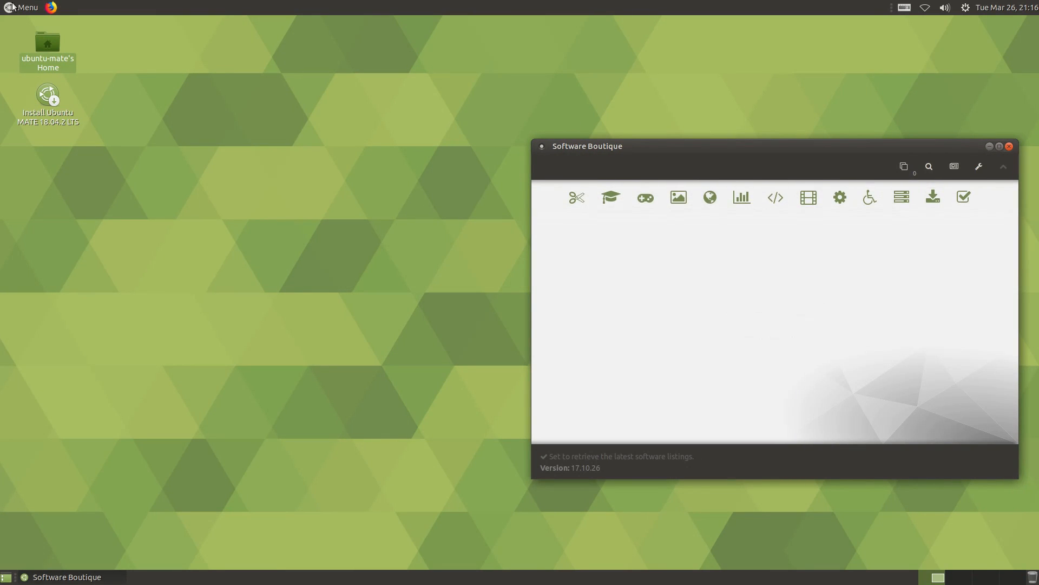
Step: Launch the Ubuntu MATE Welcome app from the applications menu
left_click(26, 8)
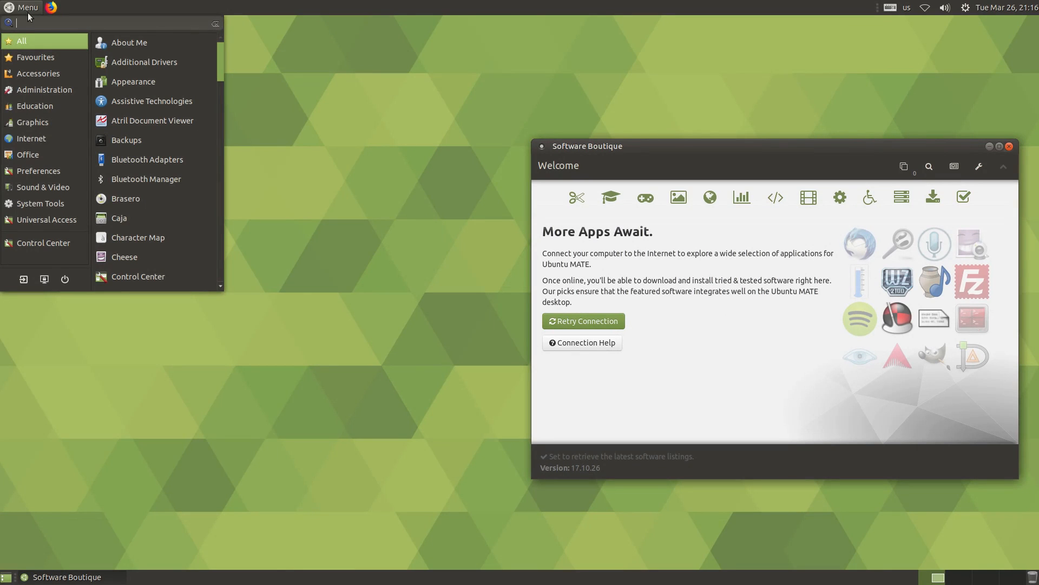
mouse_move(152, 101)
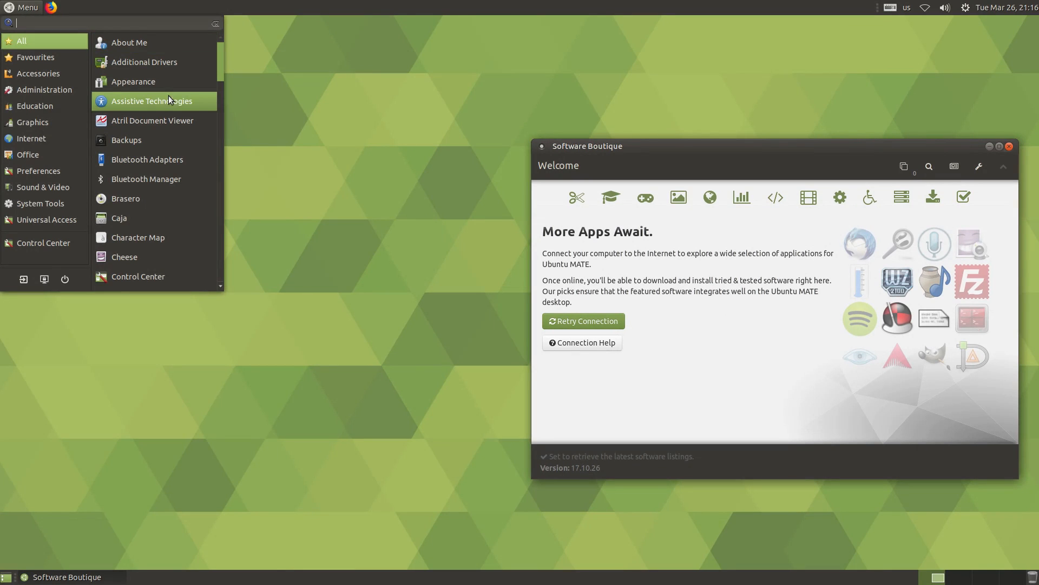
mouse_move(159, 238)
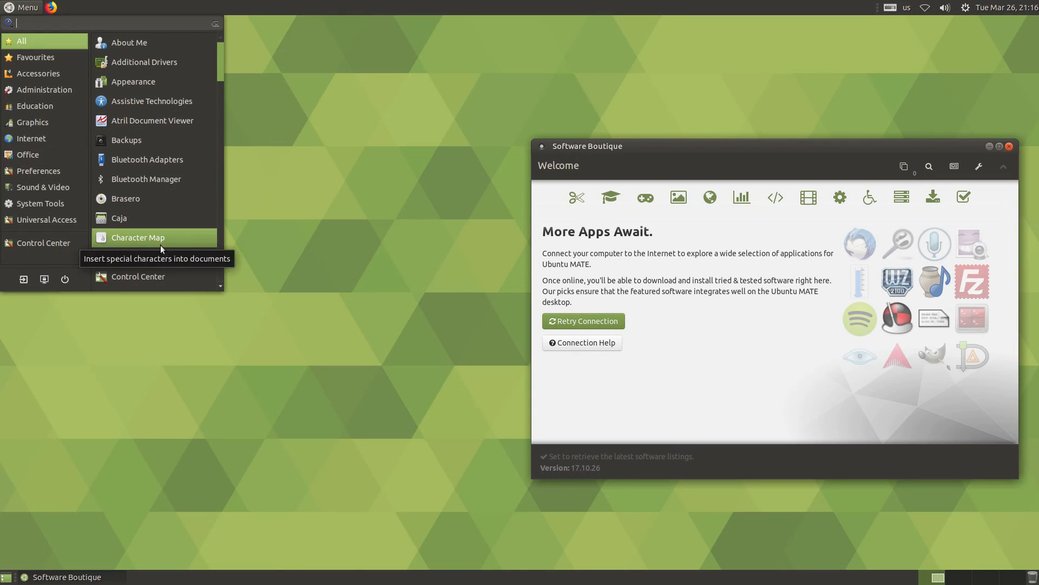
mouse_move(151, 62)
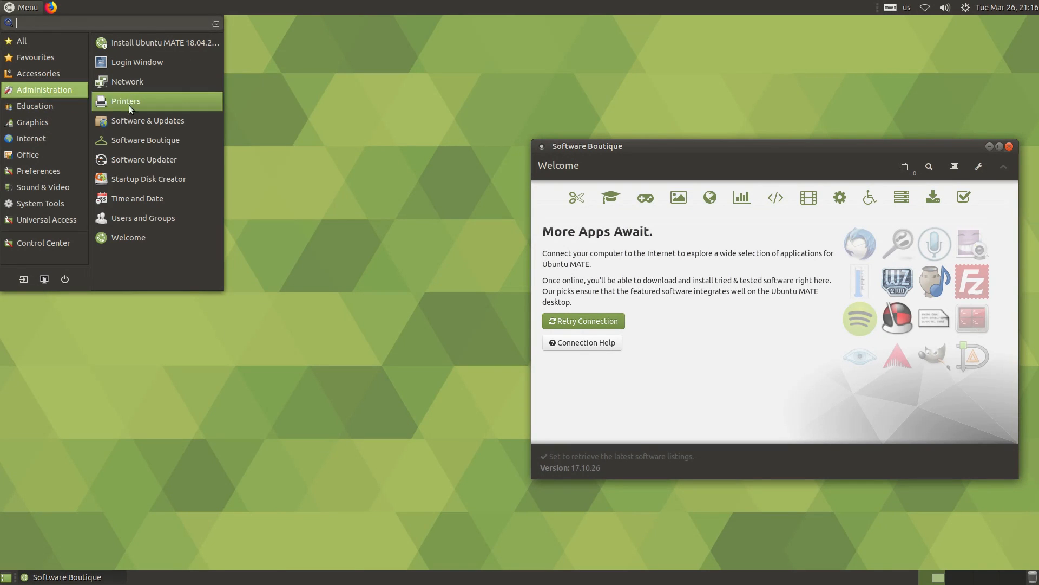
left_click(261, 167)
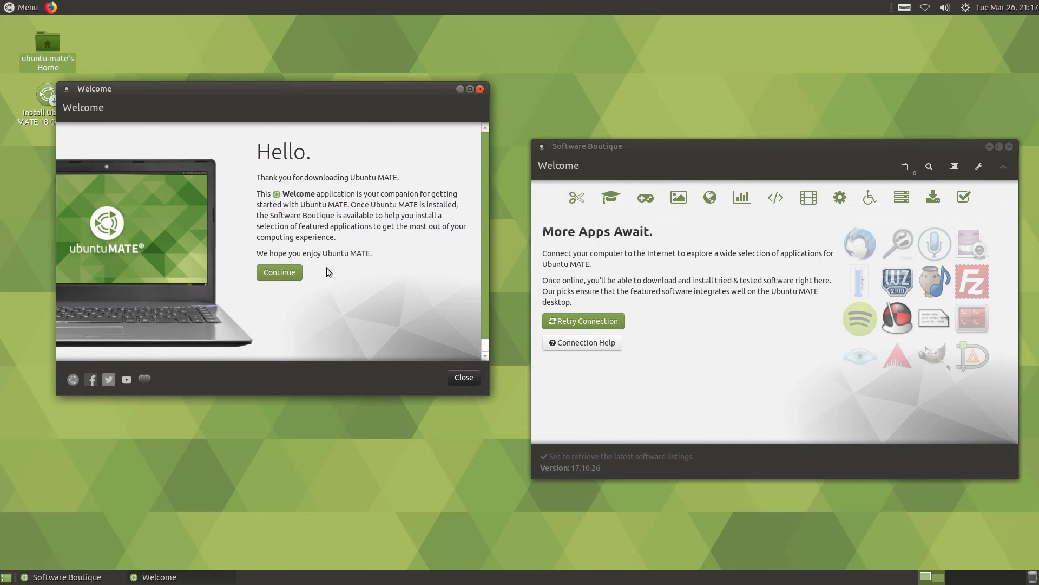
Step: Close Welcome, relaunch it from the menu and continue past the Hello greeting to the Main Menu
left_click(464, 377)
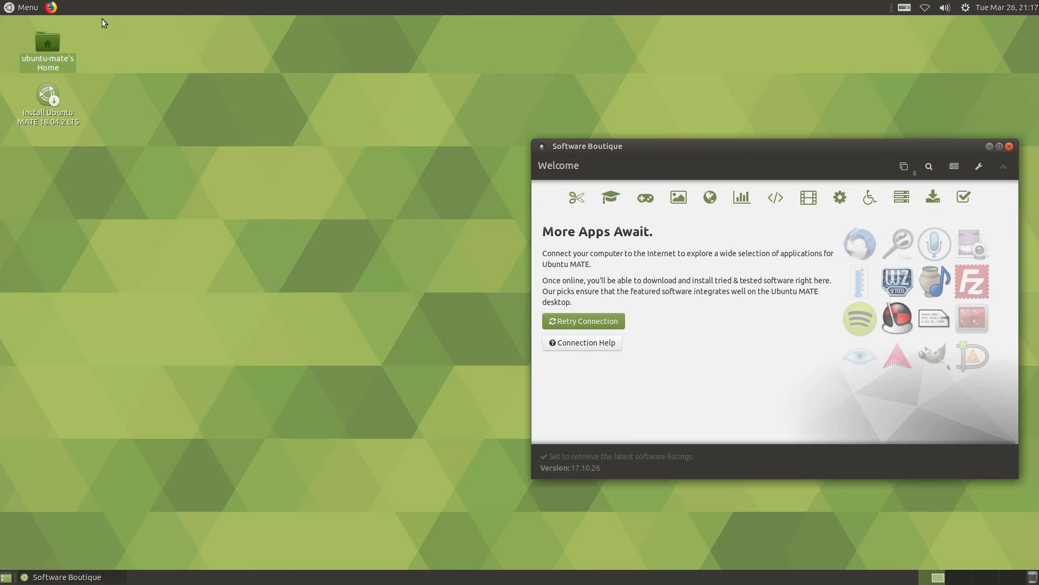
left_click(23, 7)
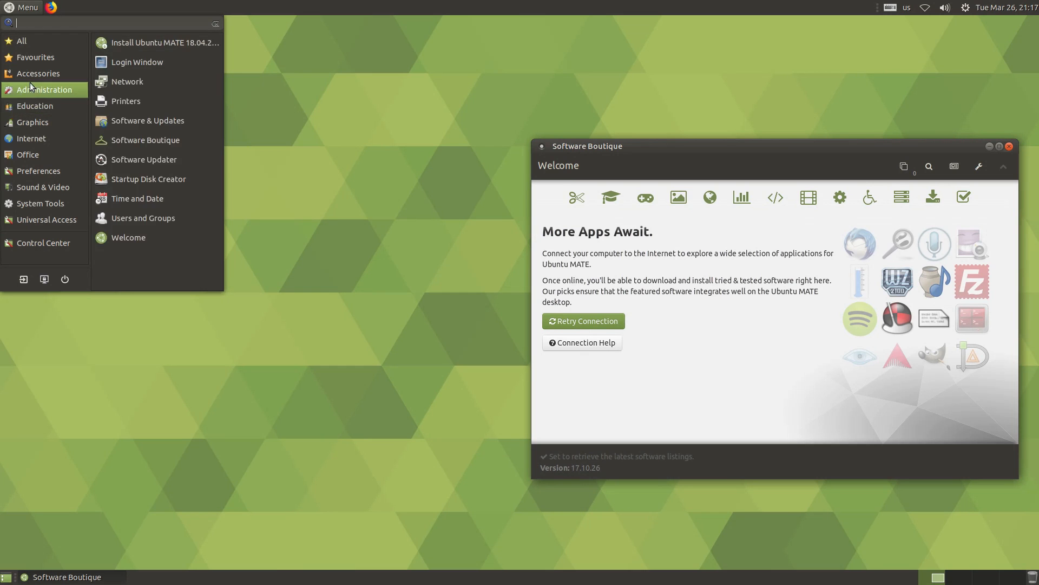
left_click(164, 79)
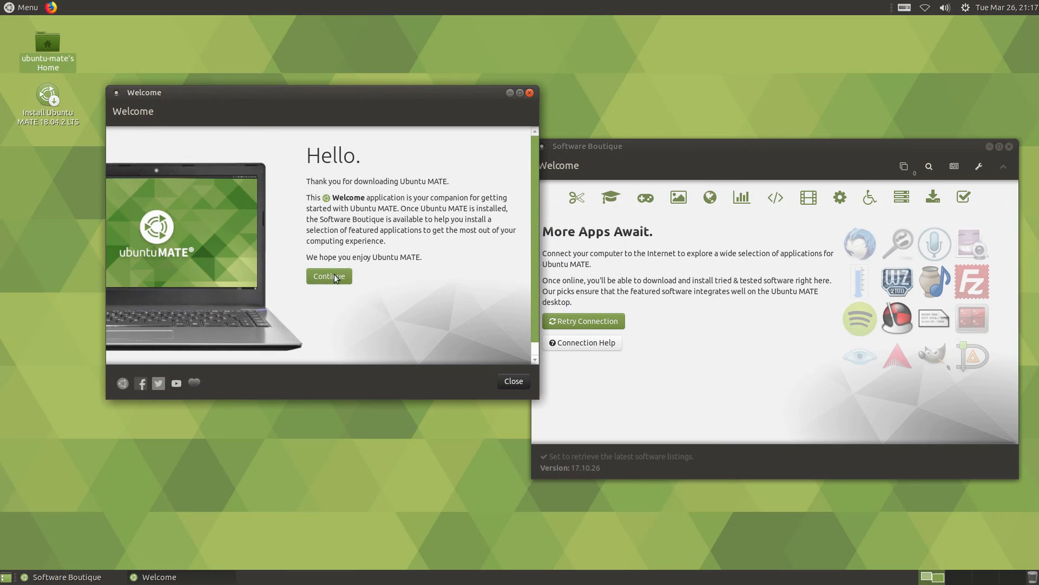
left_click(329, 276)
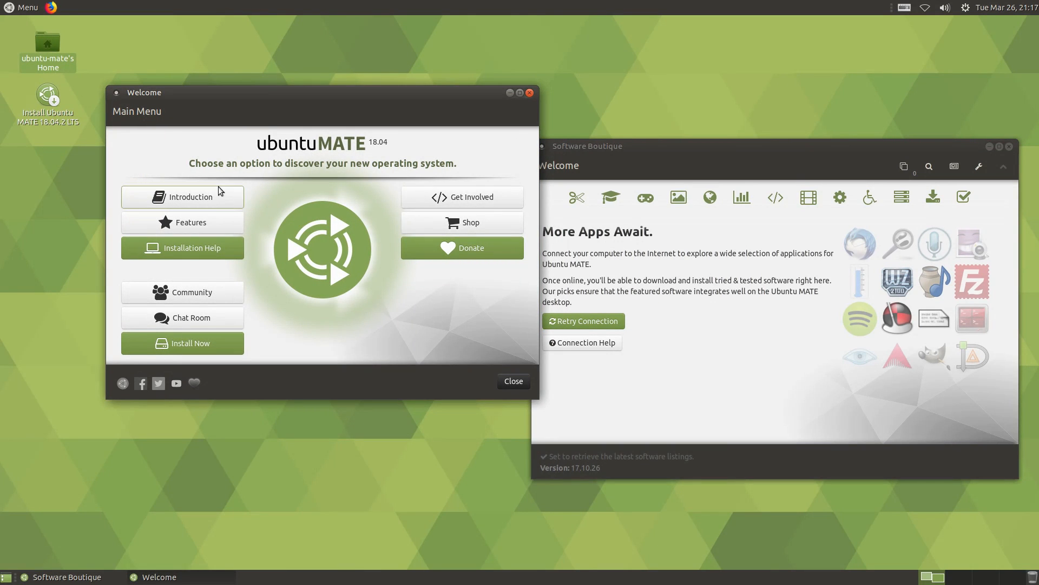
mouse_move(479, 227)
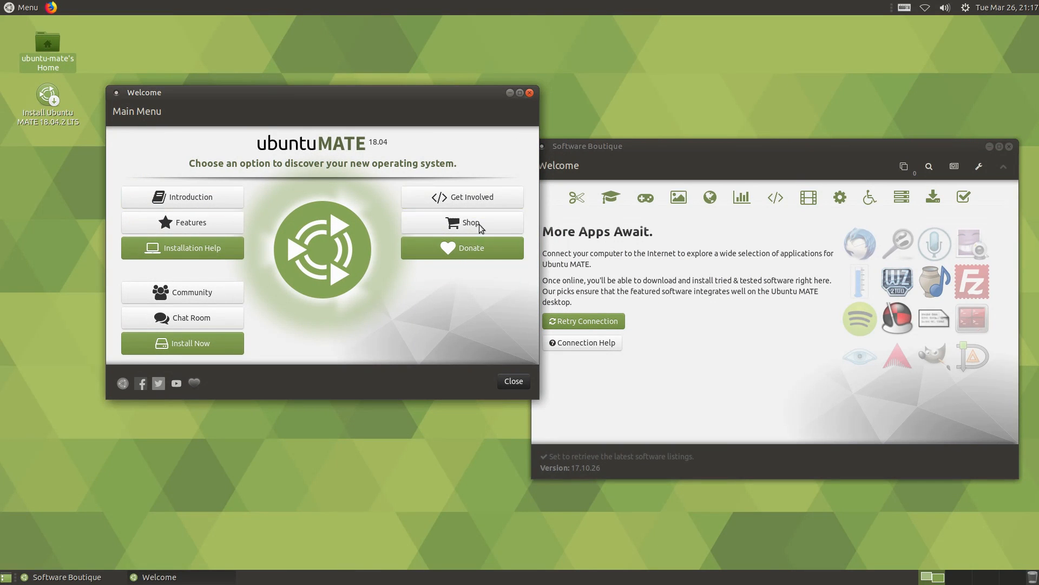
mouse_move(511, 272)
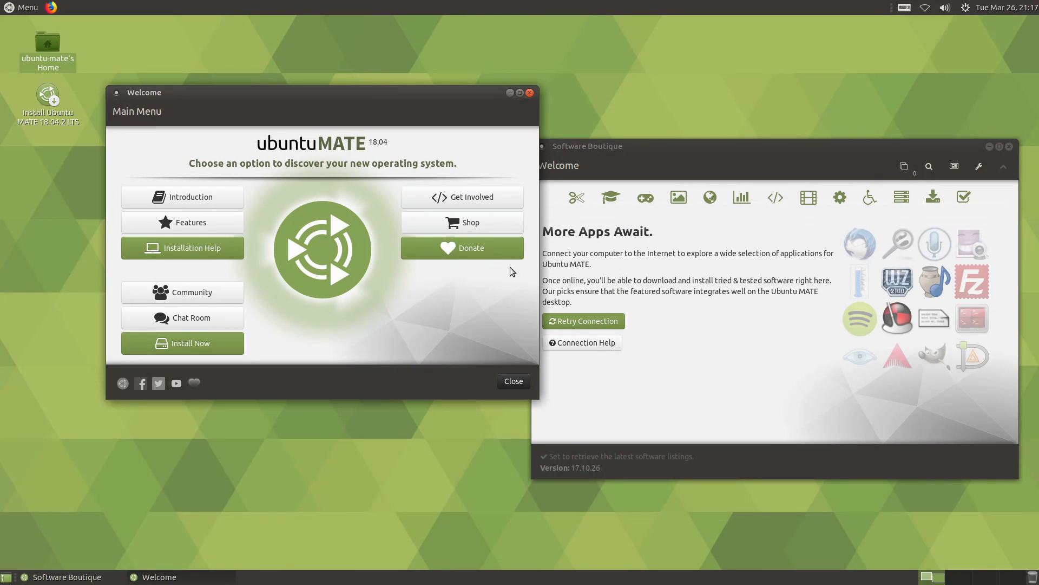
mouse_move(380, 143)
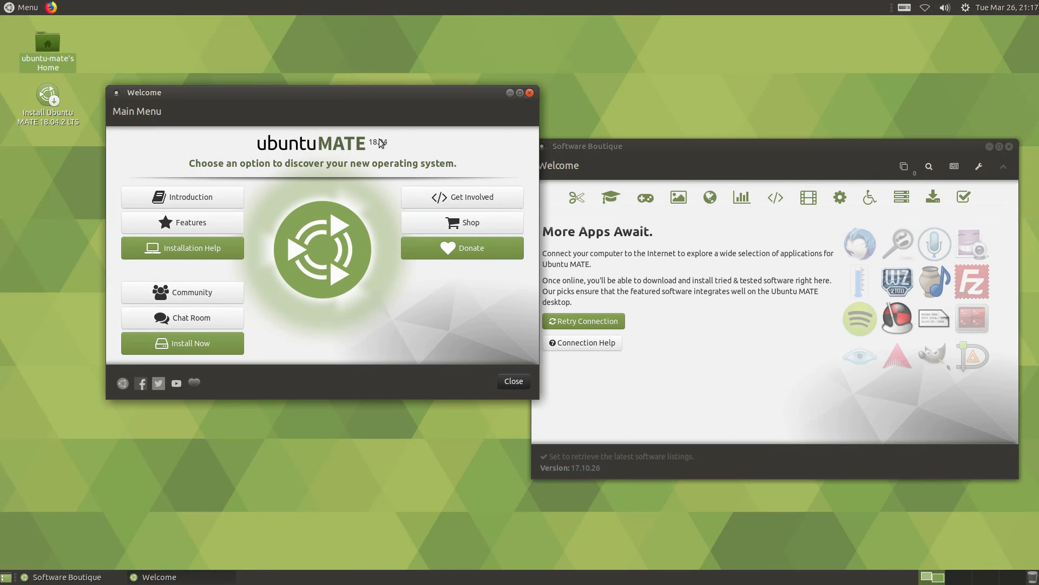
mouse_move(462, 247)
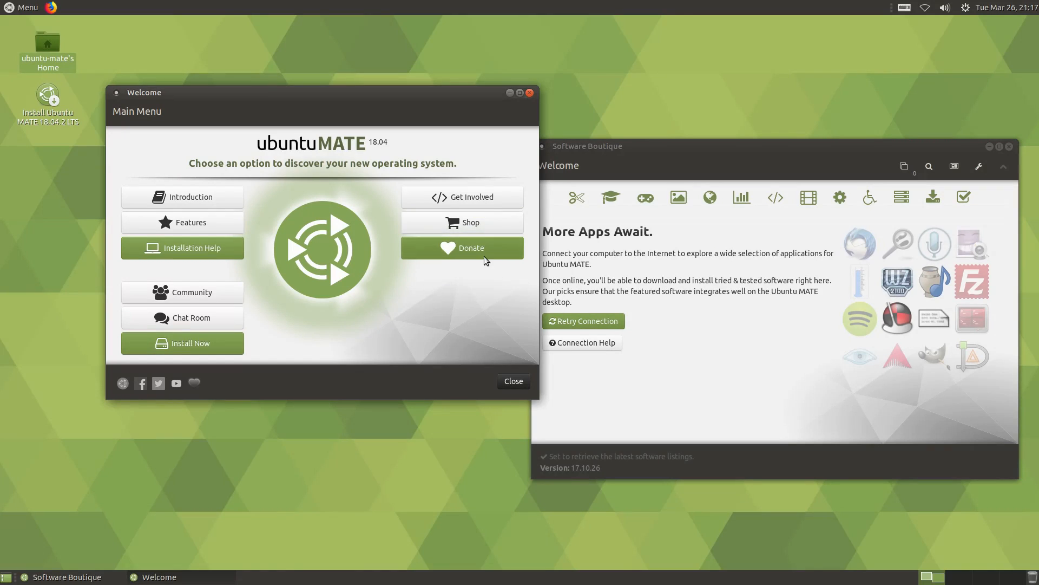
mouse_move(255, 192)
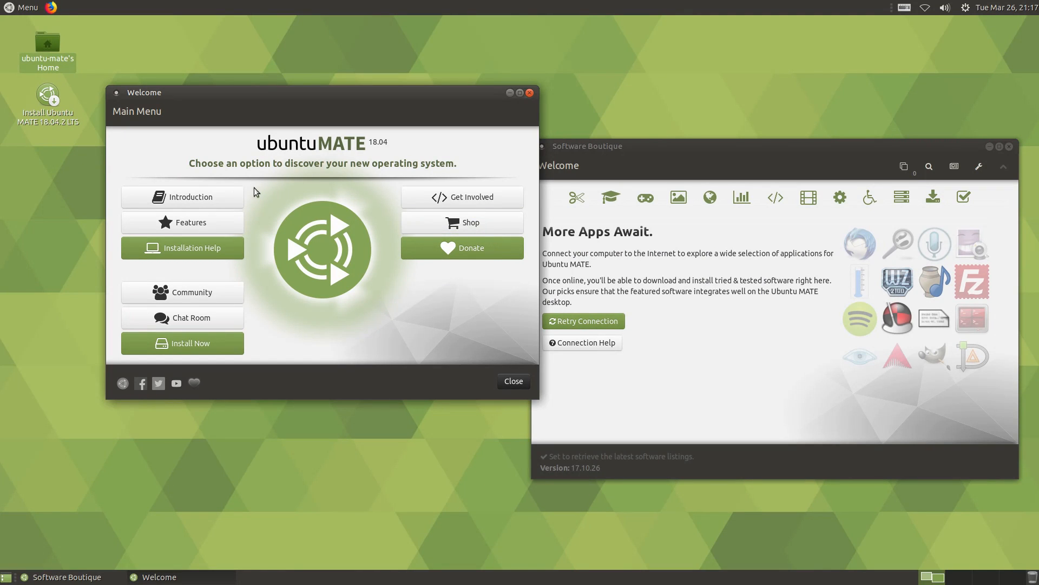
mouse_move(203, 218)
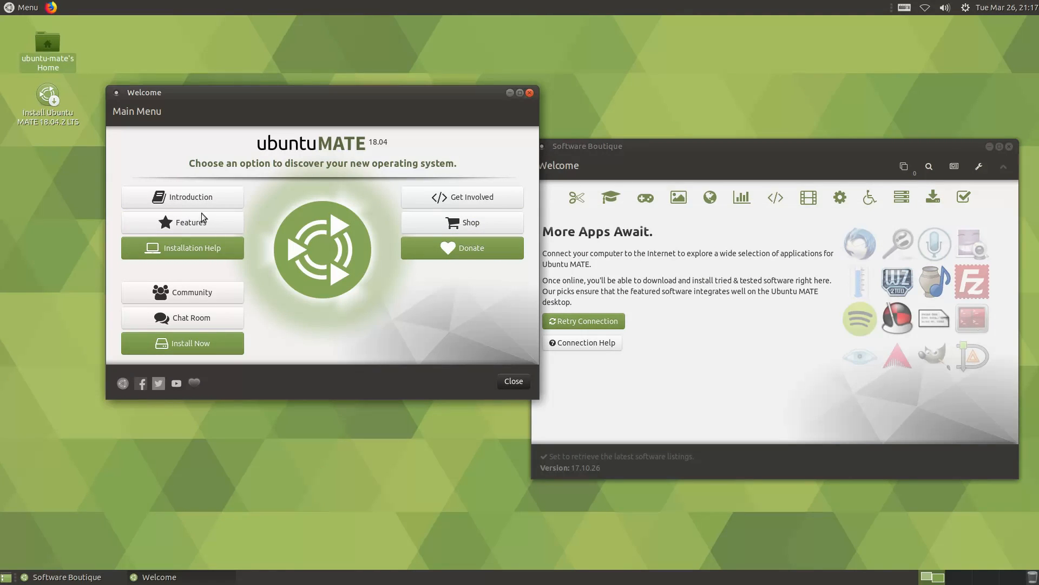
mouse_move(191, 343)
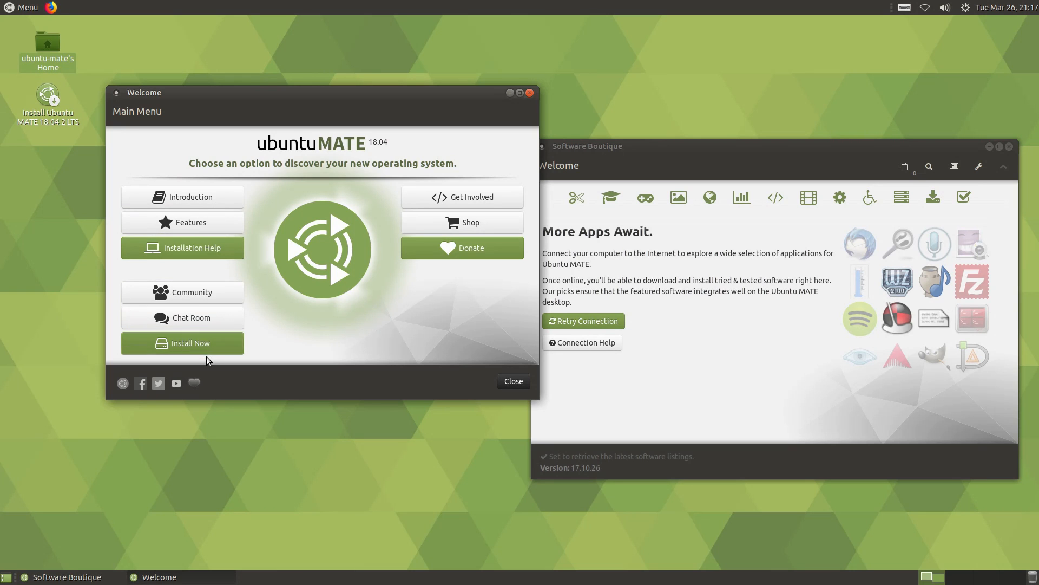
mouse_move(185, 371)
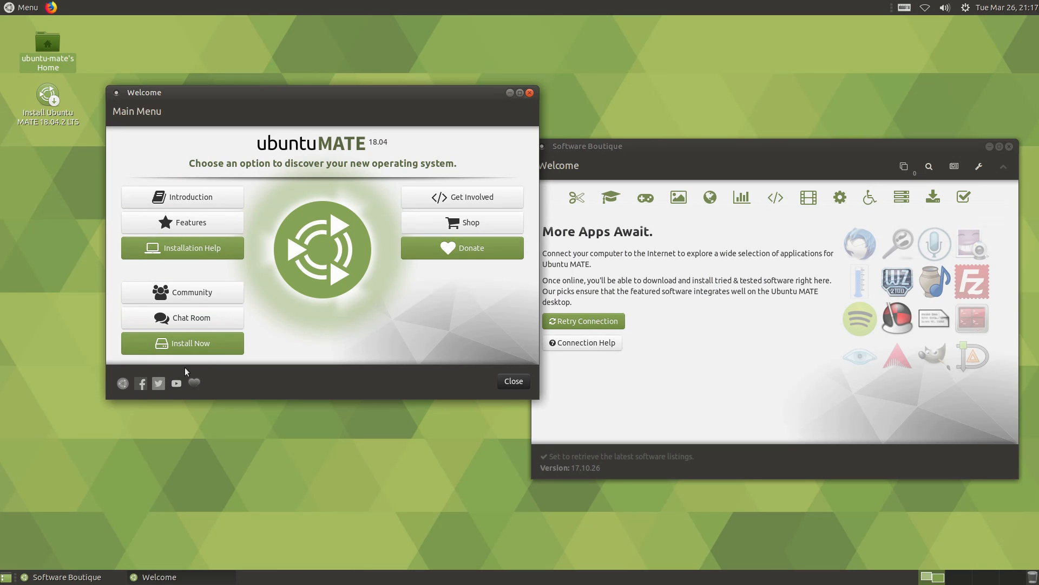
mouse_move(151, 267)
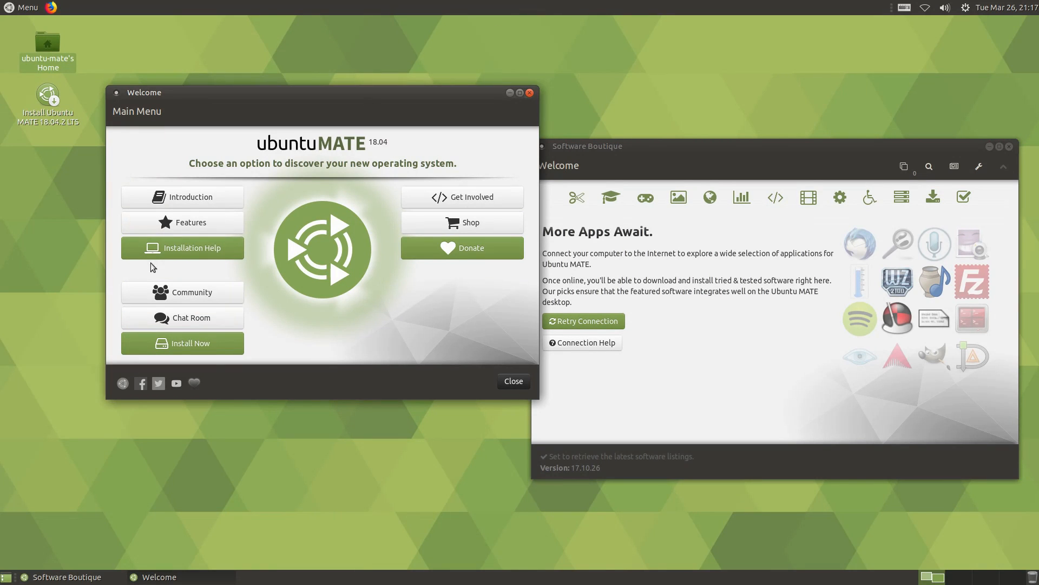
mouse_move(530, 92)
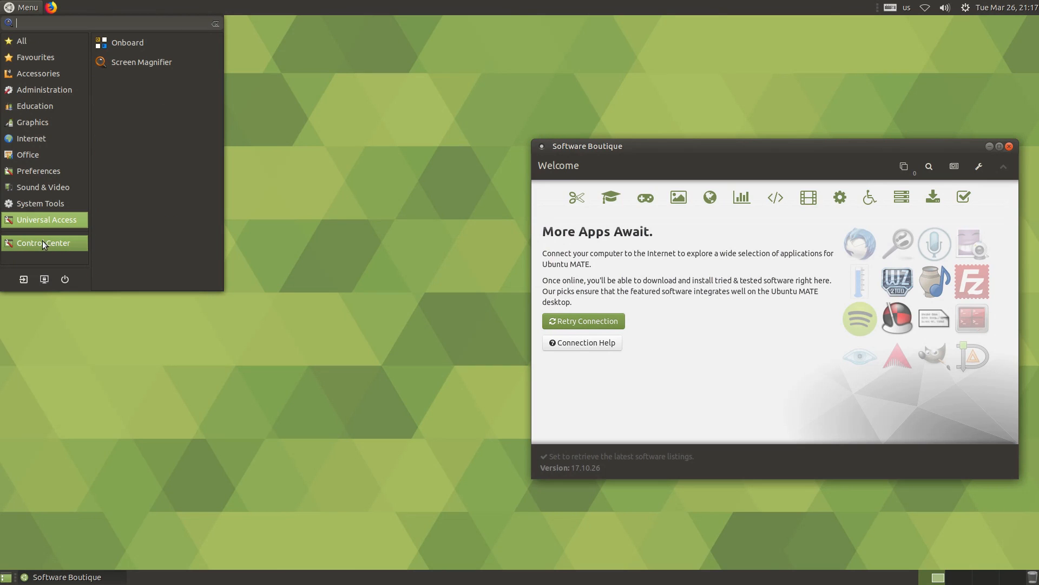
Step: Launch Control Center, scroll its groups and jump to Look and Feel
left_click(41, 243)
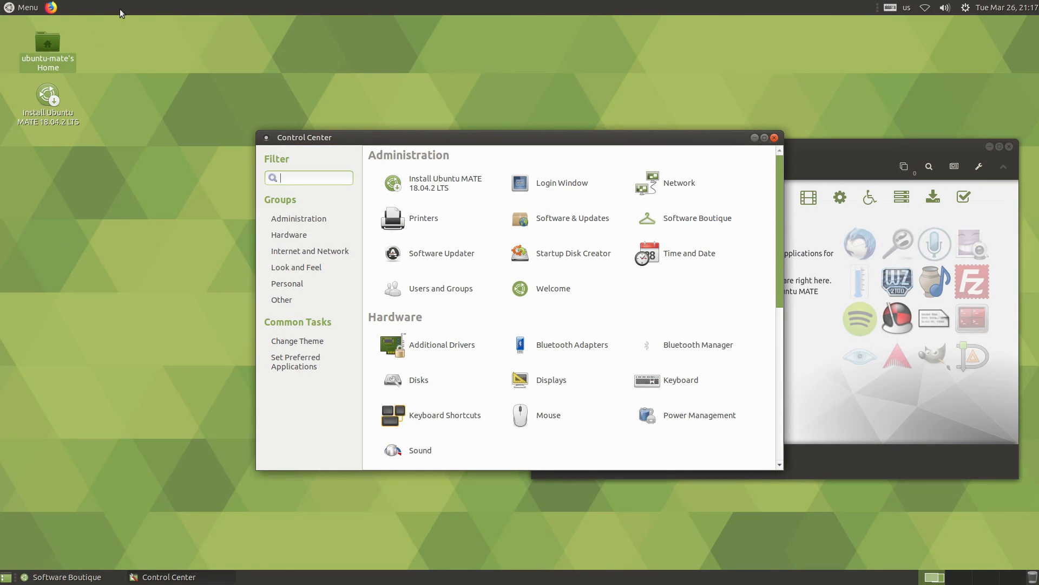
mouse_move(473, 275)
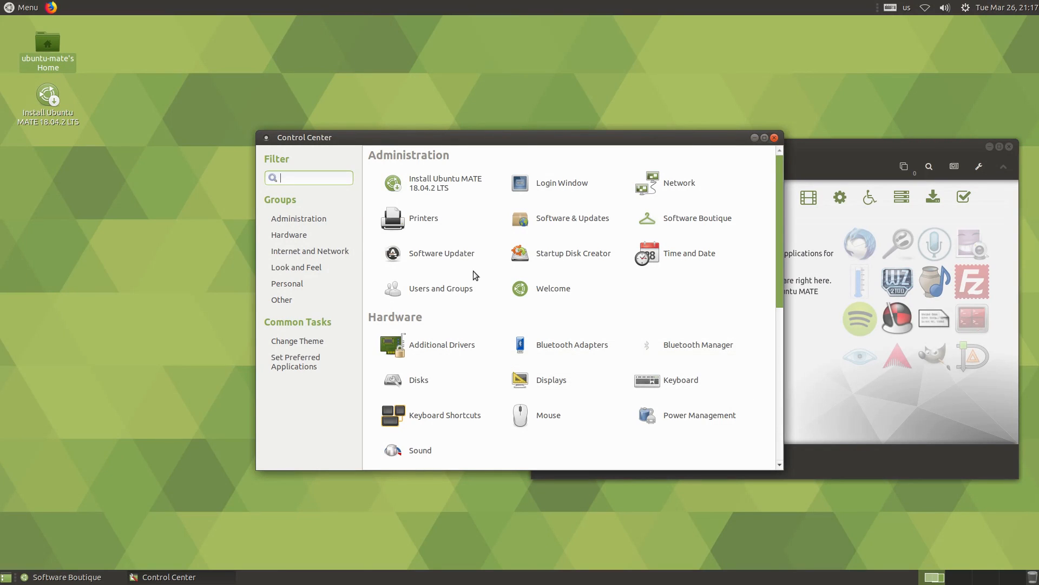
scroll("down", 3)
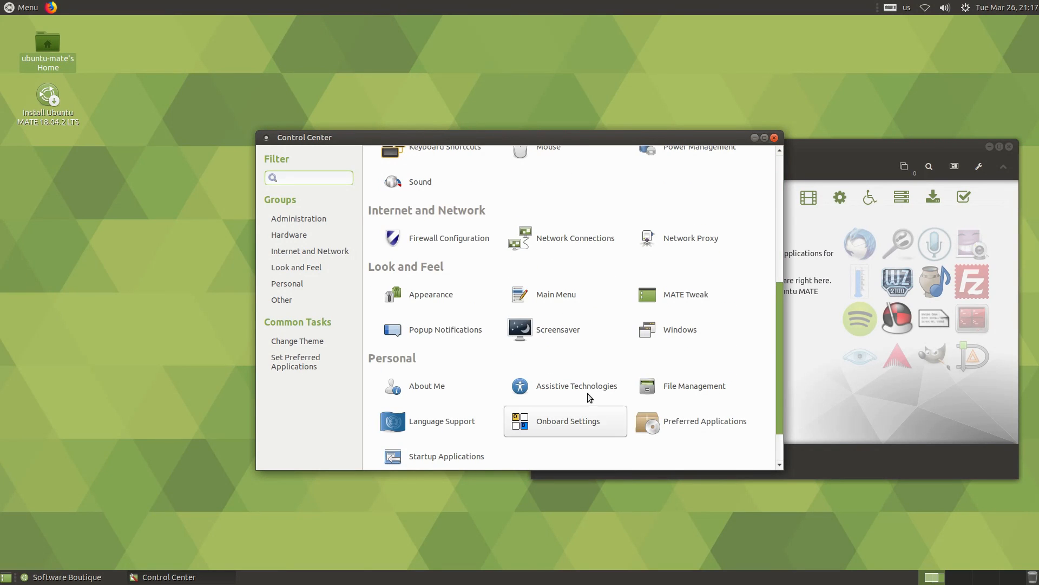
scroll("up", 3)
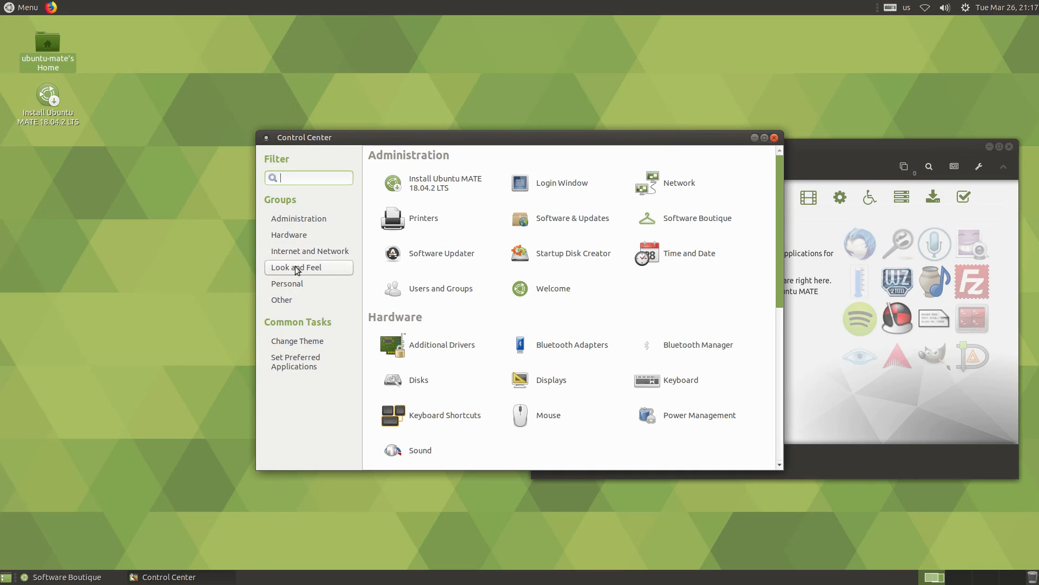
left_click(295, 267)
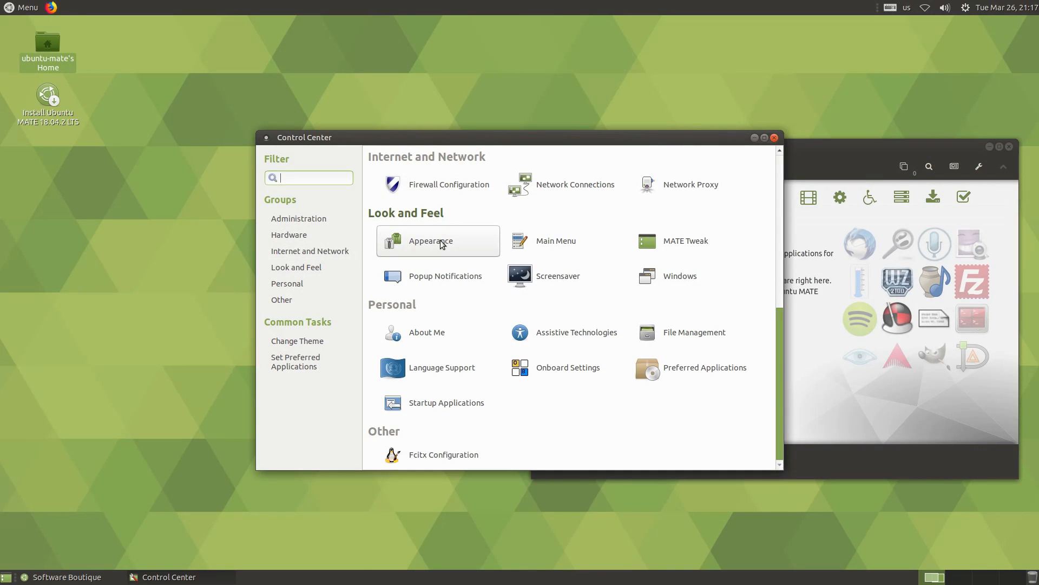
mouse_move(586, 285)
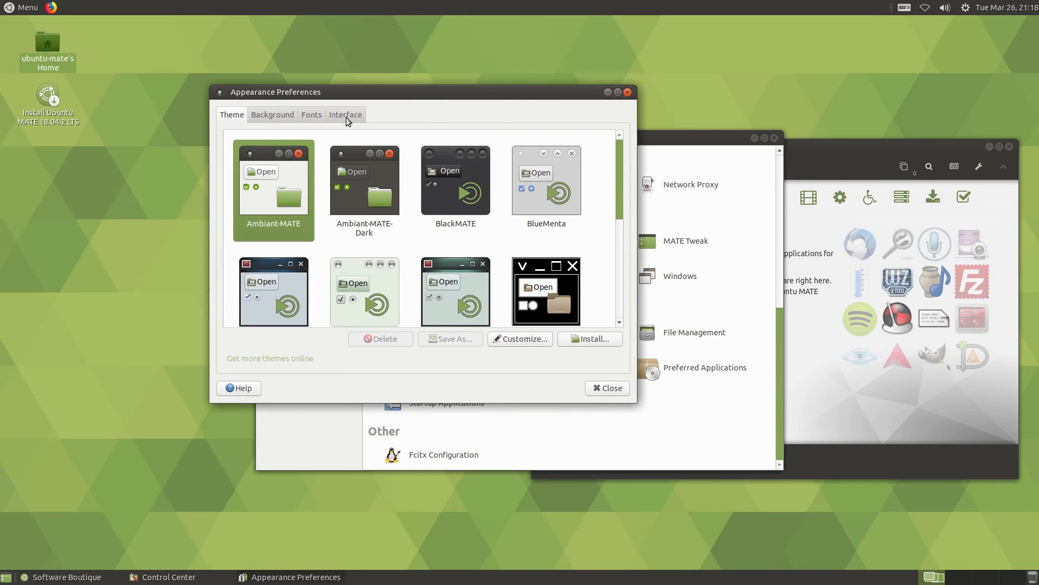
Step: Switch through the Interface and Background tabs and scroll the Theme list
left_click(344, 114)
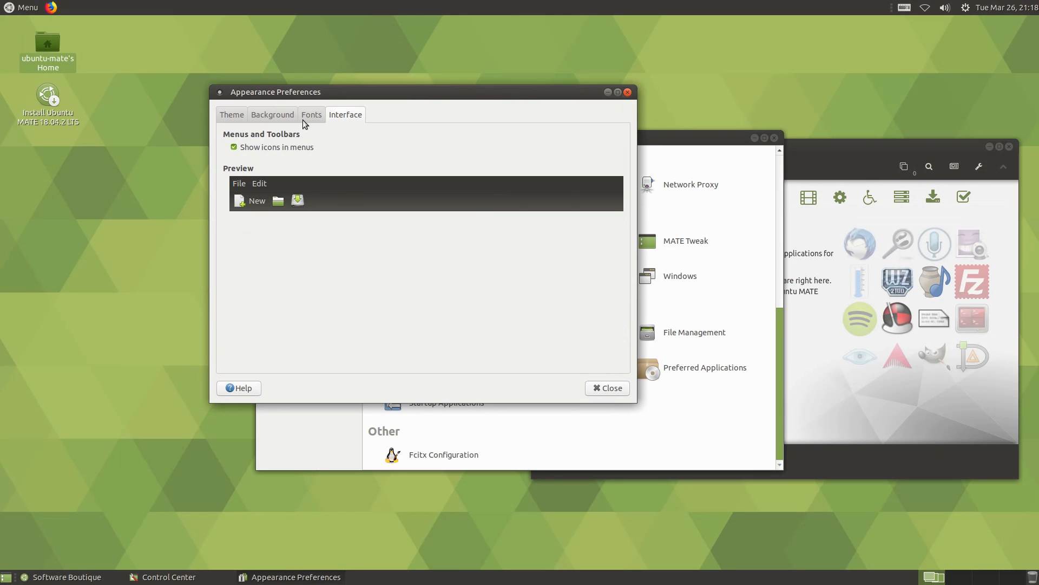
left_click(272, 114)
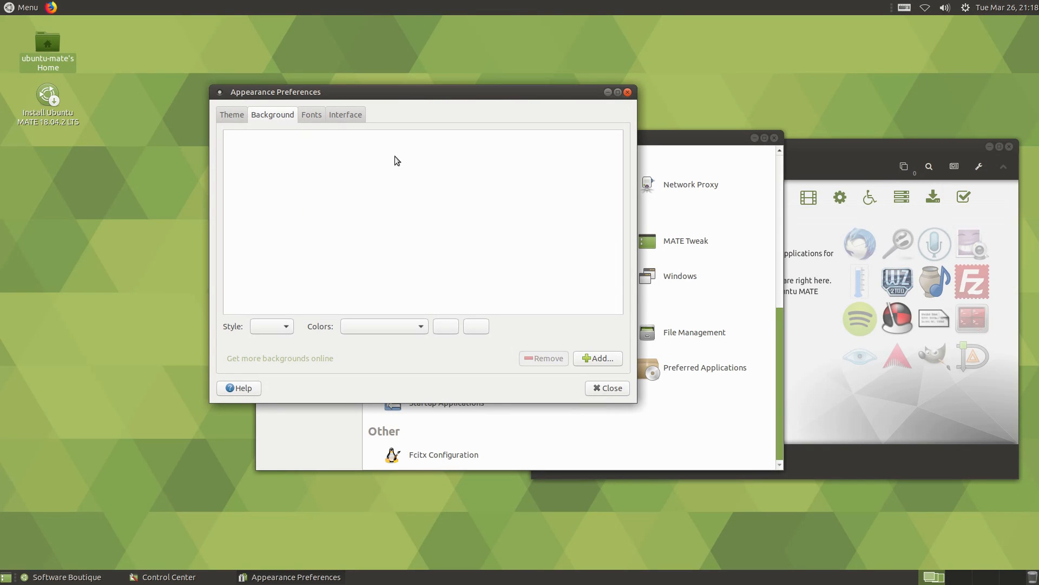
left_click(232, 113)
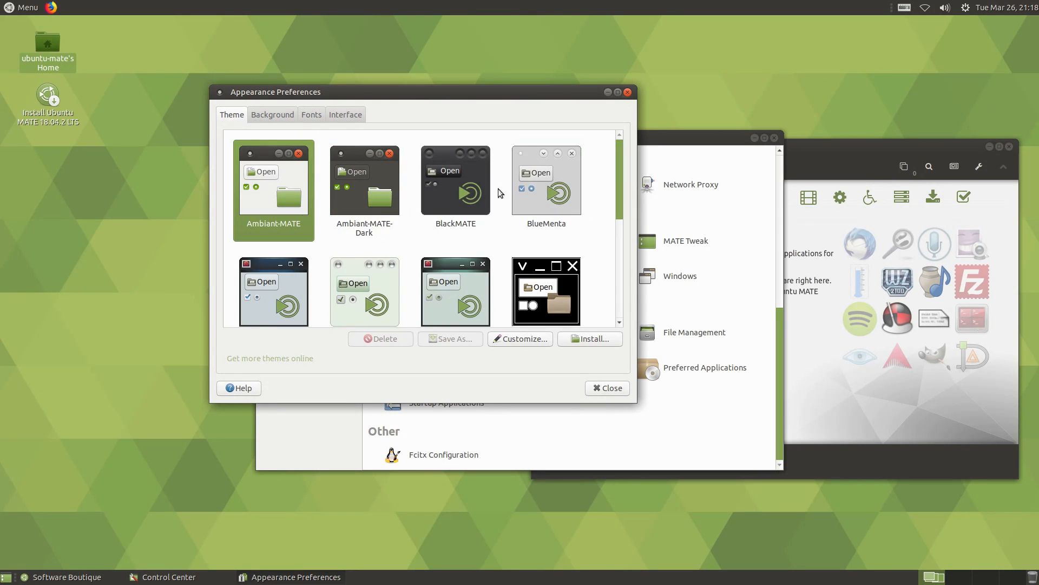
scroll("down", 3)
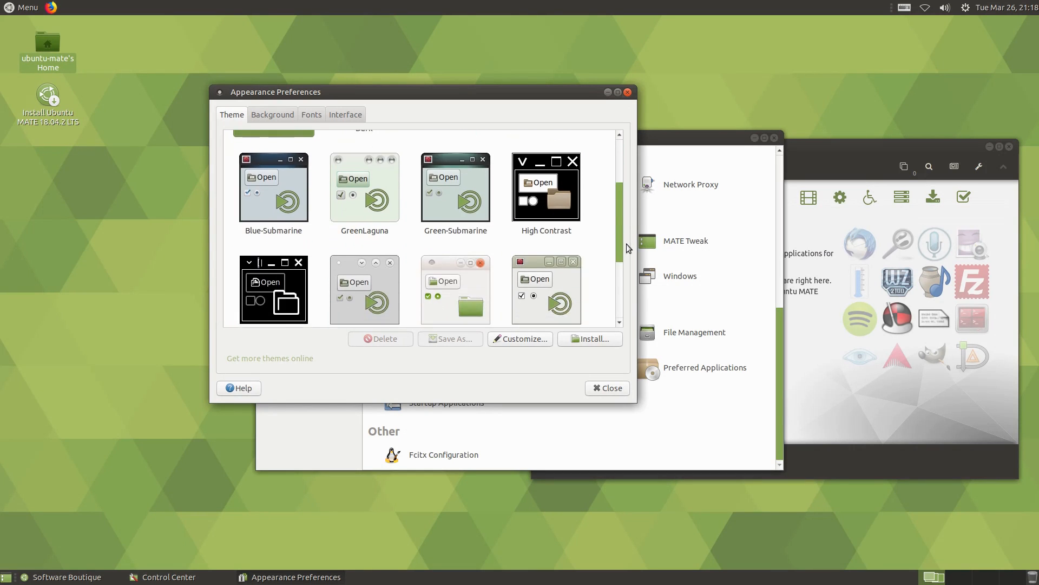
scroll("down", 3)
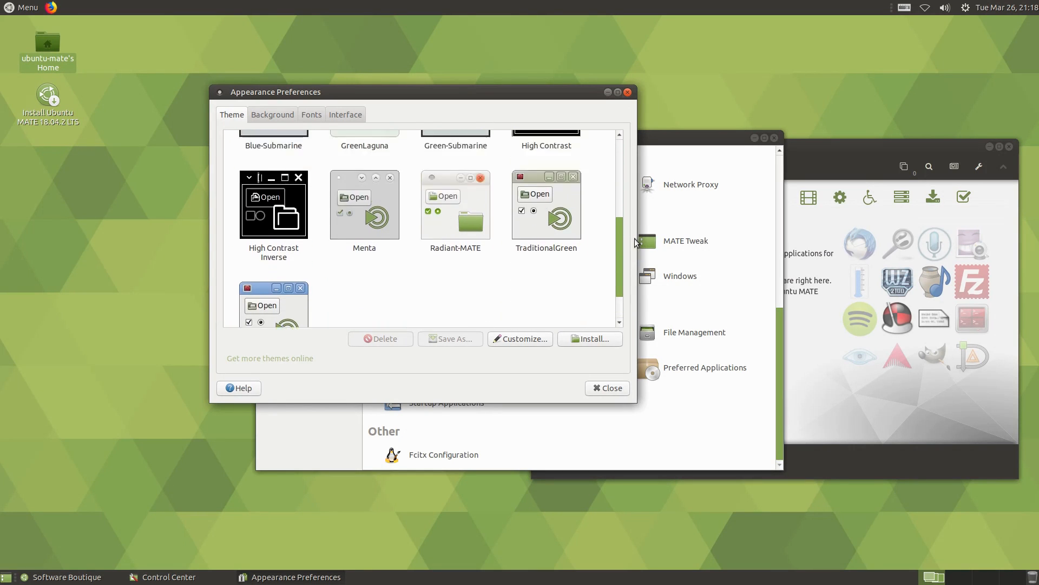
scroll("up", 3)
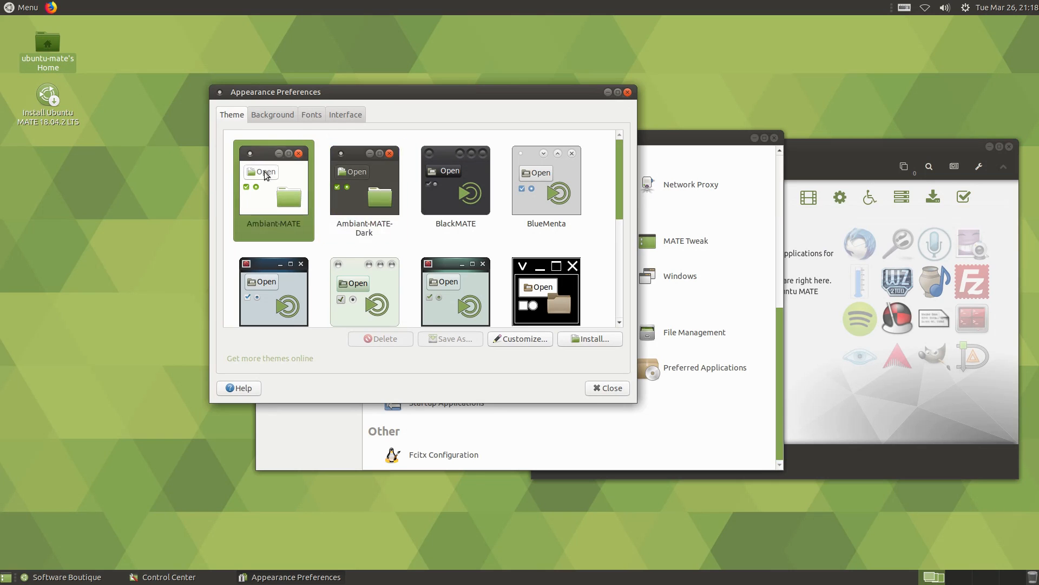
mouse_move(737, 138)
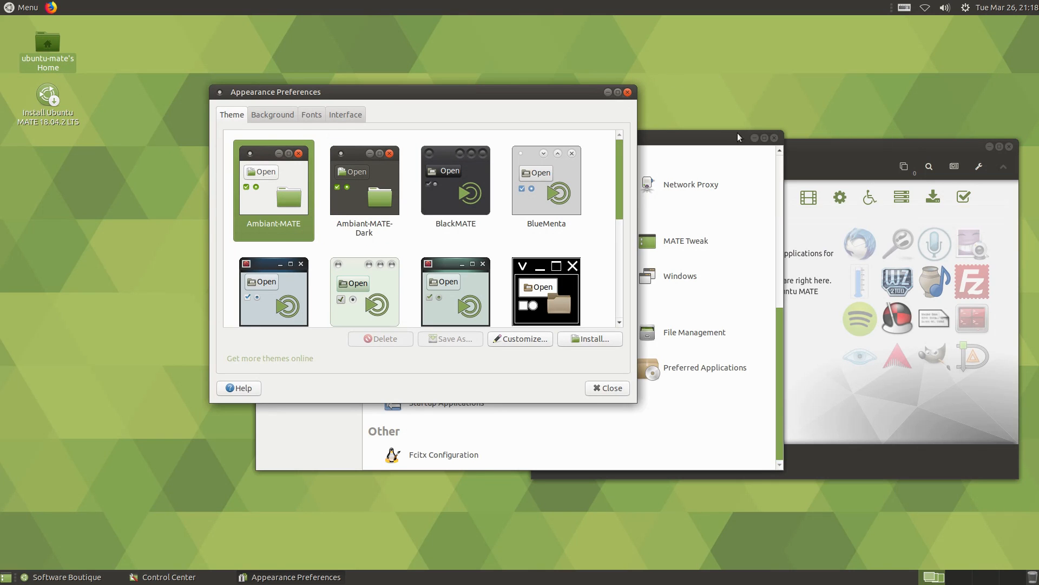
Step: Select themes from Ambiant-MATE to TraditionalGreen, then close Appearance Preferences
left_click(455, 179)
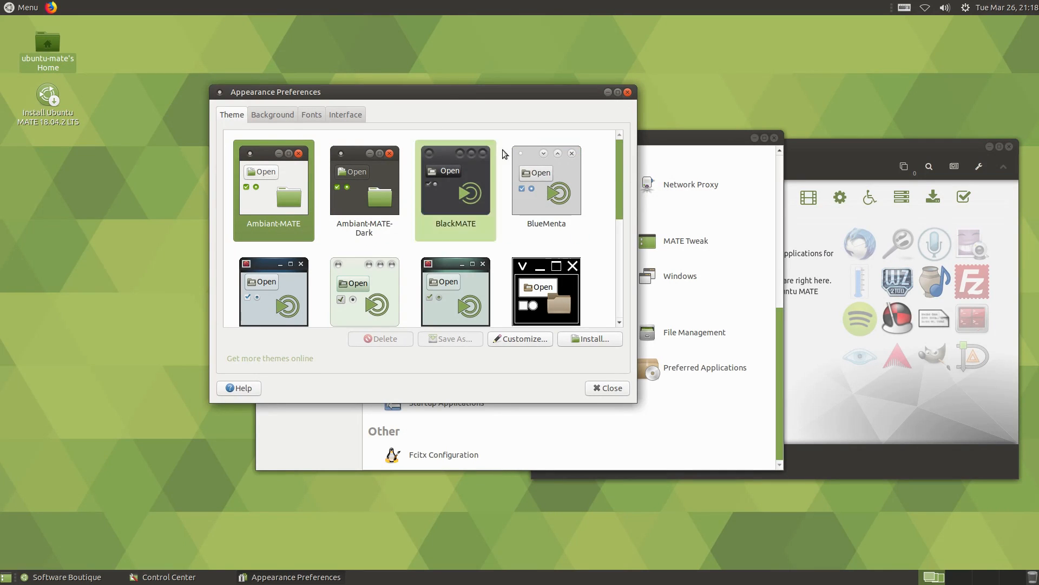
left_click(363, 290)
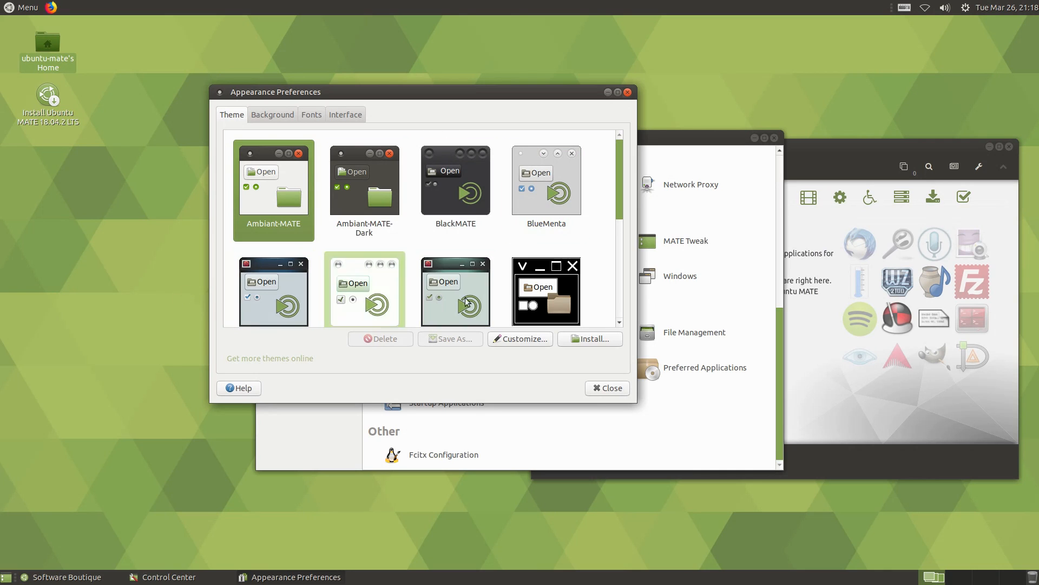
scroll("down", 3)
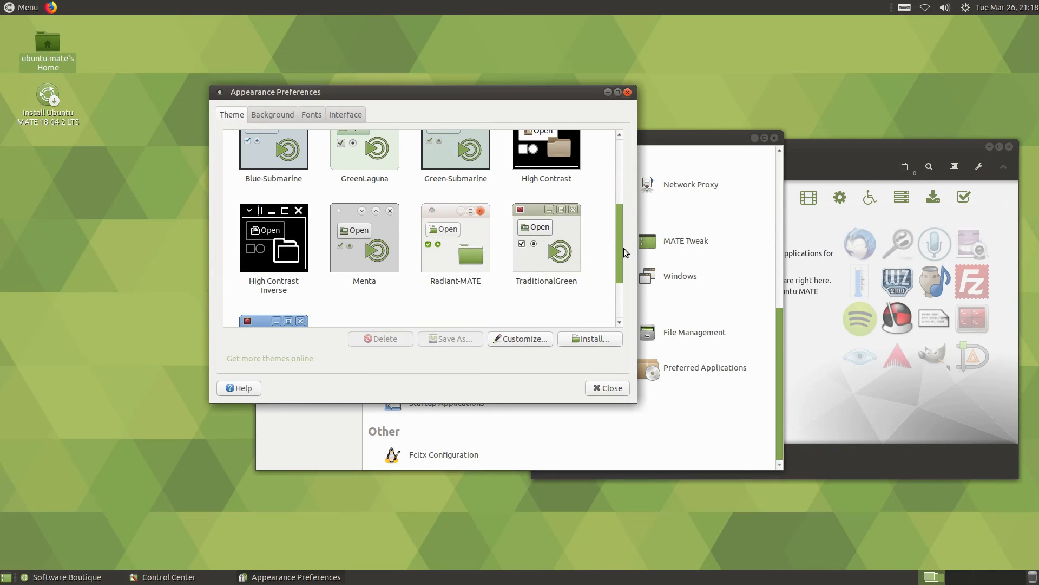
left_click(546, 238)
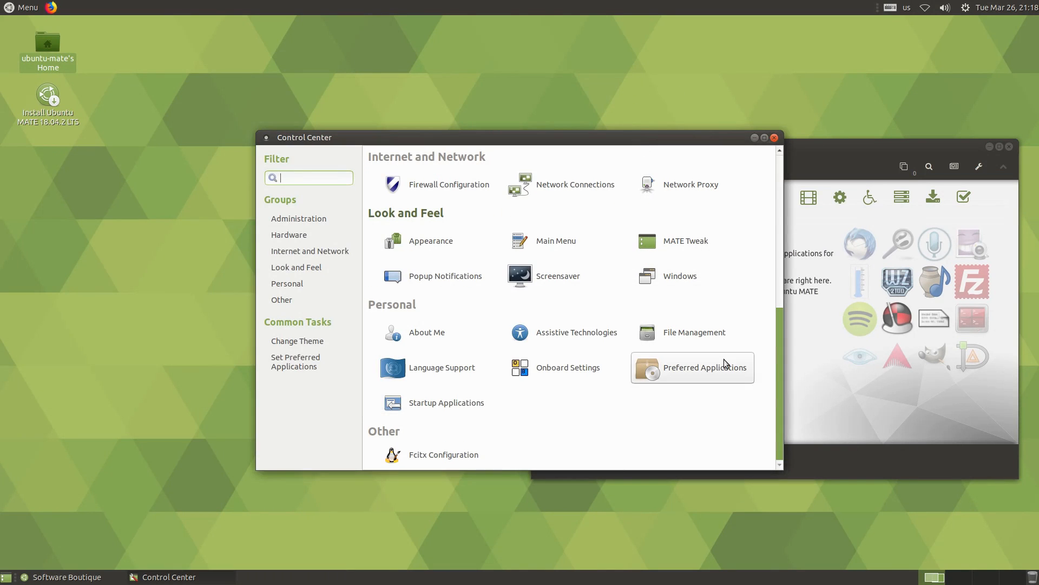
left_click(680, 276)
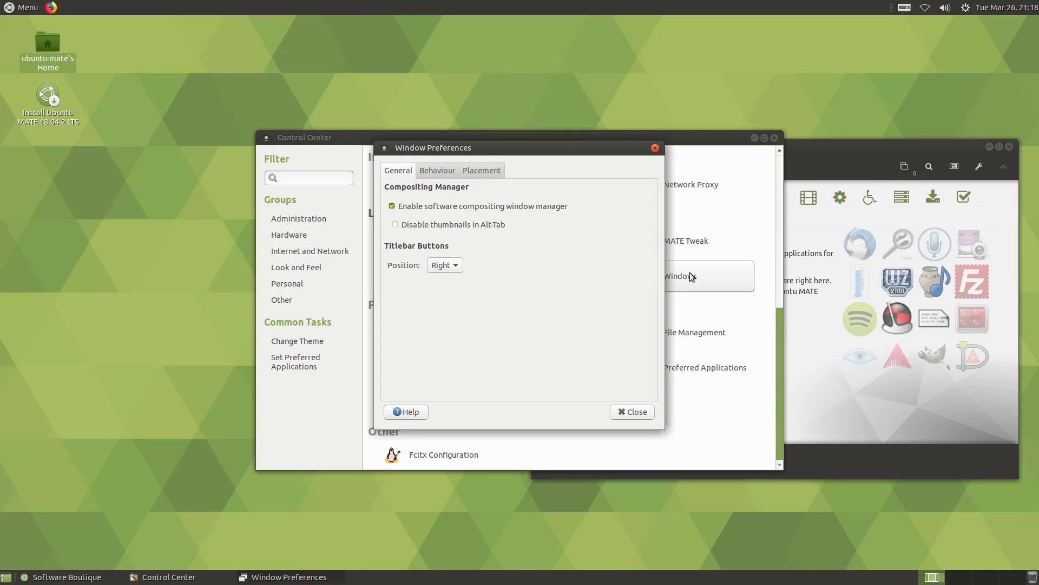
left_click(482, 170)
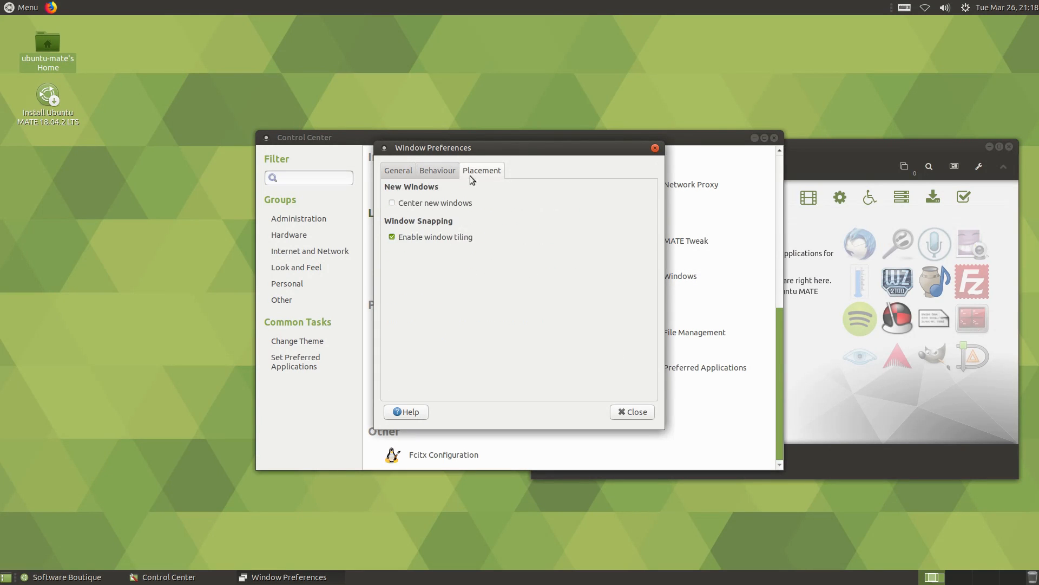
left_click(436, 170)
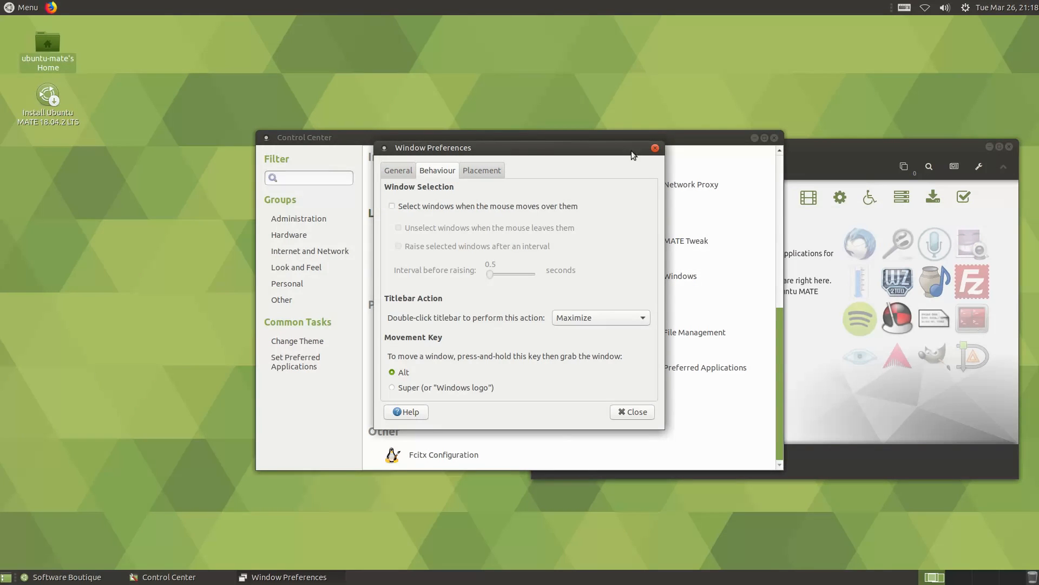
left_click(655, 148)
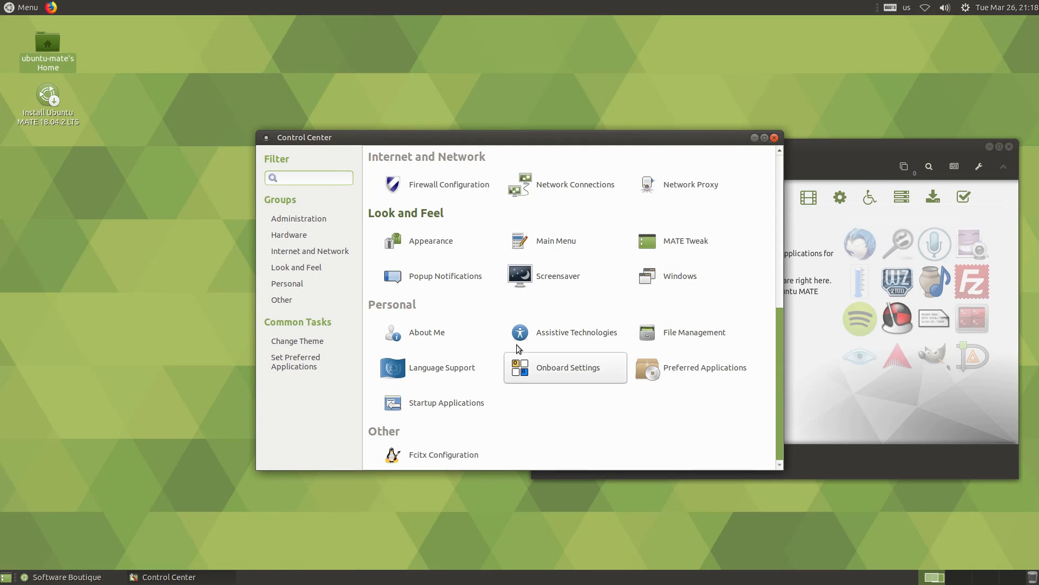
mouse_move(429, 241)
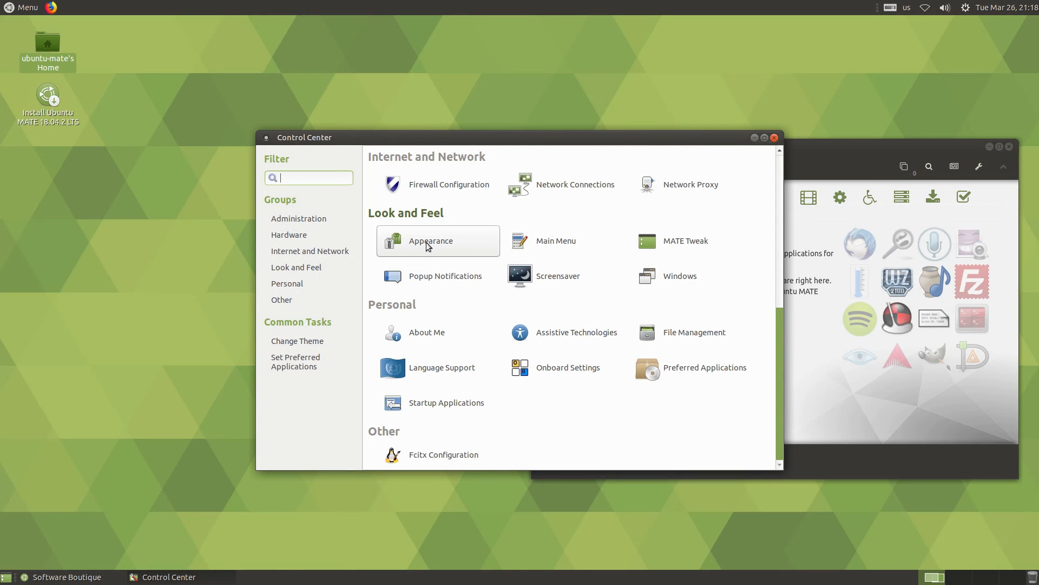
mouse_move(692, 240)
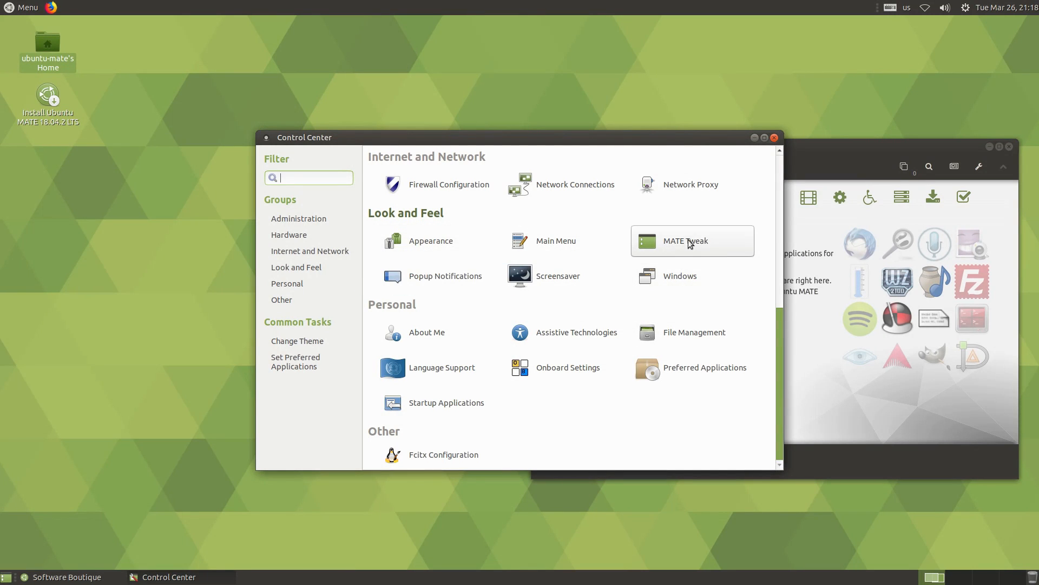
Step: Launch MATE Tweak, show its Panel section and drop down the panel layout list
left_click(687, 241)
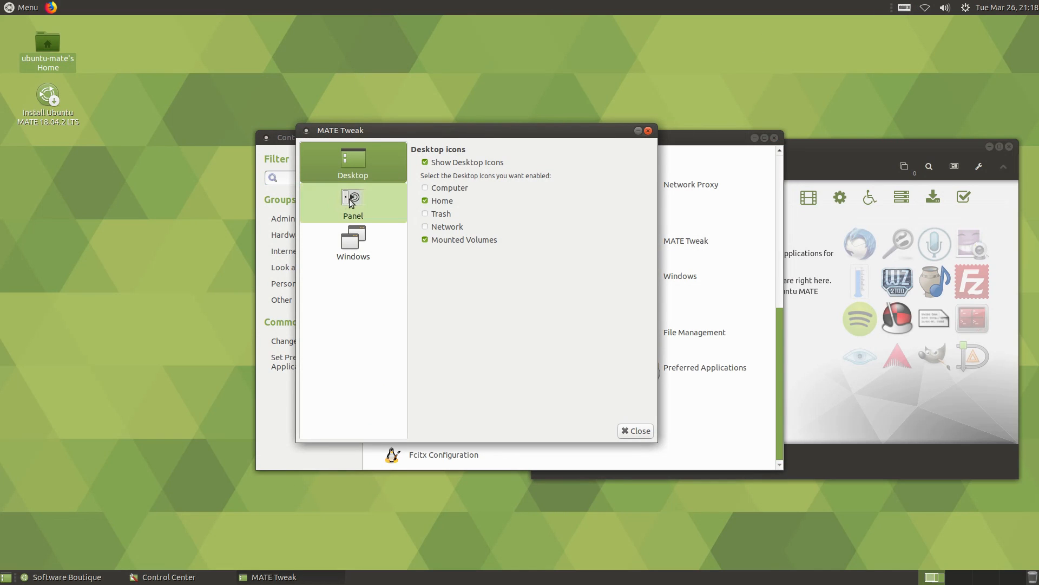
left_click(353, 204)
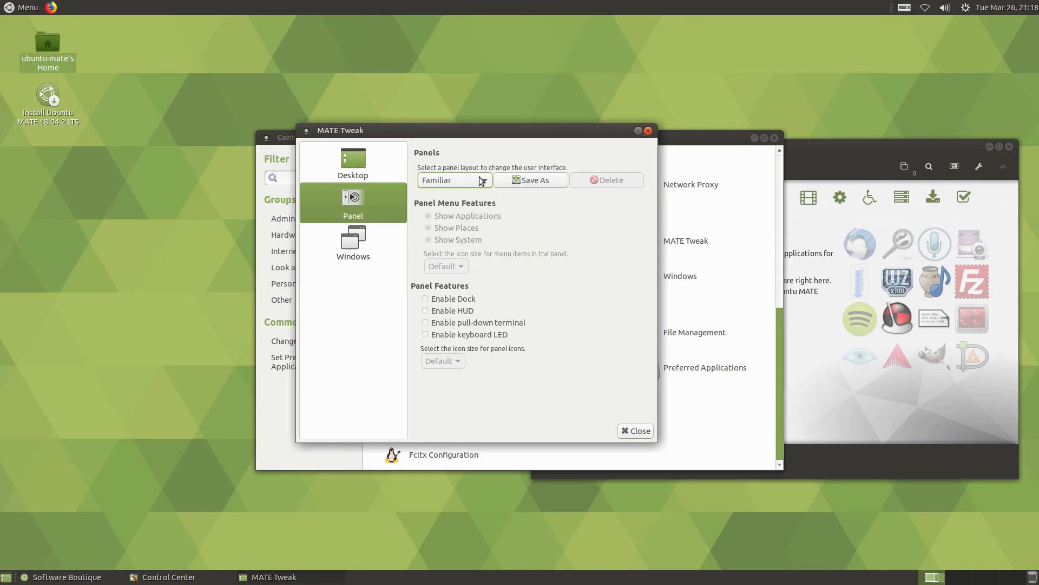
left_click(453, 179)
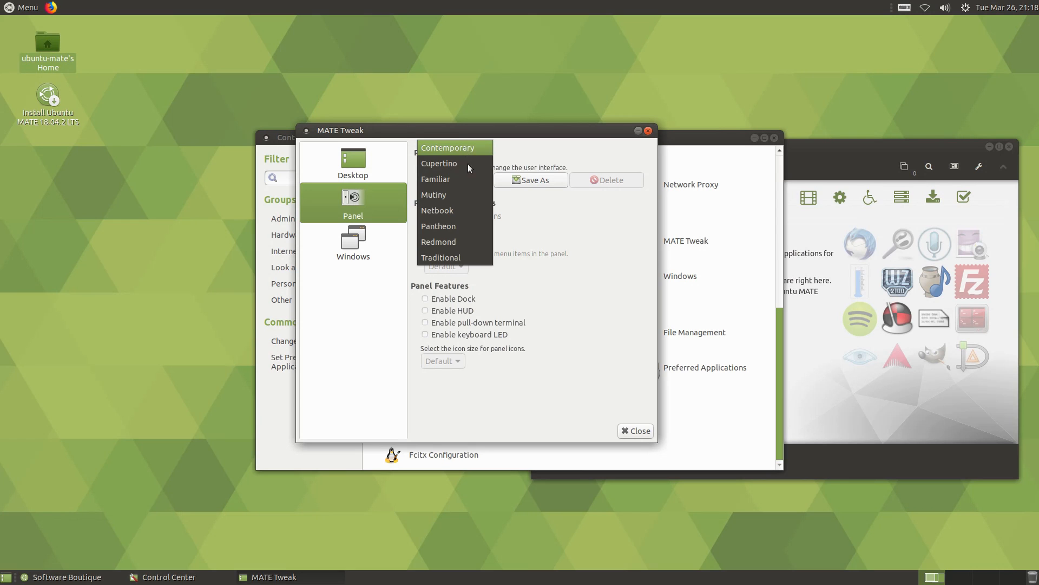
mouse_move(465, 259)
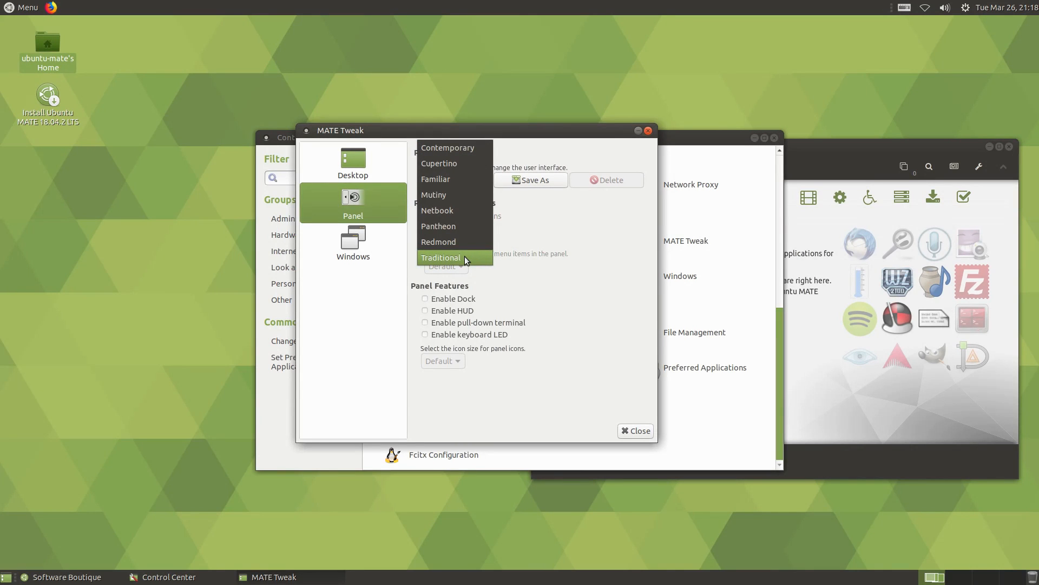
Step: Apply the Traditional panel layout and try its Applications, Places and System menus
left_click(441, 258)
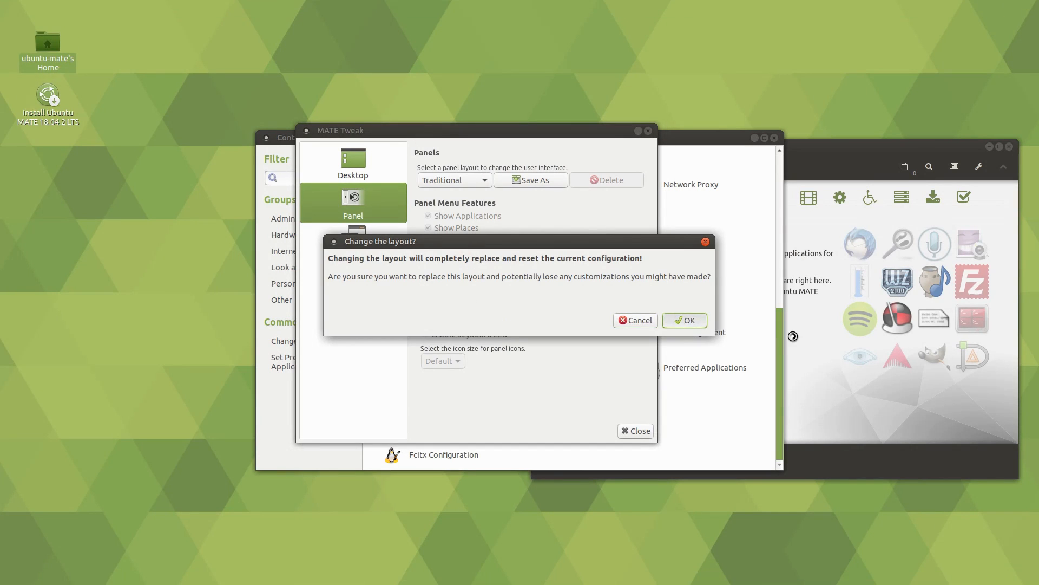
left_click(684, 320)
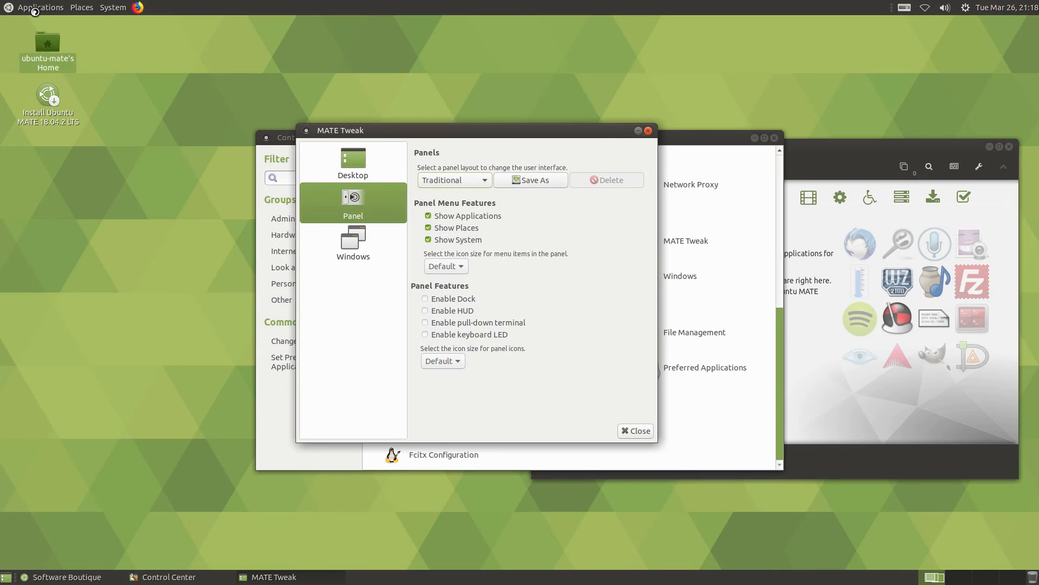
left_click(40, 8)
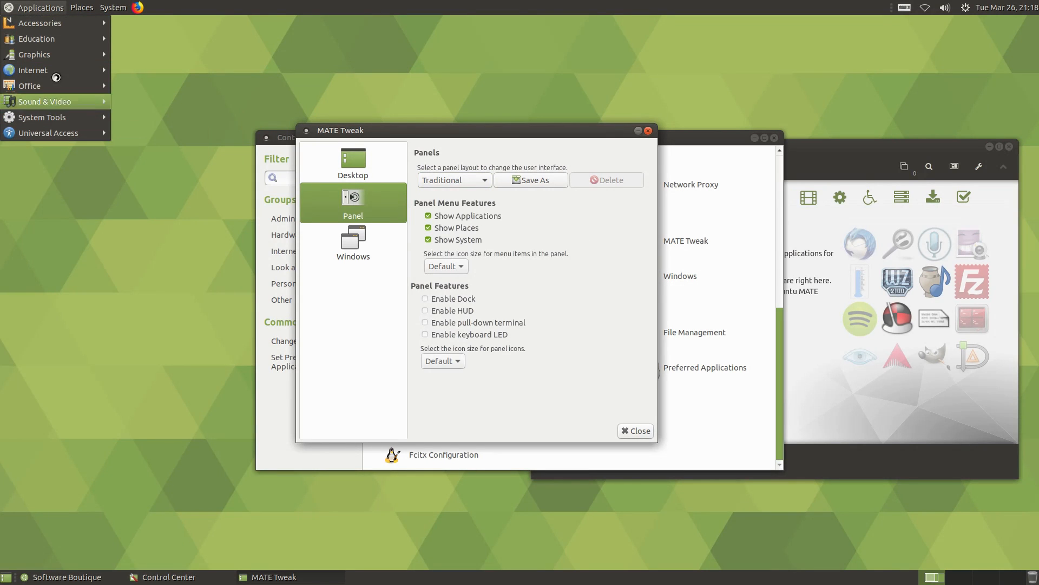
left_click(81, 7)
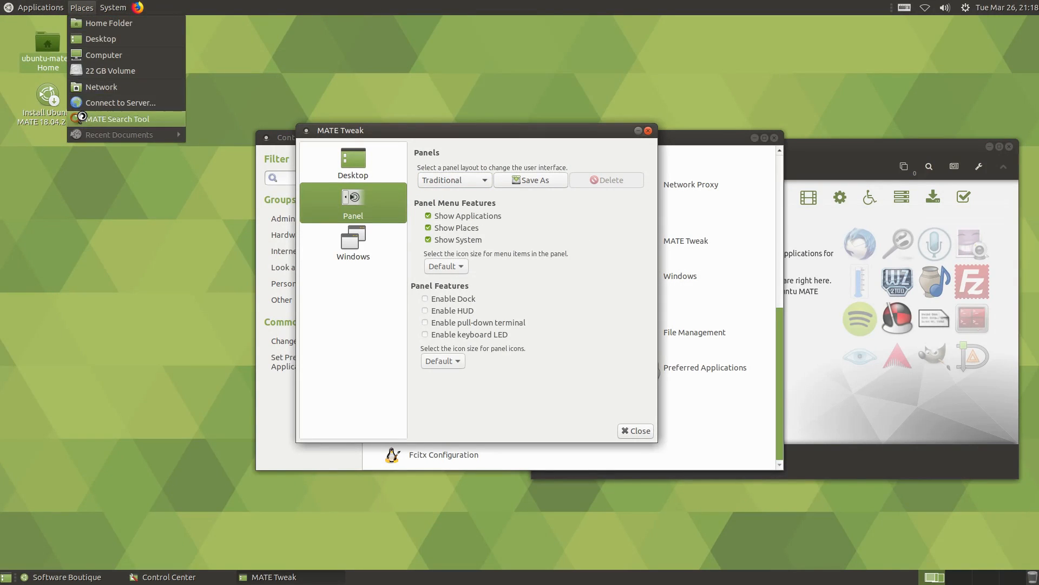
left_click(113, 8)
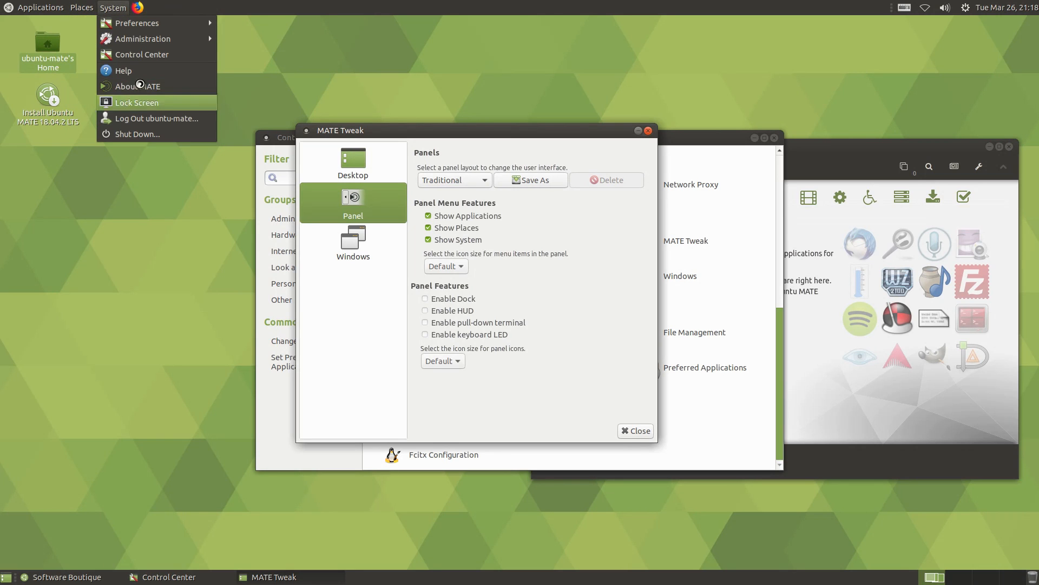
mouse_move(141, 55)
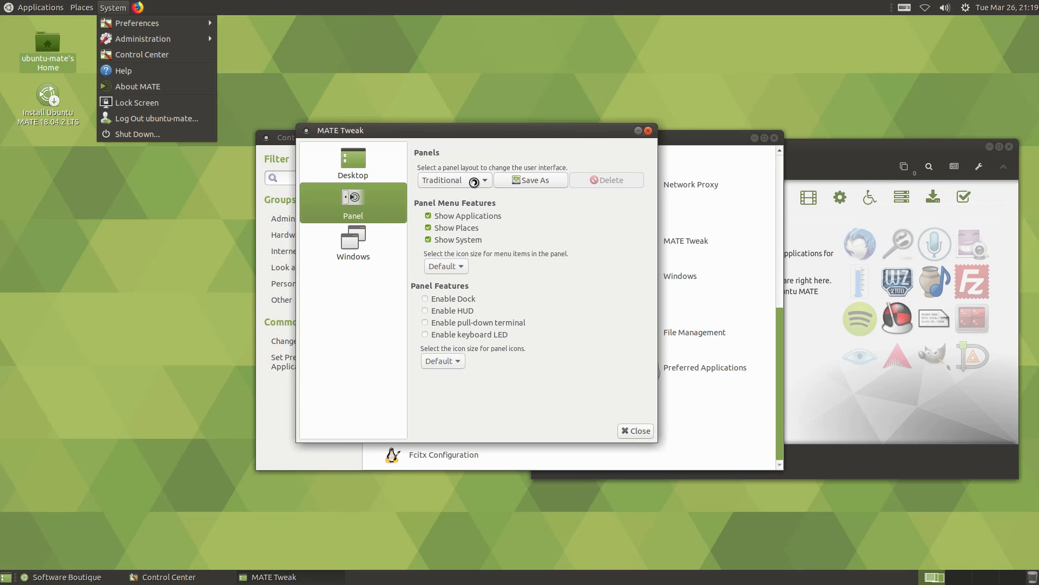
Step: Switch to the Redmond panel layout and try the bottom panel's main menu
left_click(452, 180)
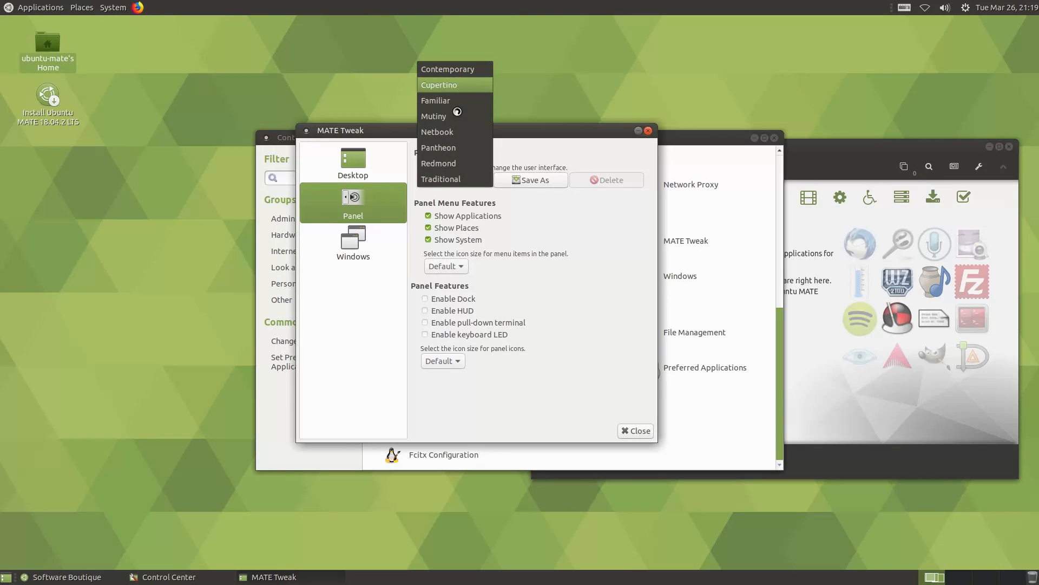
left_click(438, 164)
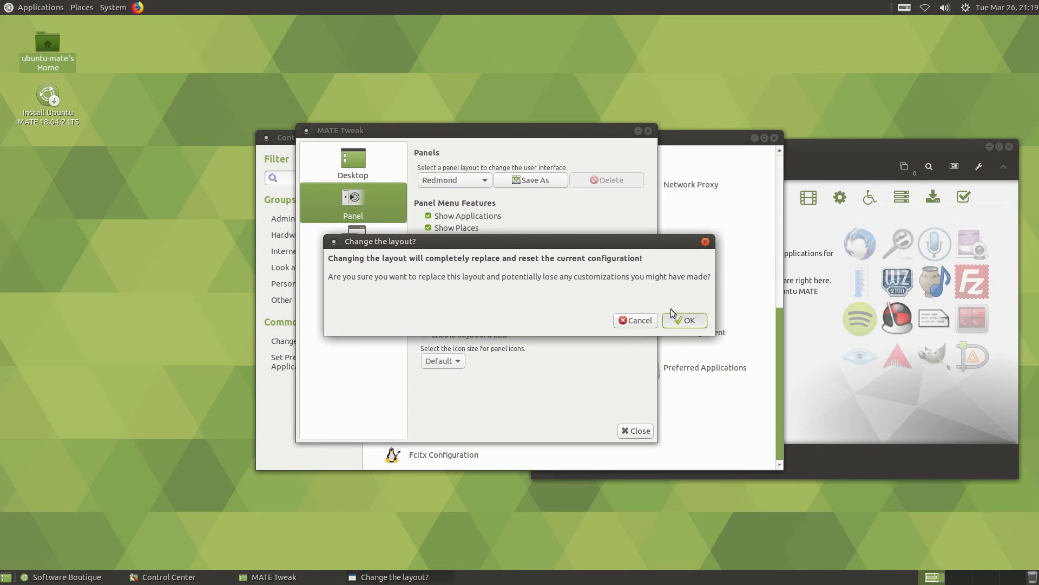
left_click(684, 320)
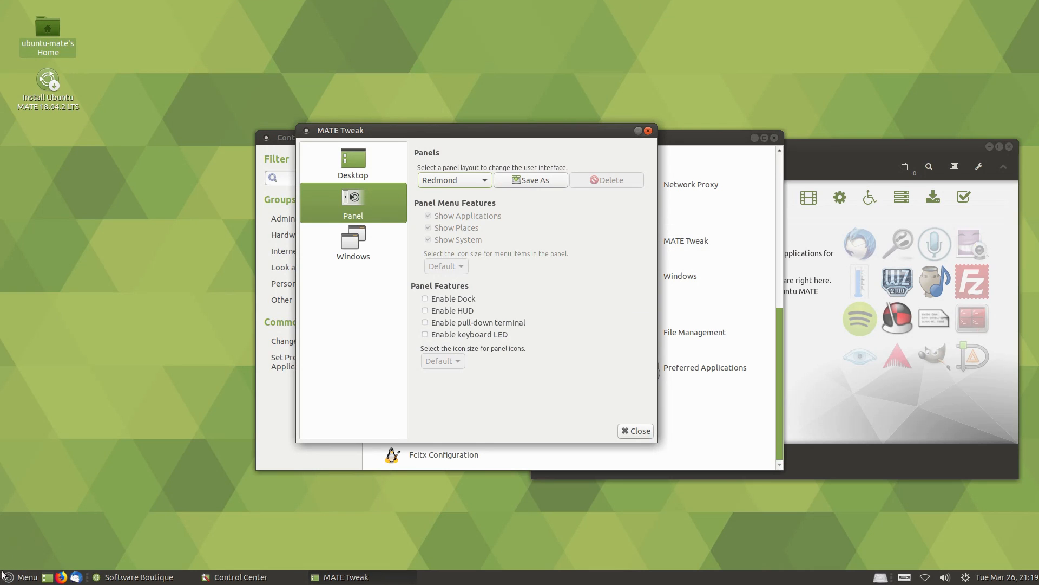
left_click(22, 576)
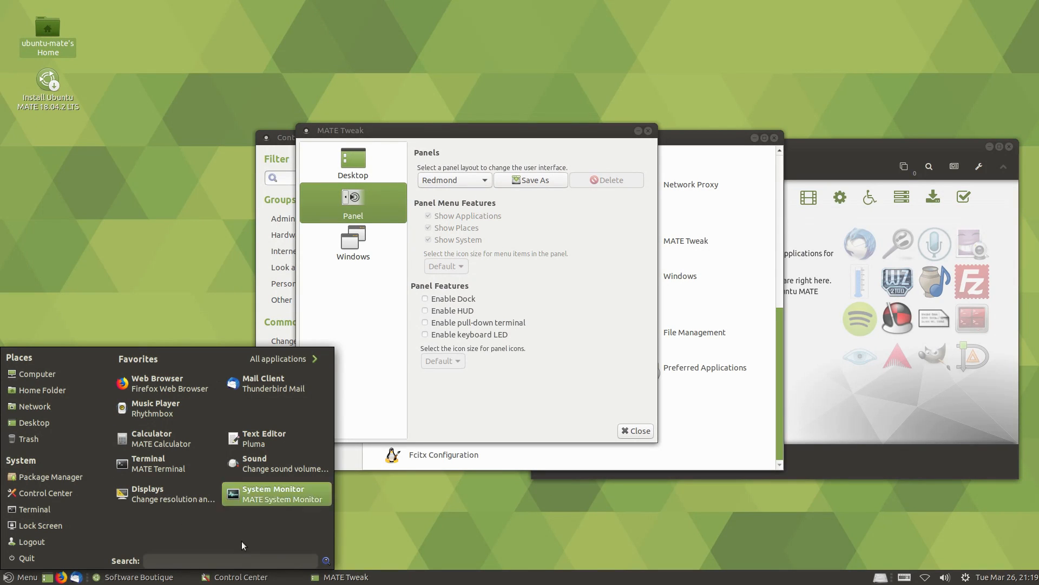
mouse_move(69, 456)
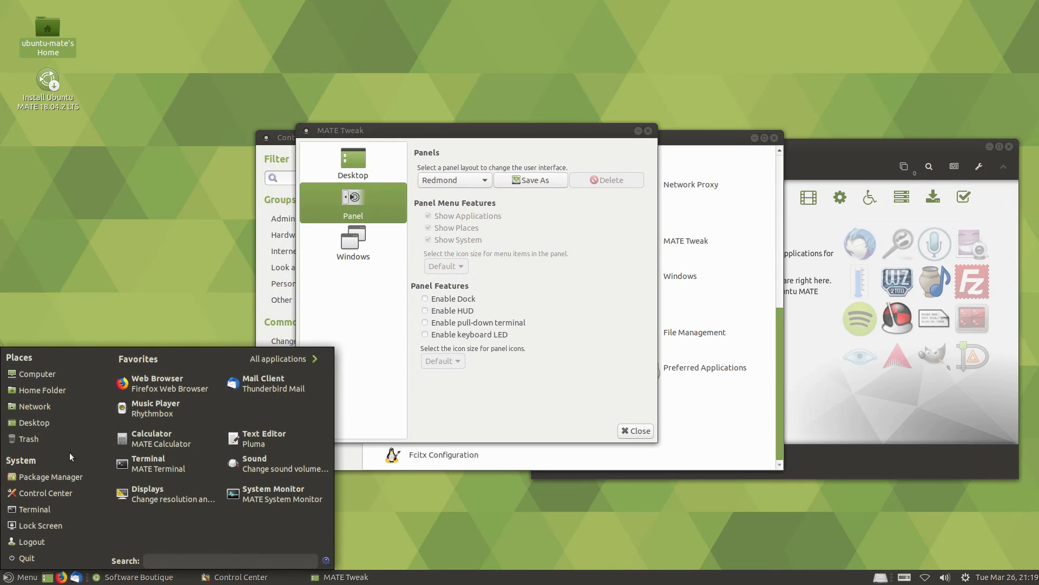
mouse_move(10, 381)
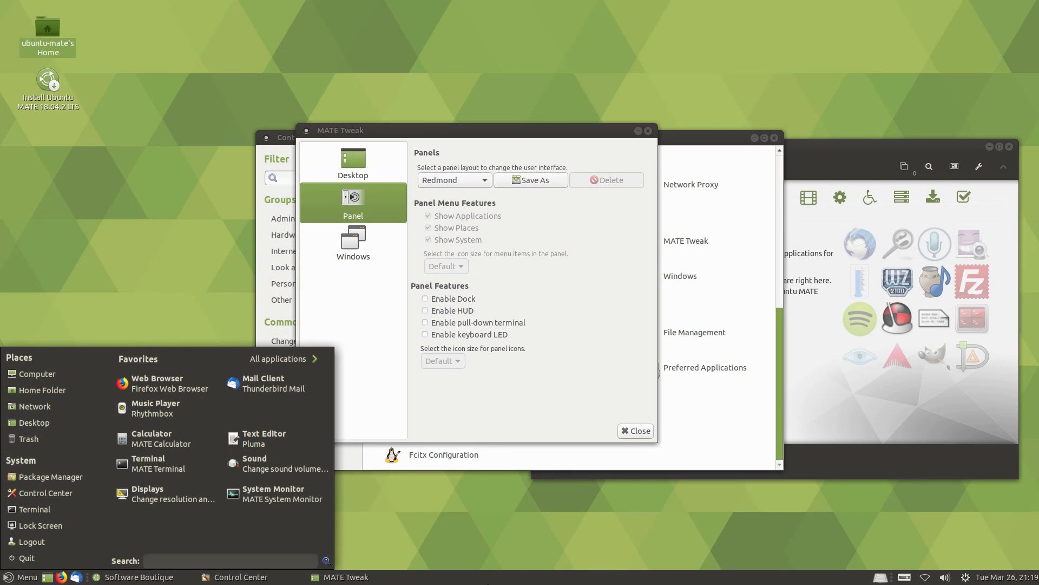
left_click(330, 338)
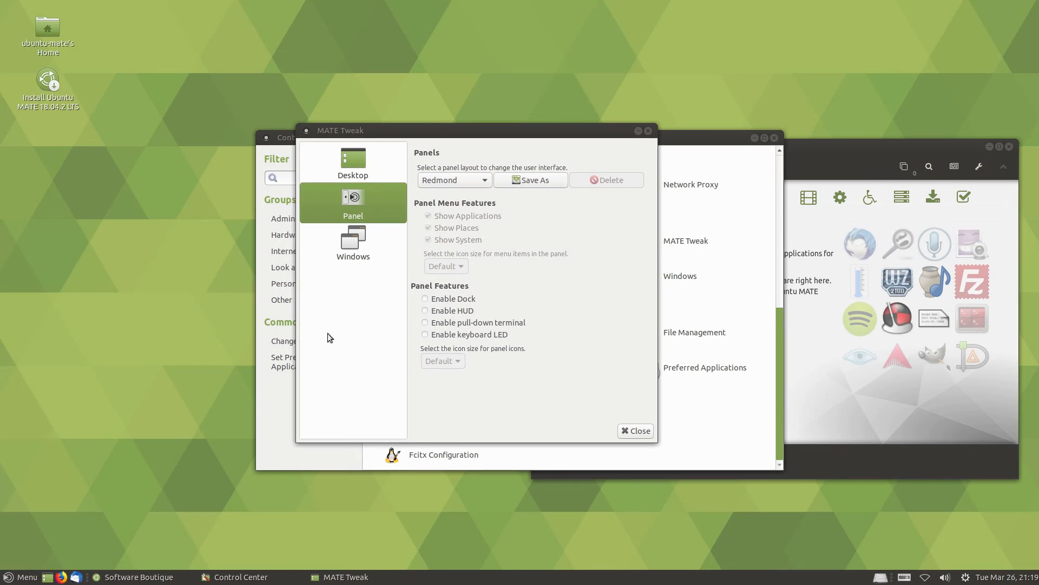
left_click(454, 180)
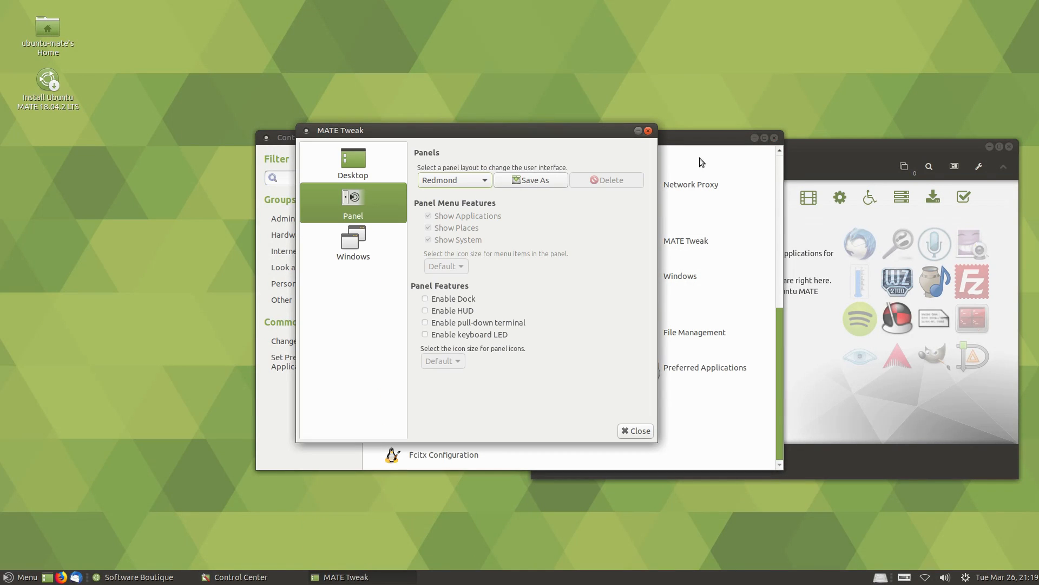
mouse_move(669, 154)
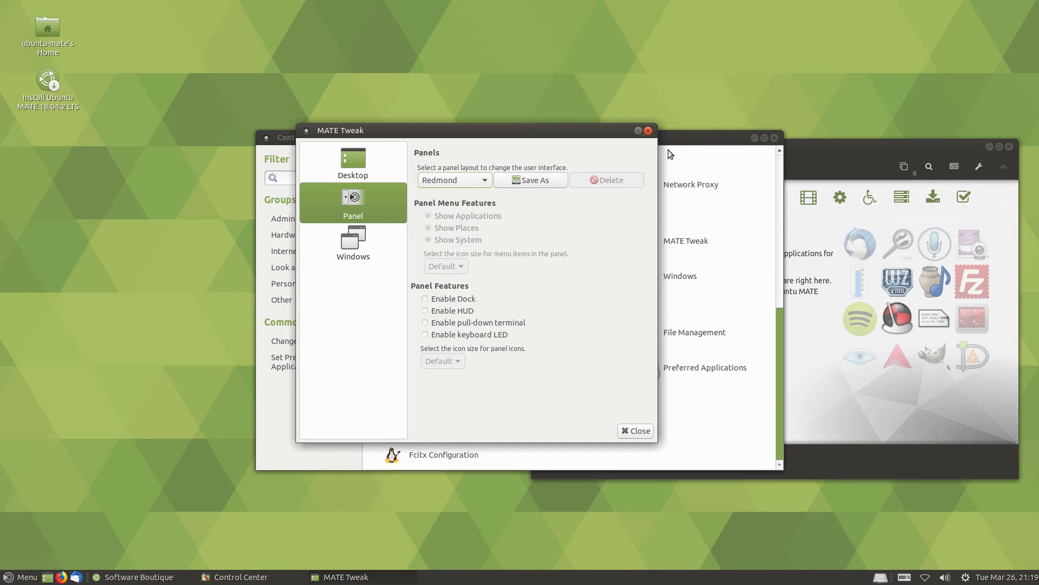
Step: Close the MATE Tweak and Control Center windows, leaving Software Boutique
left_click(634, 429)
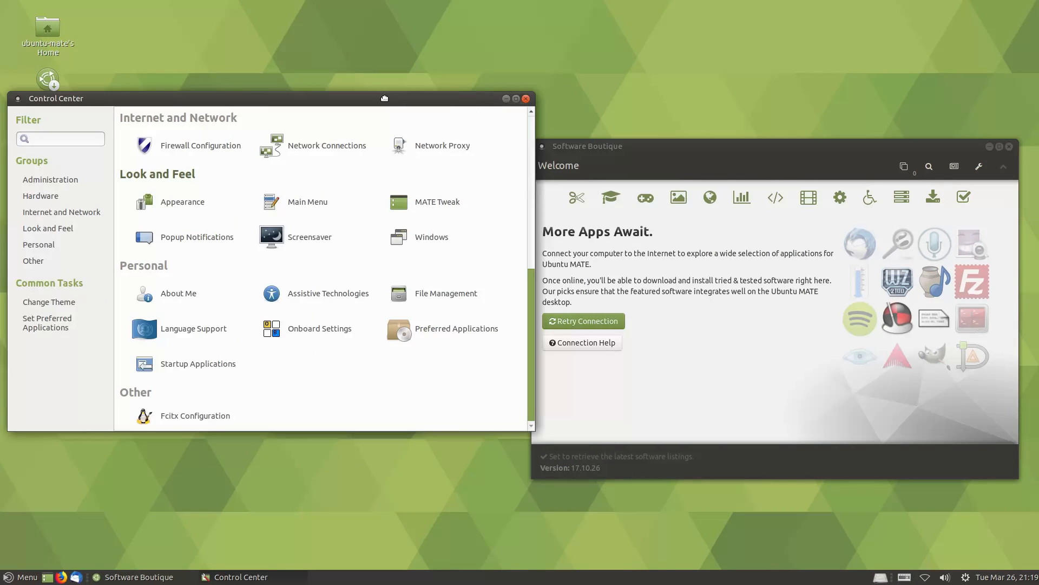
left_click(526, 99)
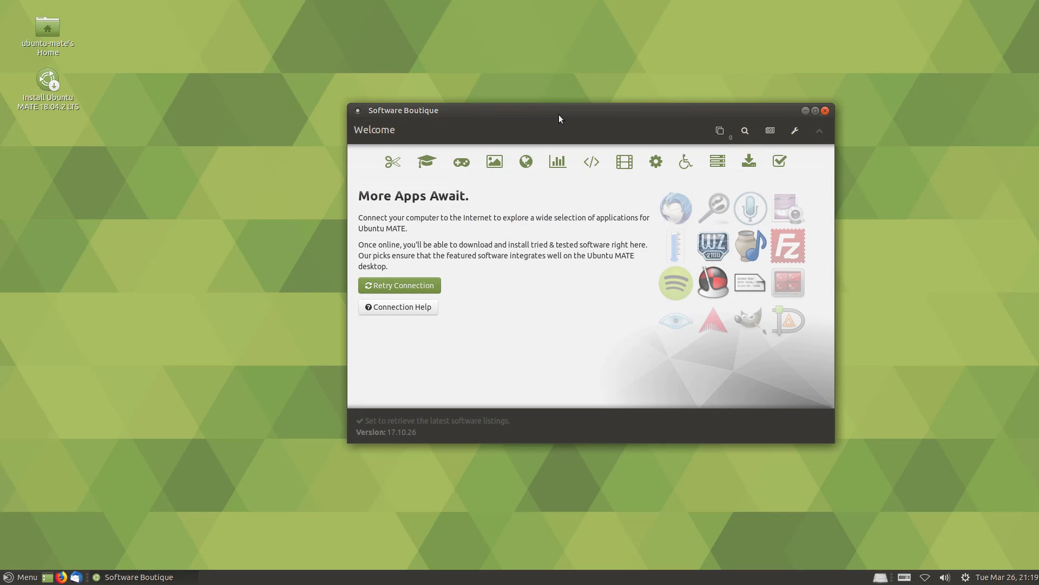
mouse_move(392, 161)
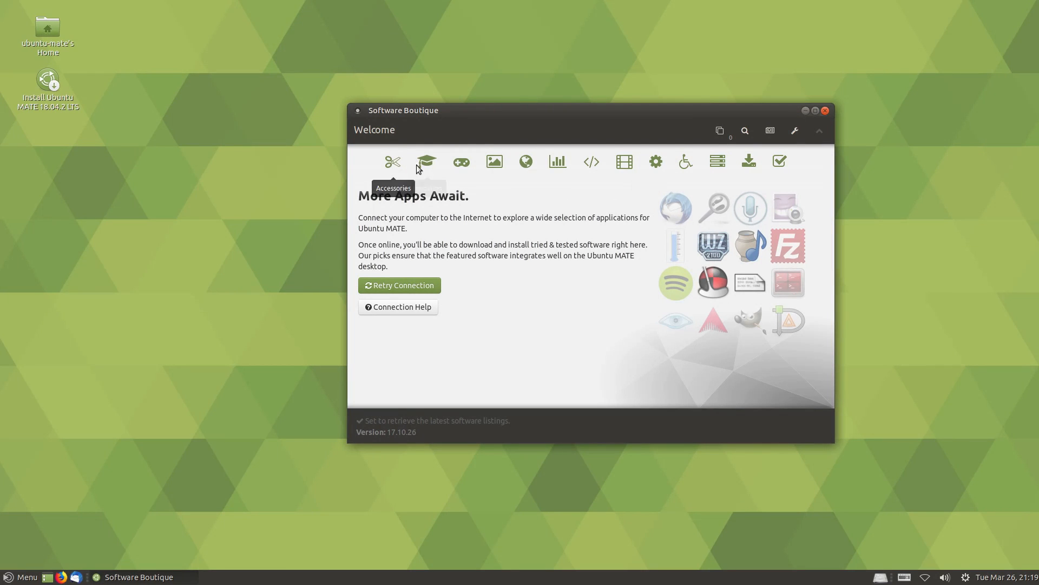
Step: Browse the Boutique's Graphics, Programming, Universal Access and Servers categories
left_click(427, 161)
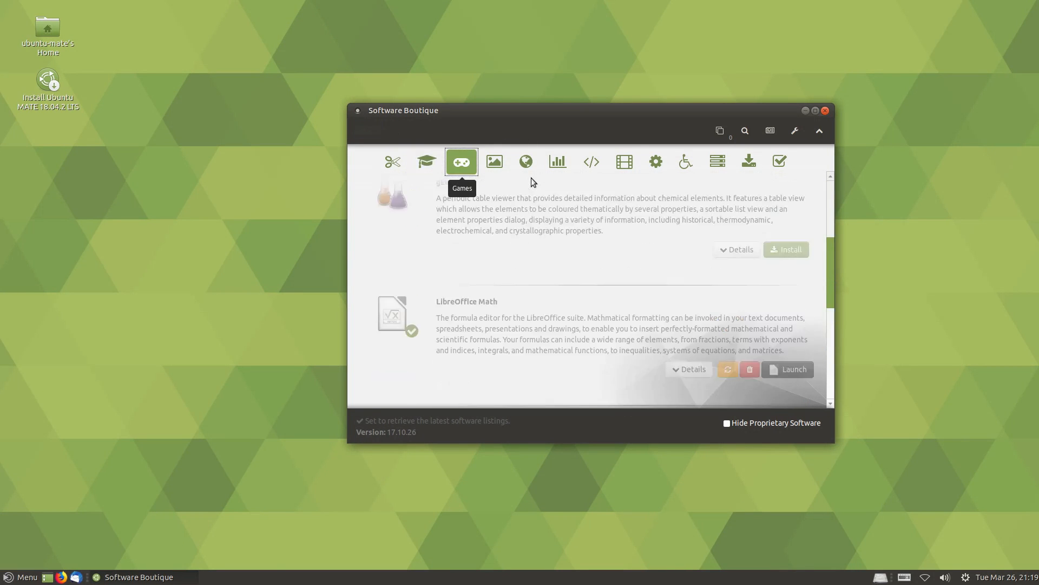
left_click(557, 161)
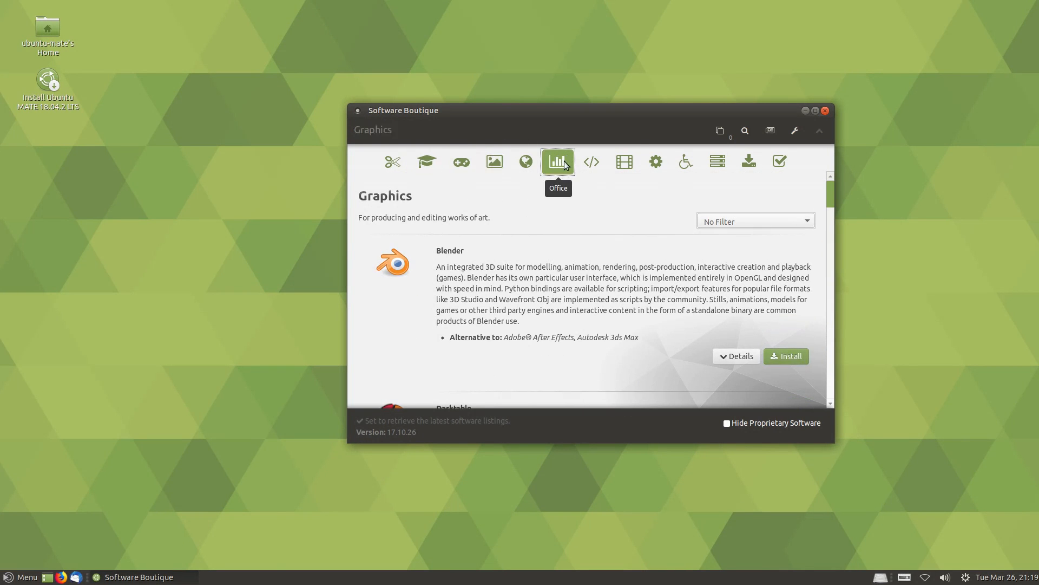
left_click(589, 162)
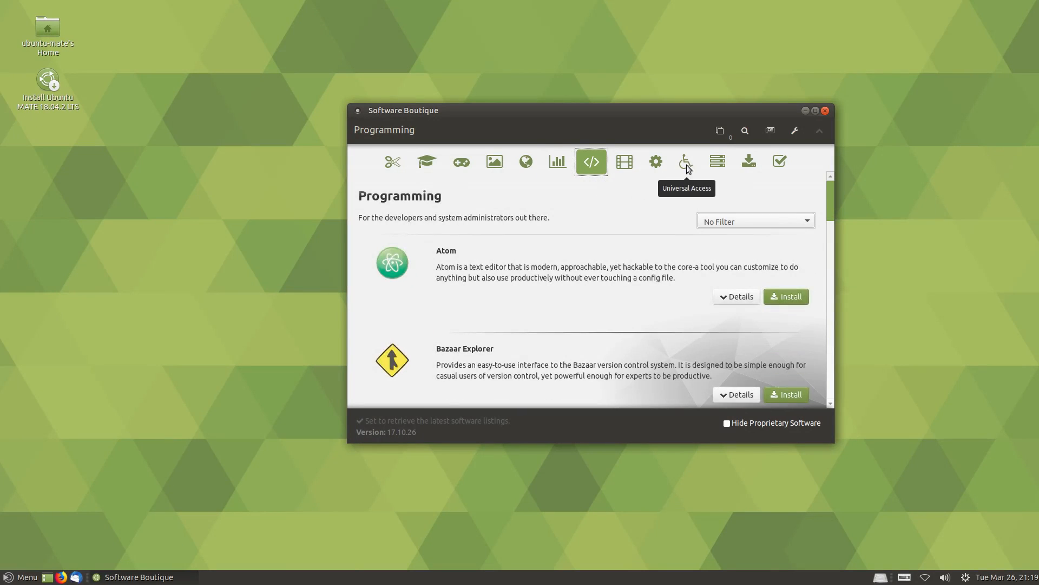
left_click(685, 162)
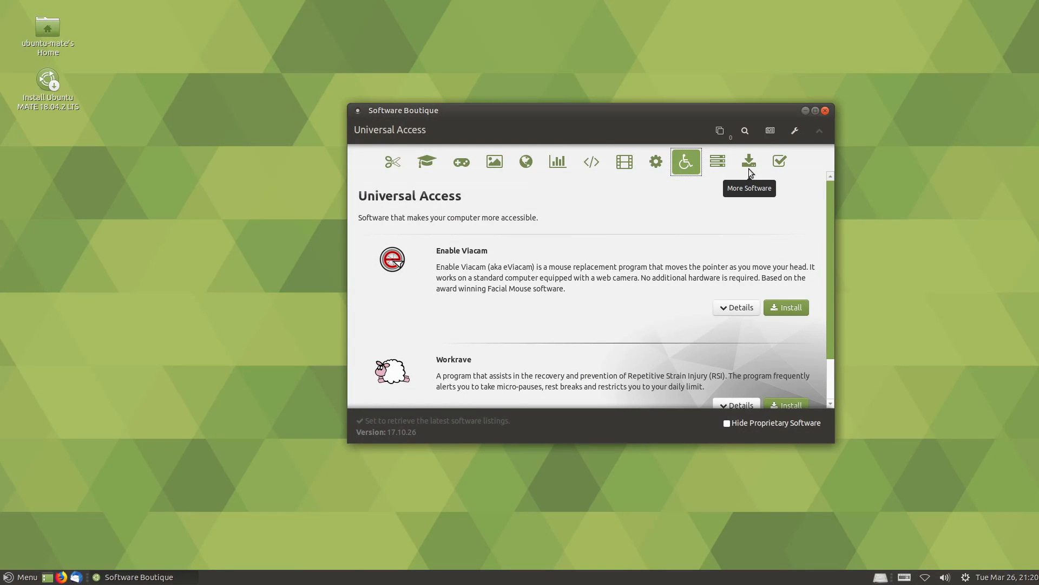
mouse_move(685, 161)
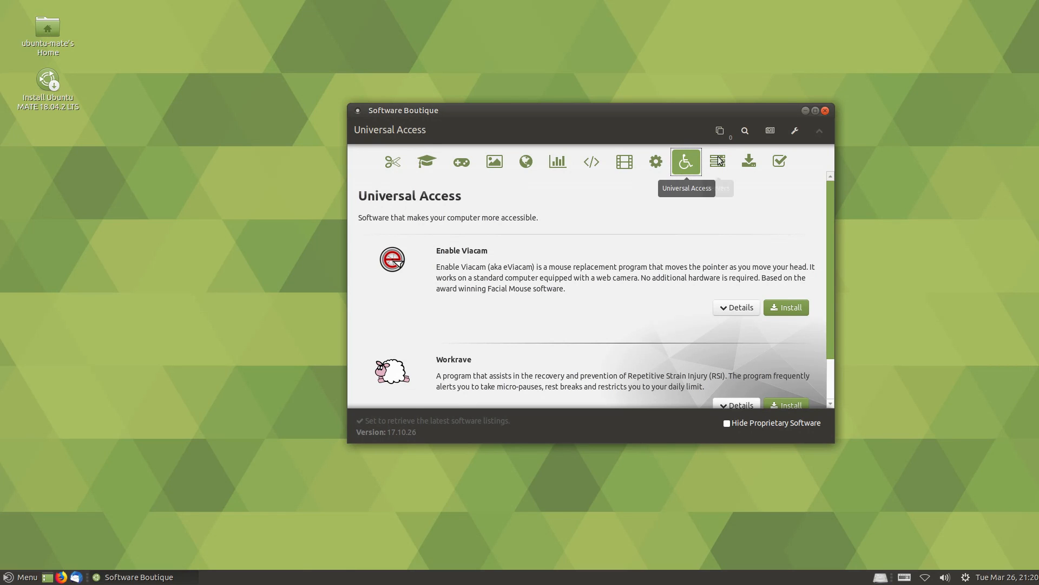
mouse_move(717, 161)
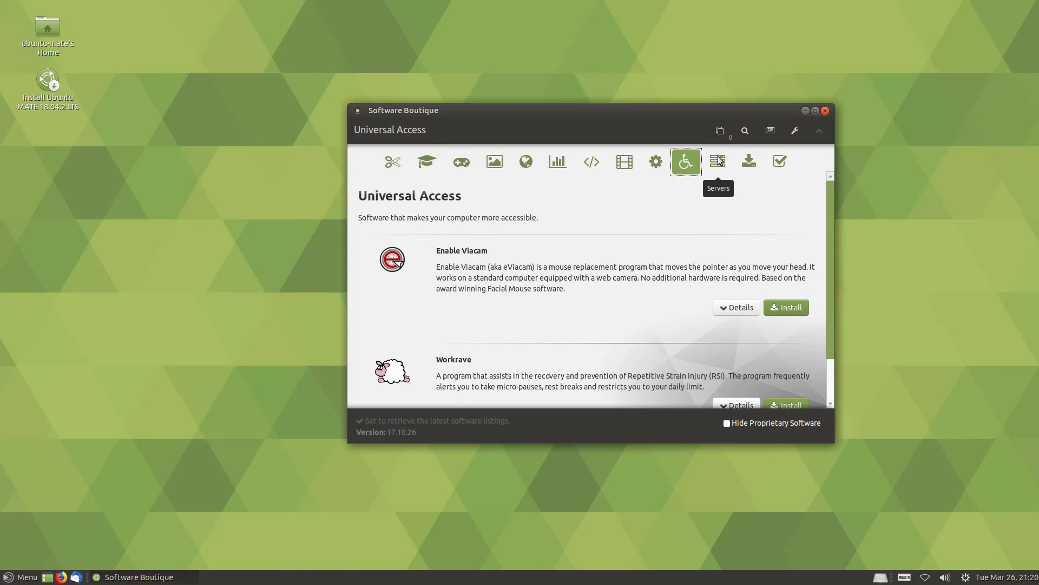
mouse_move(745, 131)
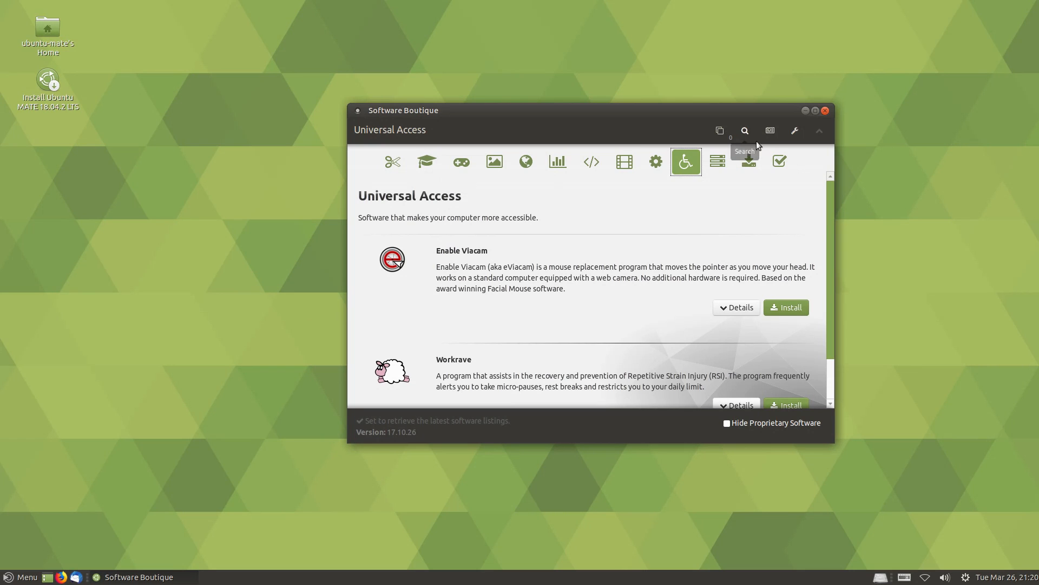
left_click(717, 161)
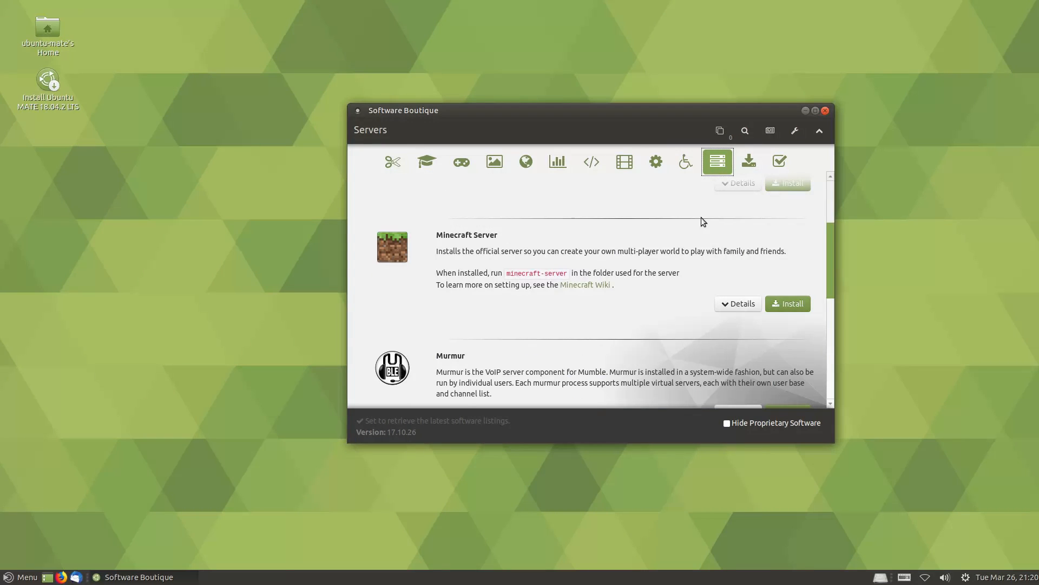
scroll("up", 3)
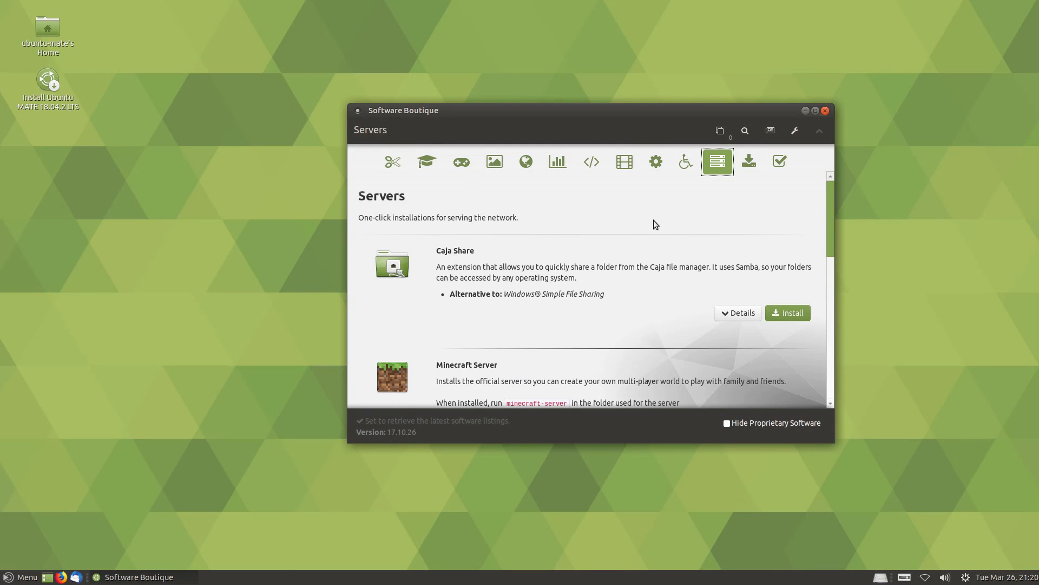
scroll("down", 3)
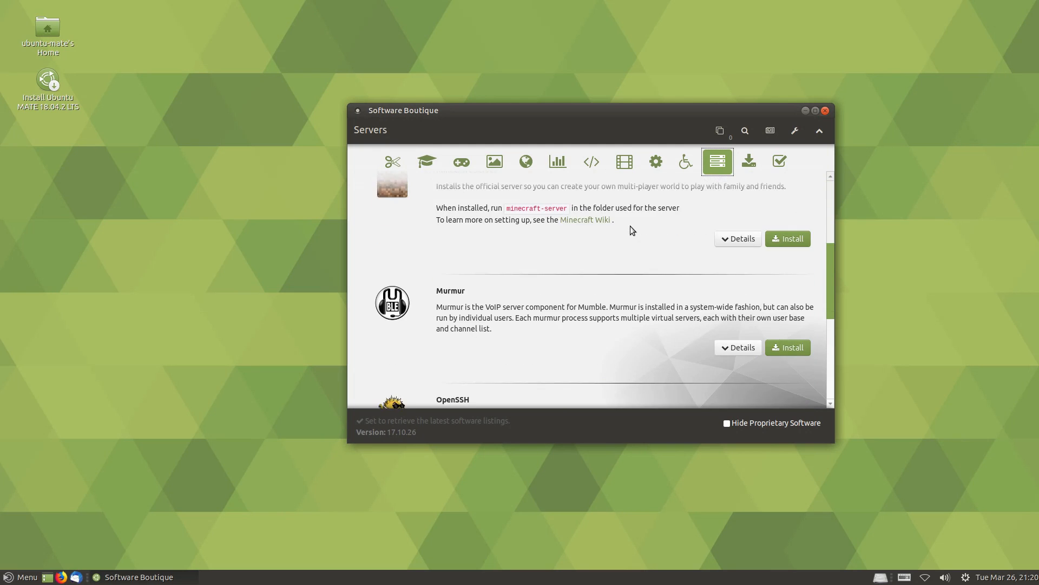
Step: Visit More Software, Fixes and Office, finishing on the Graphics listings with Blender and Darktable
left_click(749, 161)
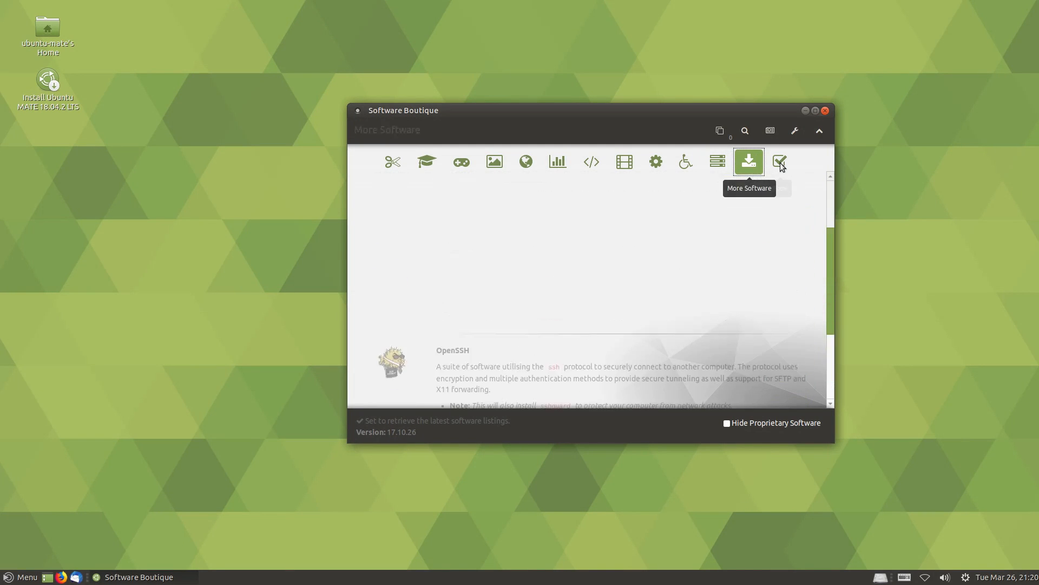
left_click(780, 161)
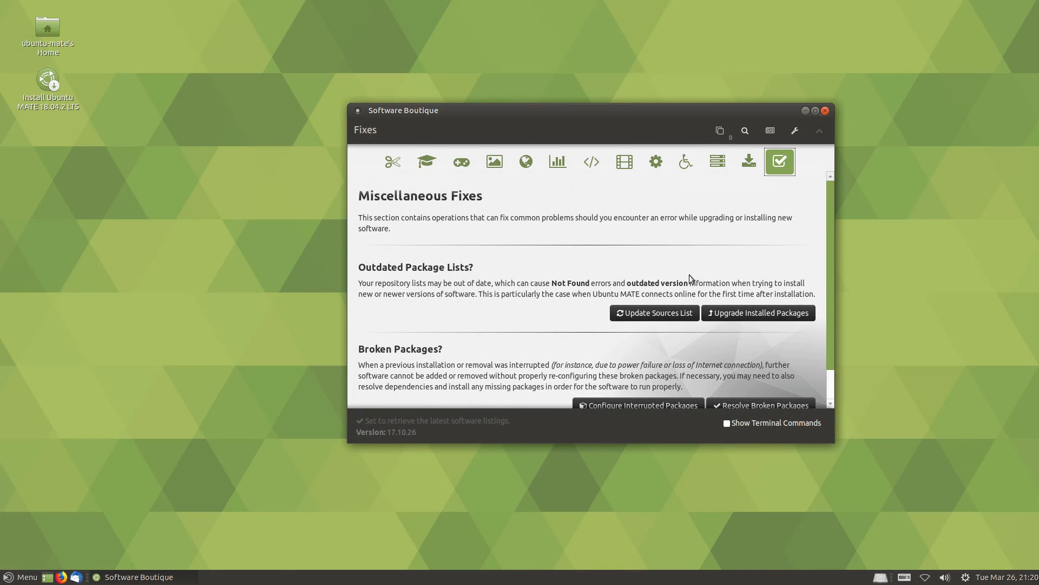
mouse_move(826, 444)
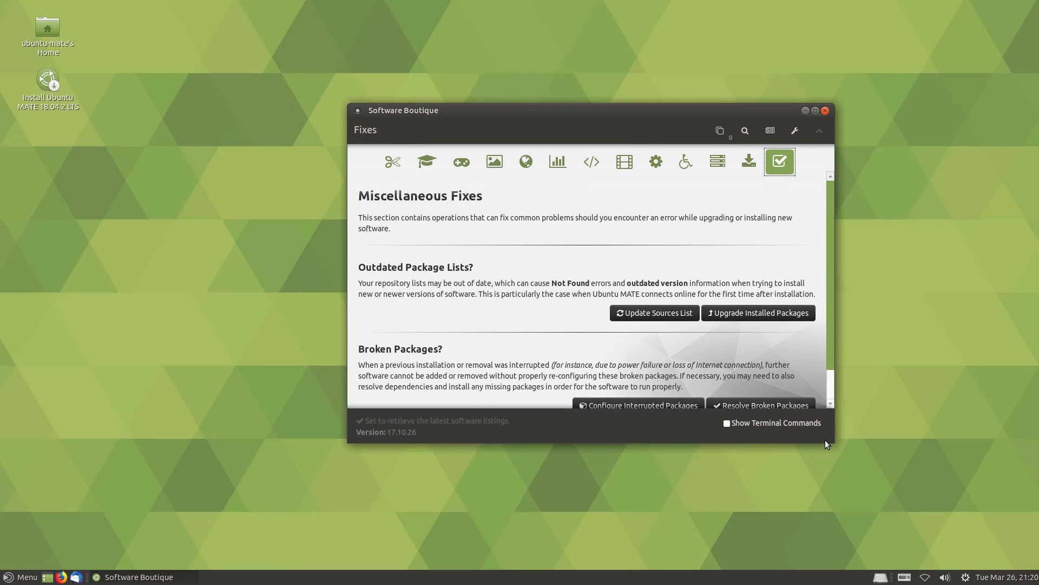
mouse_move(590, 162)
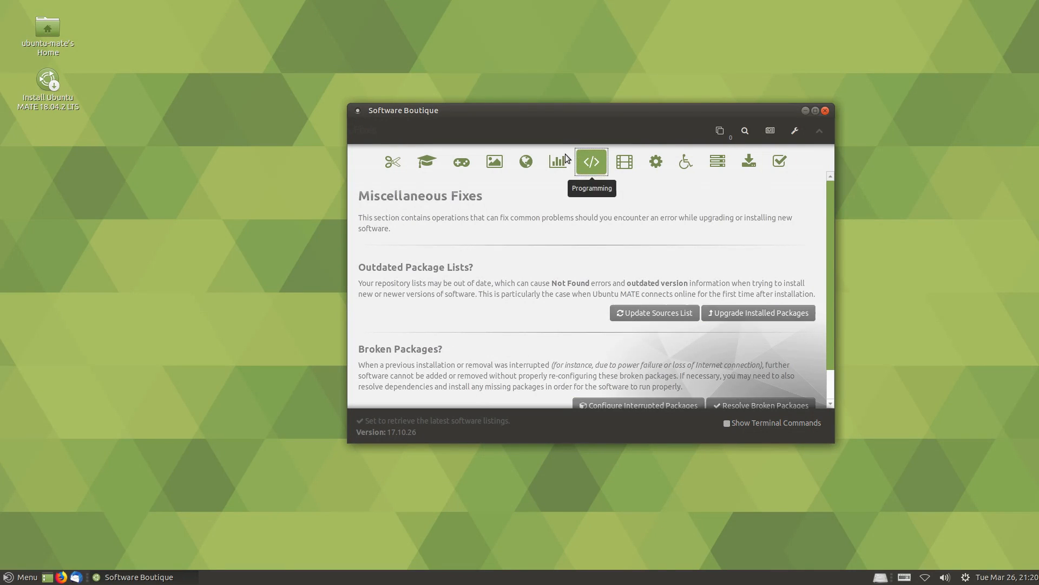
left_click(558, 162)
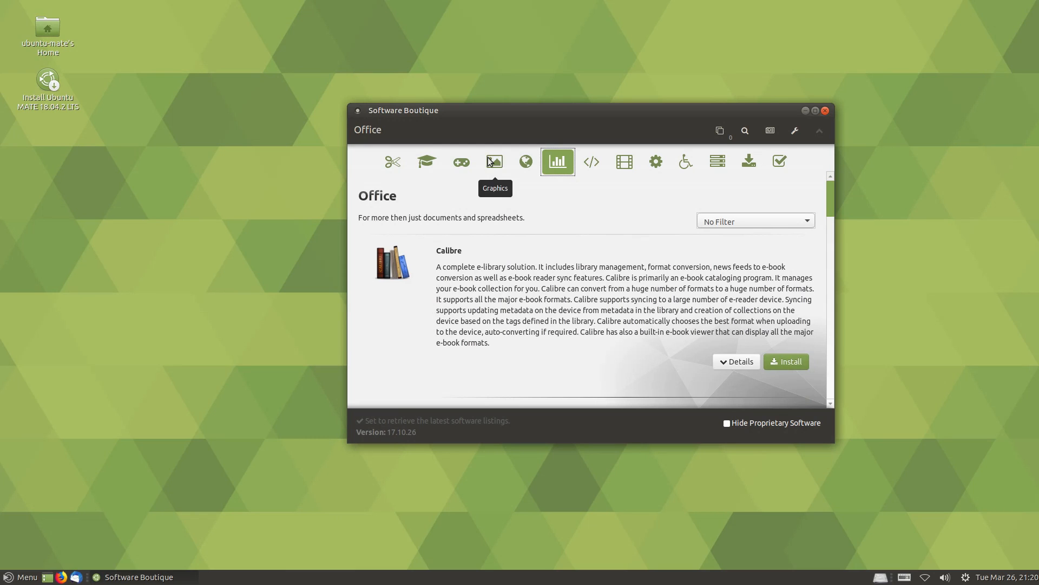
left_click(495, 162)
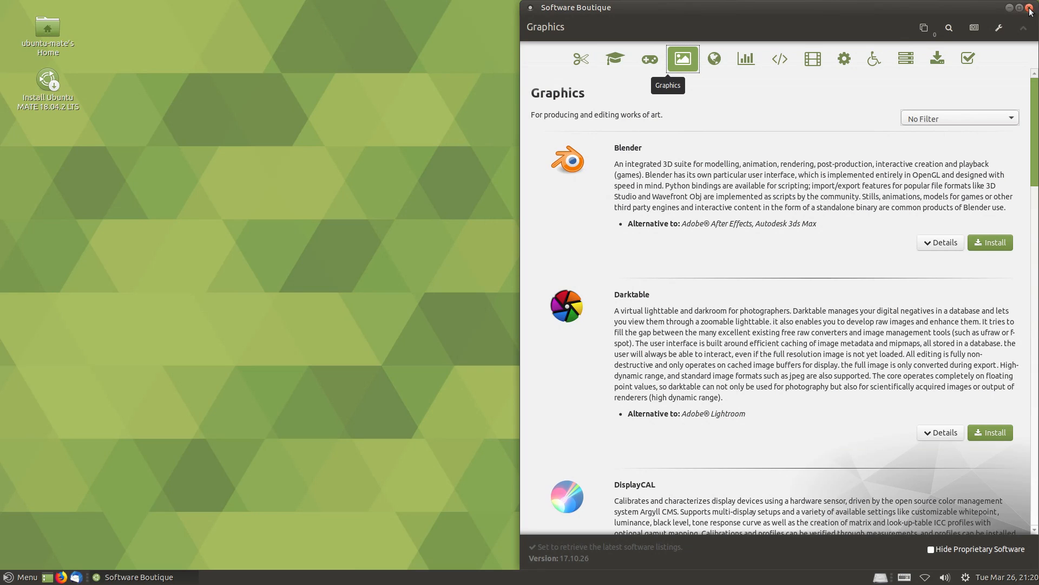
Step: Close Software Boutique, leaving the empty Ubuntu MATE desktop
left_click(1032, 7)
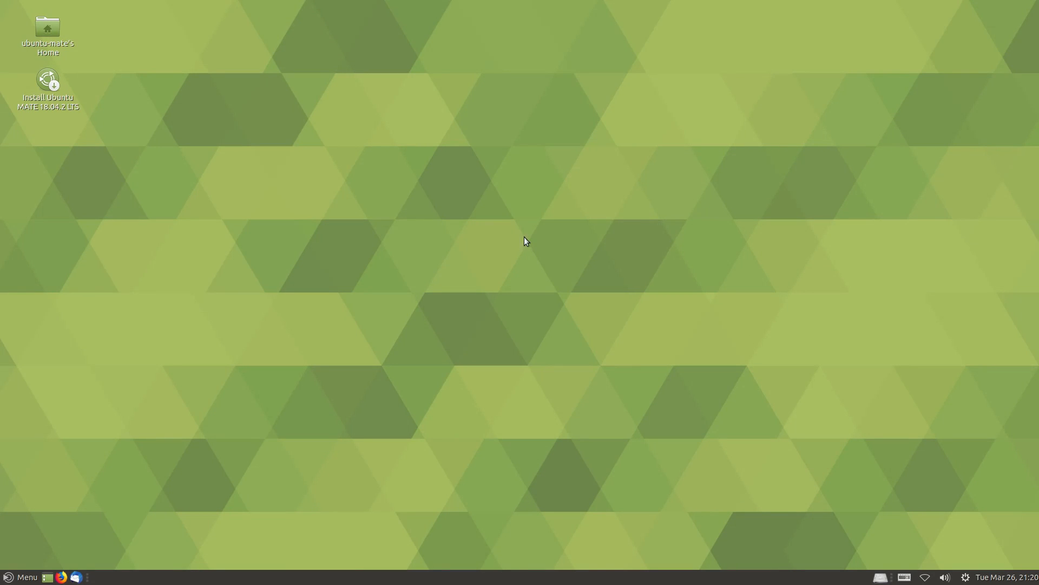
mouse_move(953, 543)
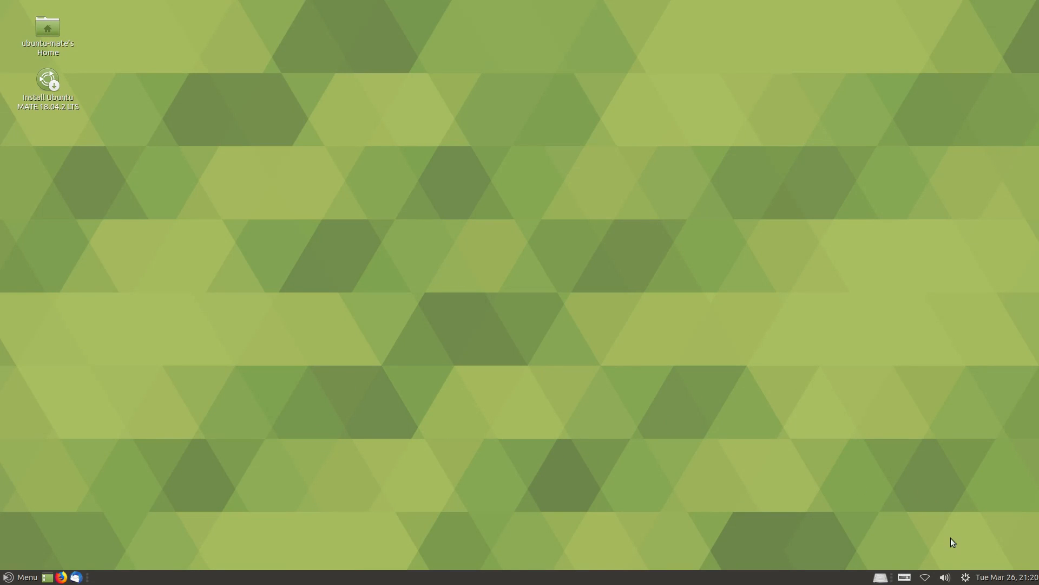
mouse_move(331, 333)
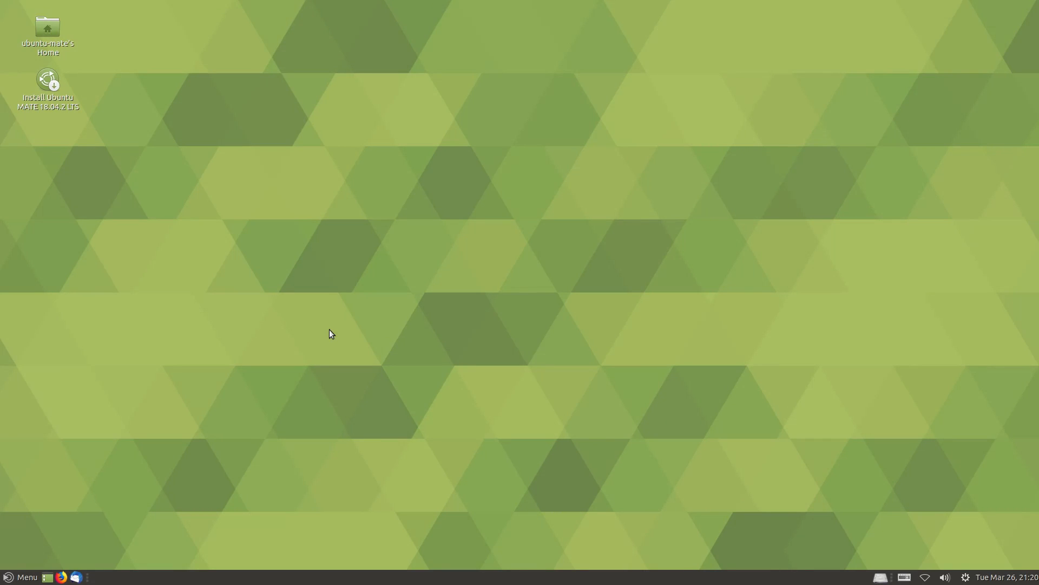
mouse_move(159, 280)
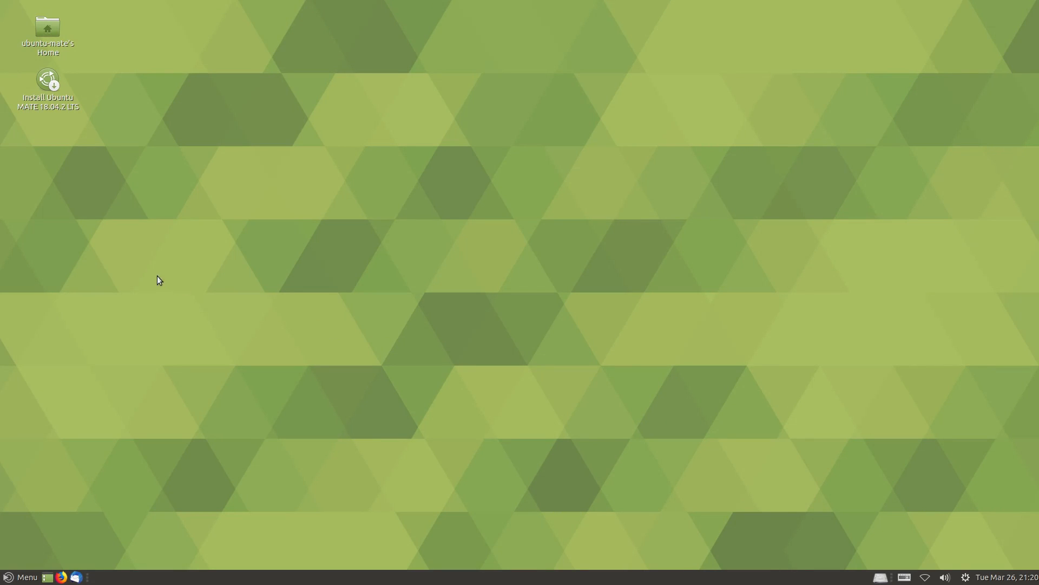
mouse_move(4, 462)
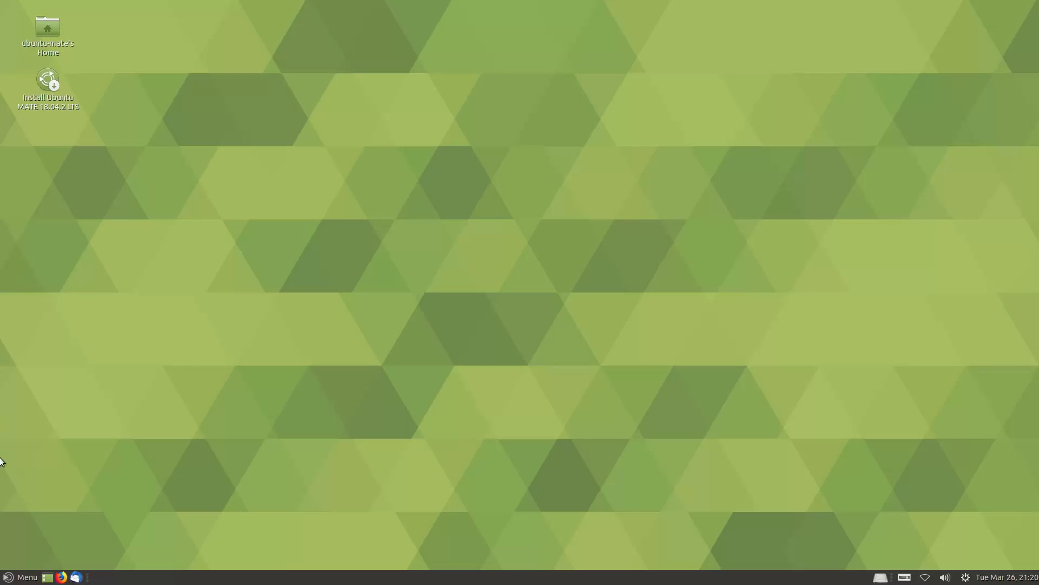
mouse_move(164, 462)
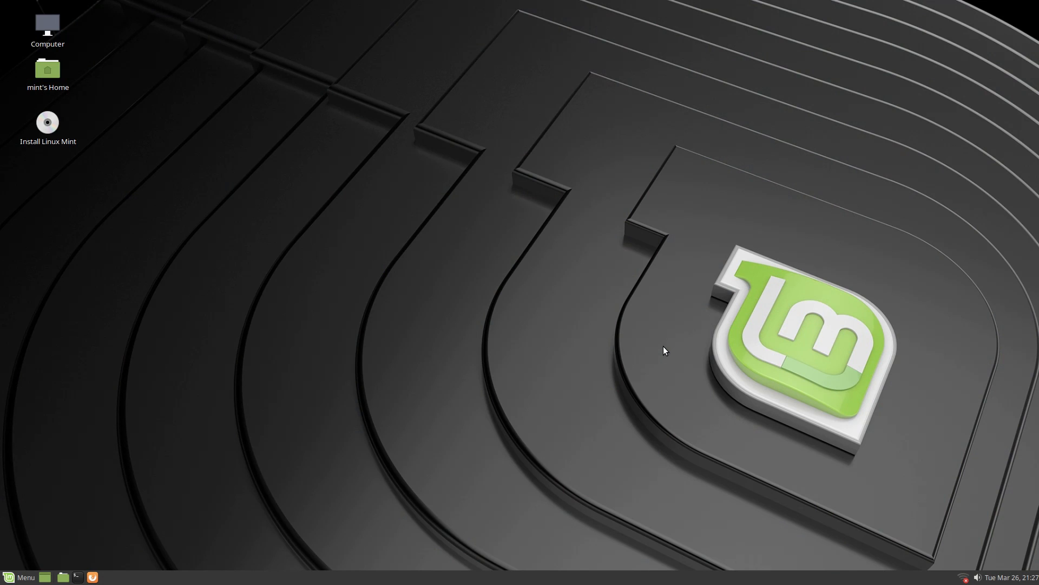
mouse_move(96, 63)
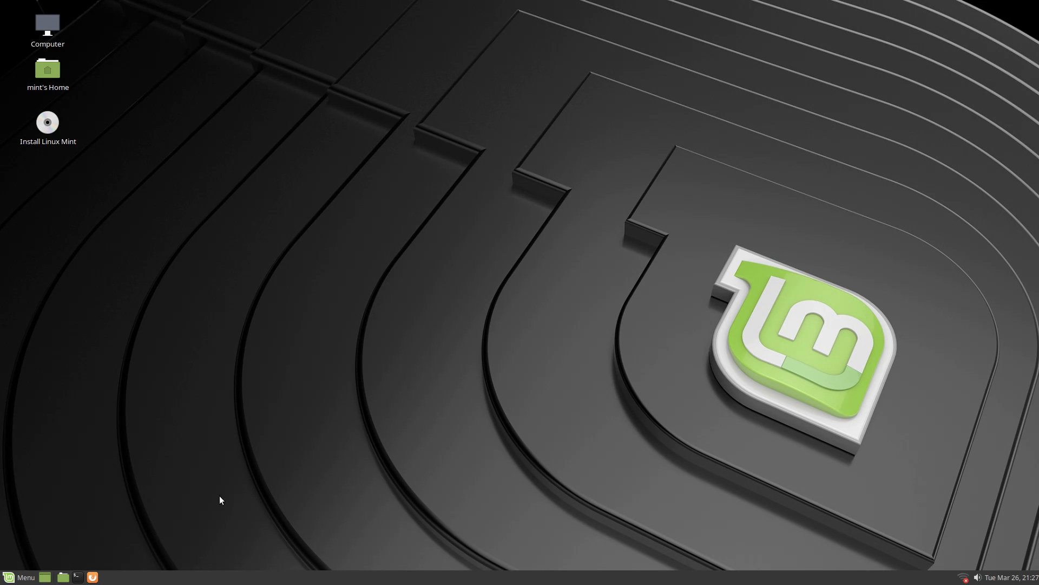
mouse_move(10, 576)
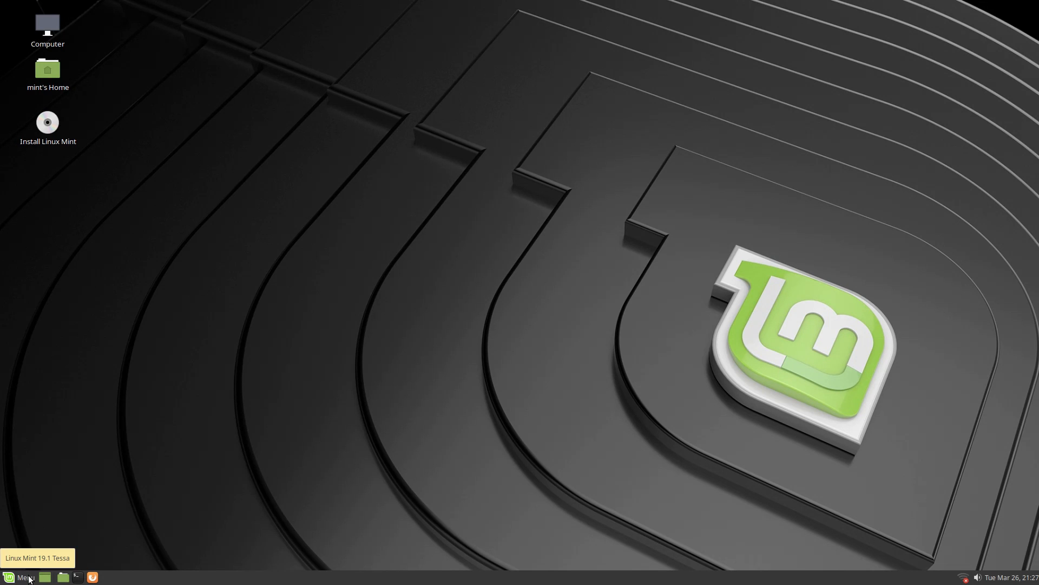
Step: Launch the Control Center from the Linux Mint menu's System section
left_click(20, 576)
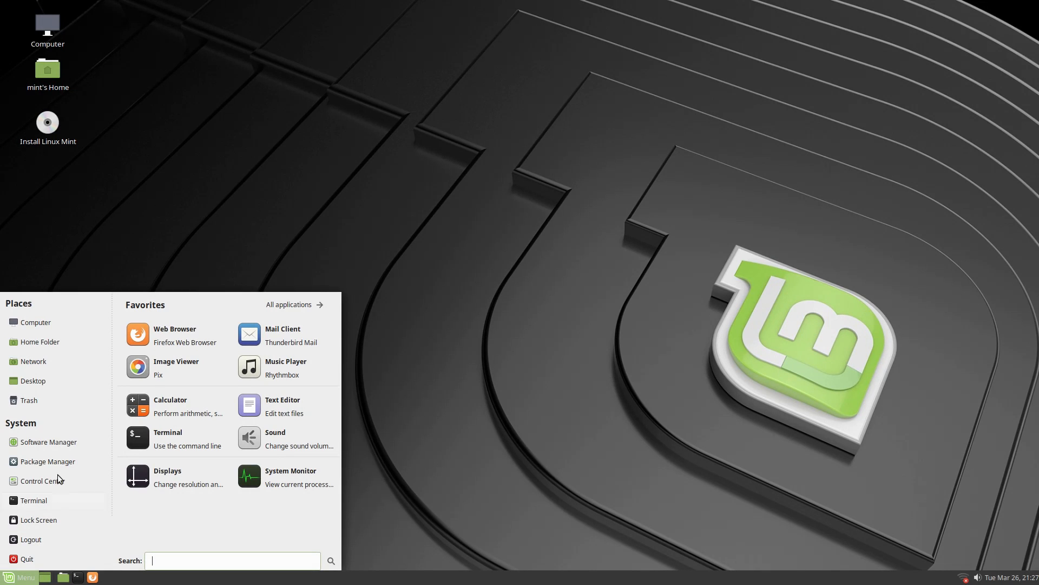
mouse_move(224, 284)
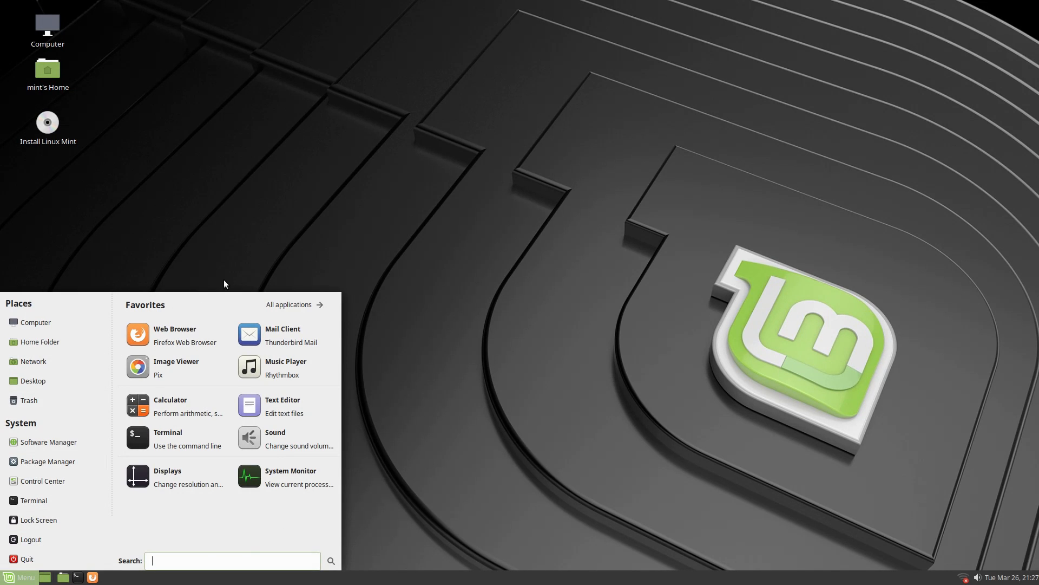
mouse_move(48, 575)
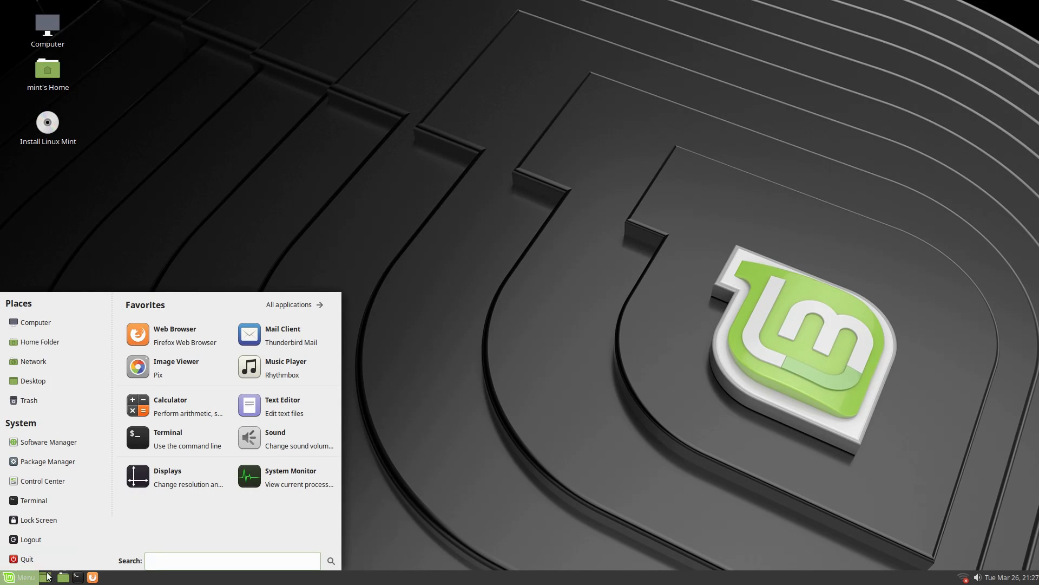
mouse_move(12, 576)
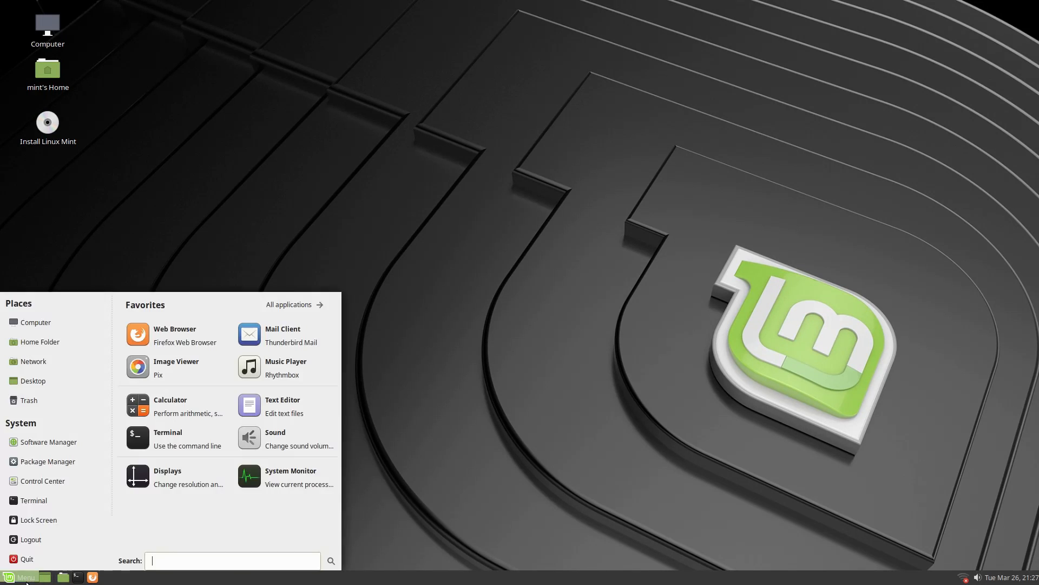
left_click(41, 481)
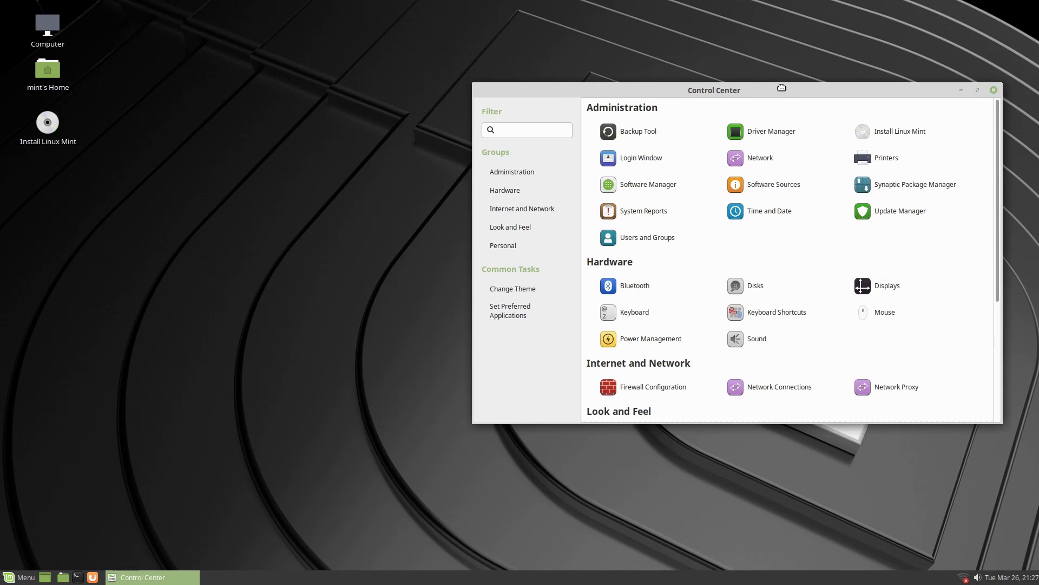
mouse_move(771, 184)
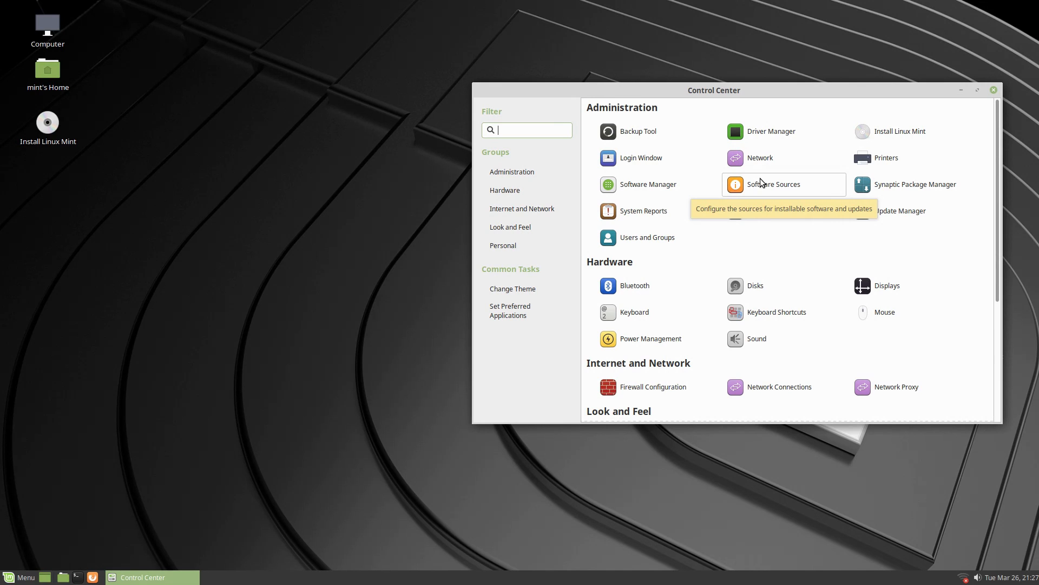
mouse_move(816, 272)
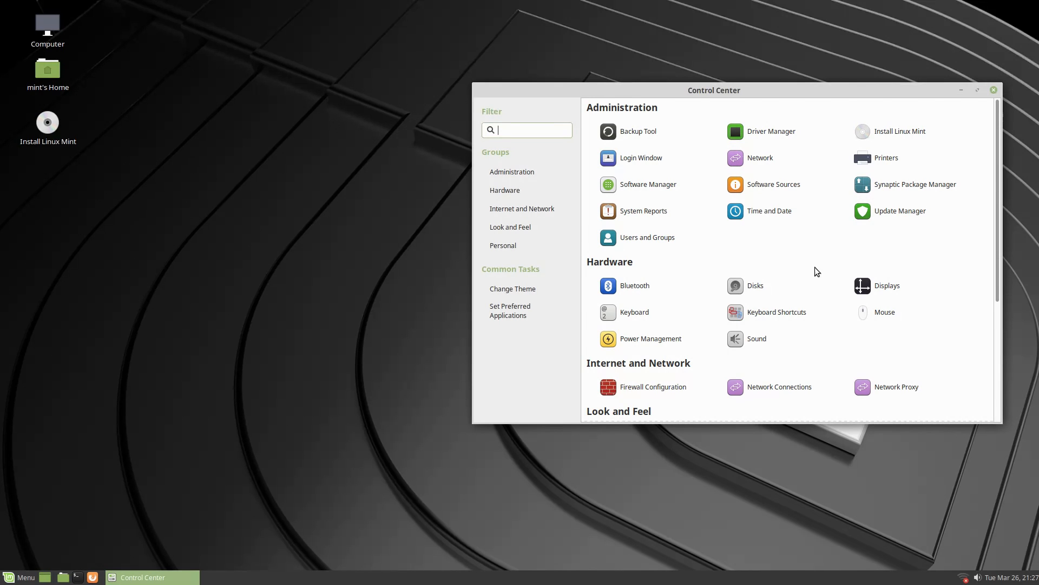
Step: Filter the Control Center for "pane", find no matches, then clear the filter to show all groups
scroll("down", 3)
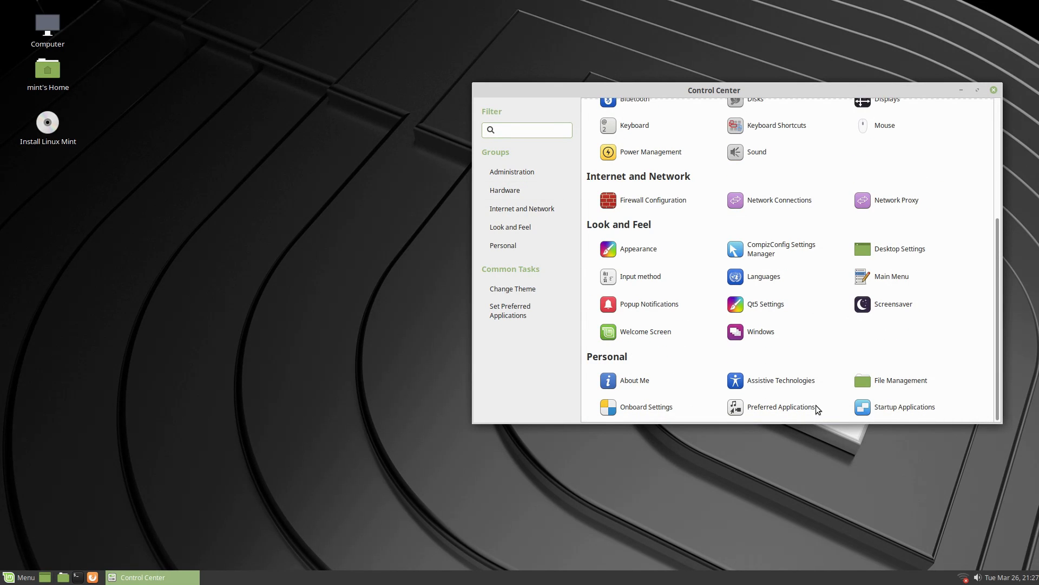
left_click(526, 130)
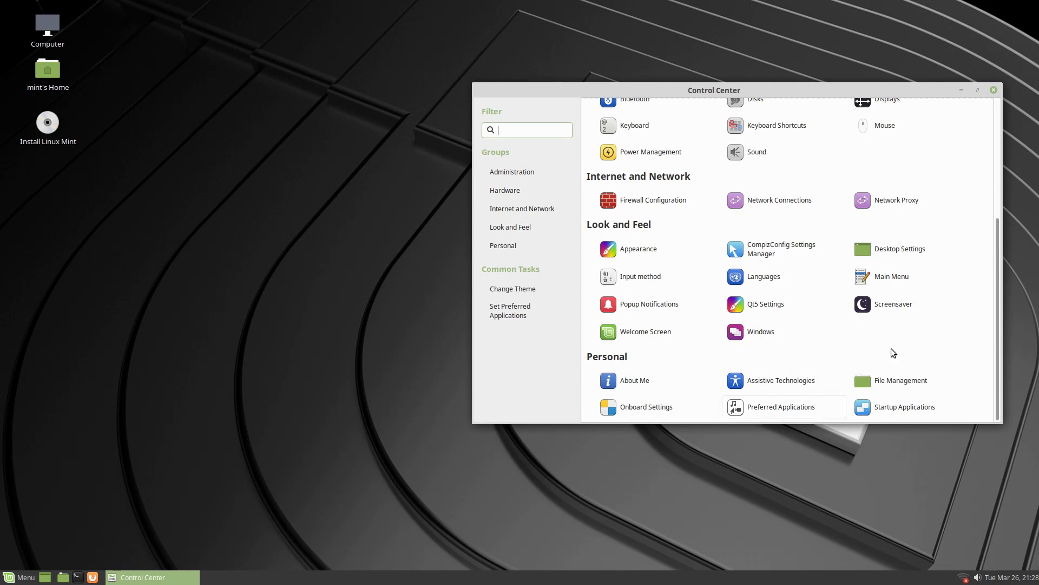
mouse_move(224, 560)
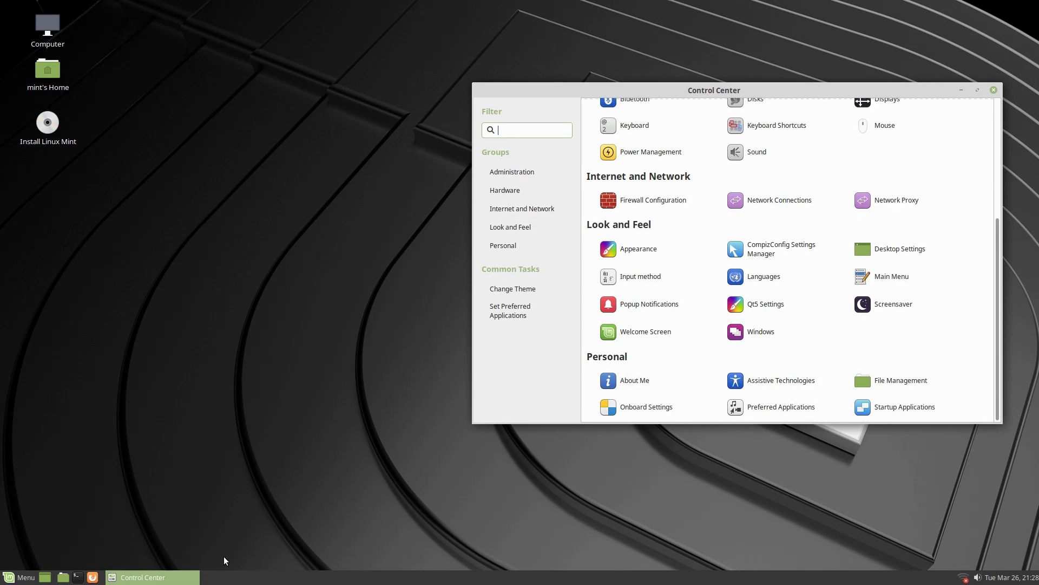
mouse_move(639, 343)
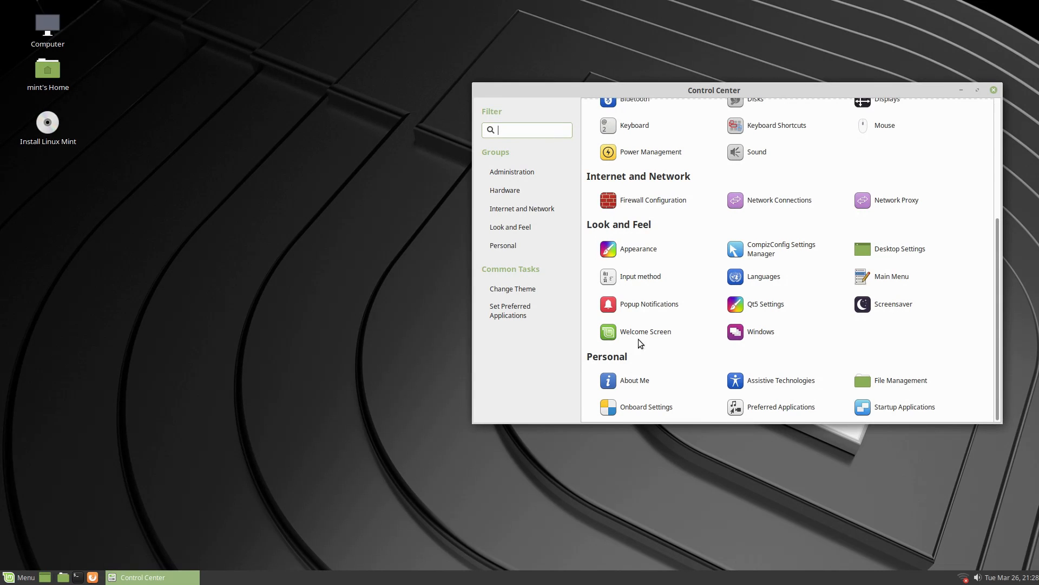
scroll("up", 3)
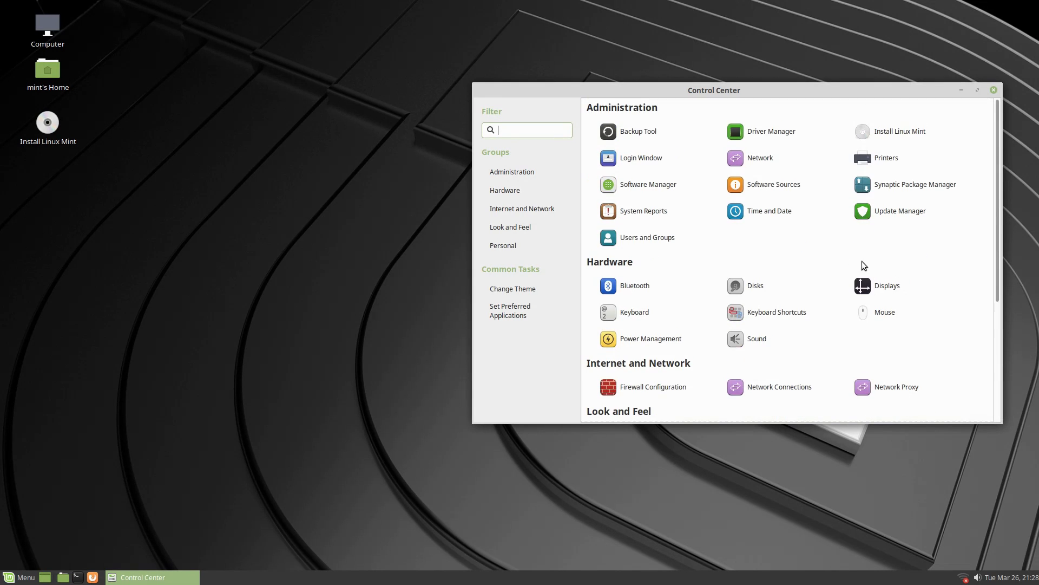
type("pane")
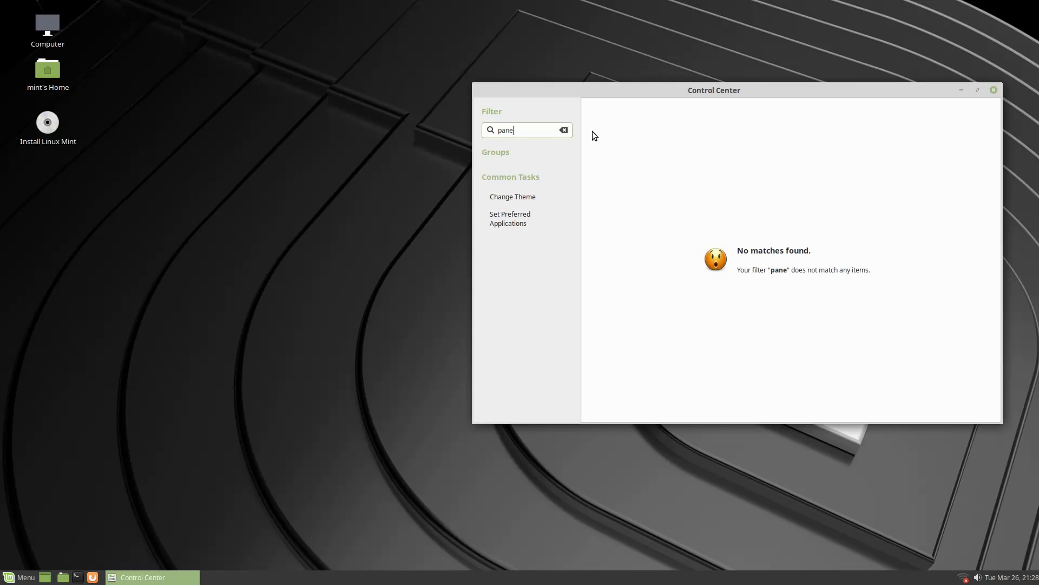
left_click(563, 129)
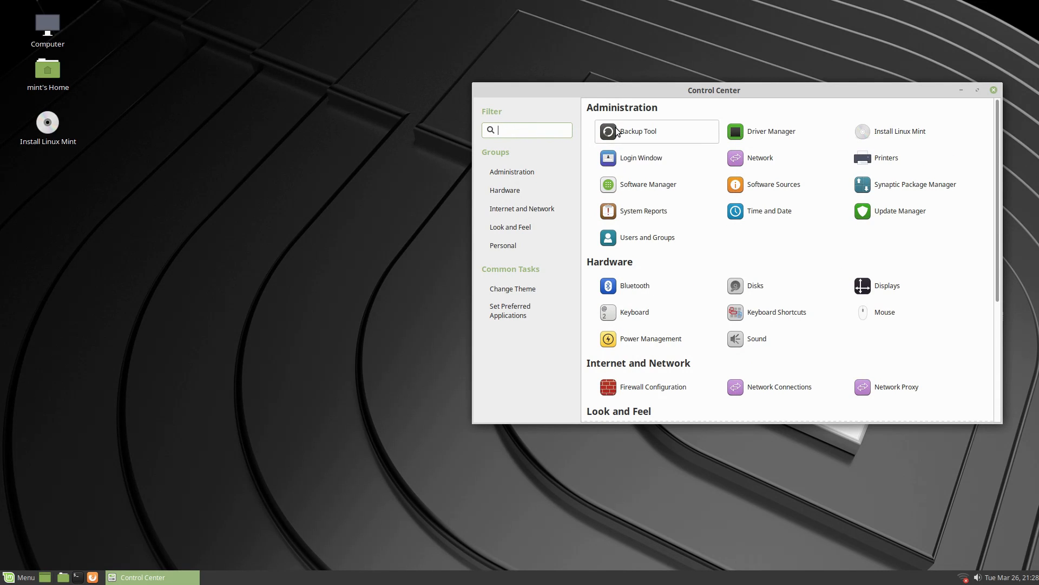
mouse_move(864, 355)
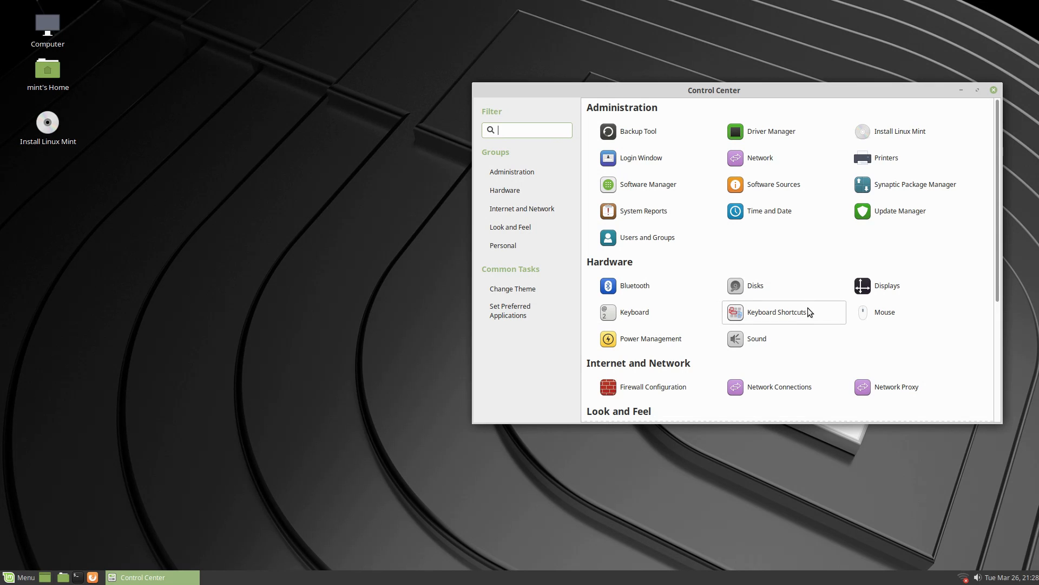
mouse_move(604, 243)
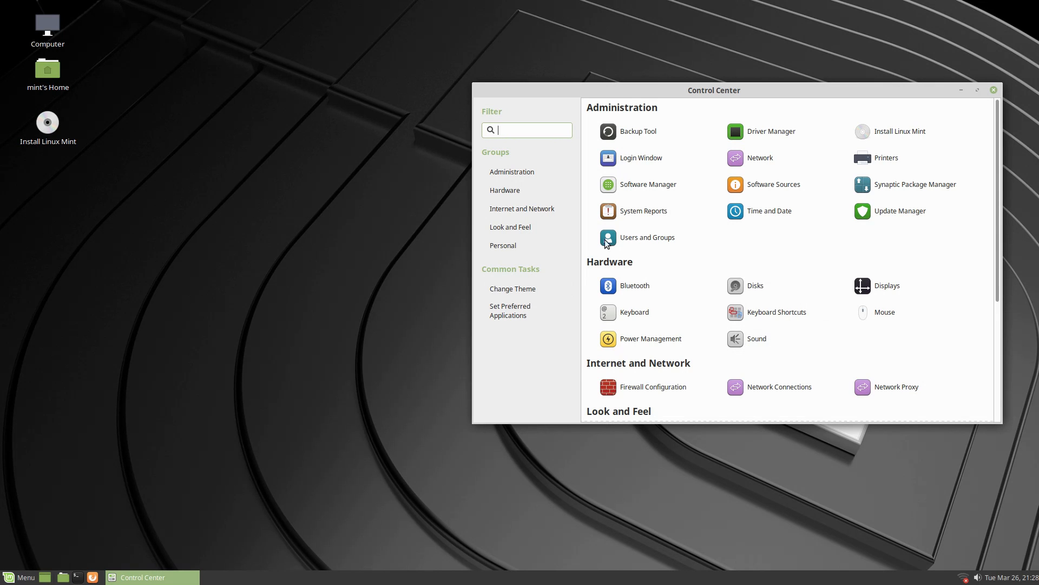
scroll("down", 3)
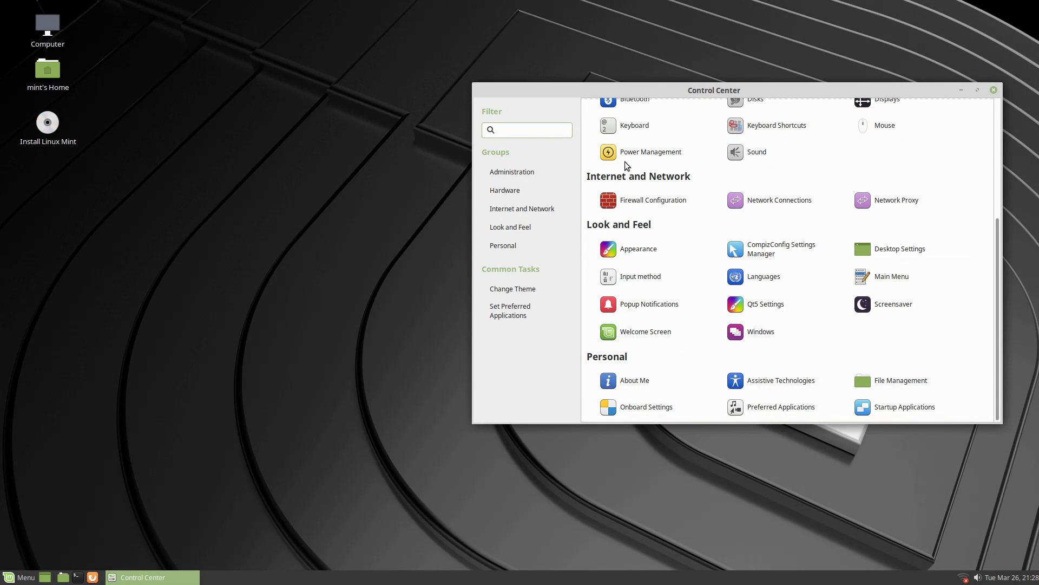
mouse_move(648, 331)
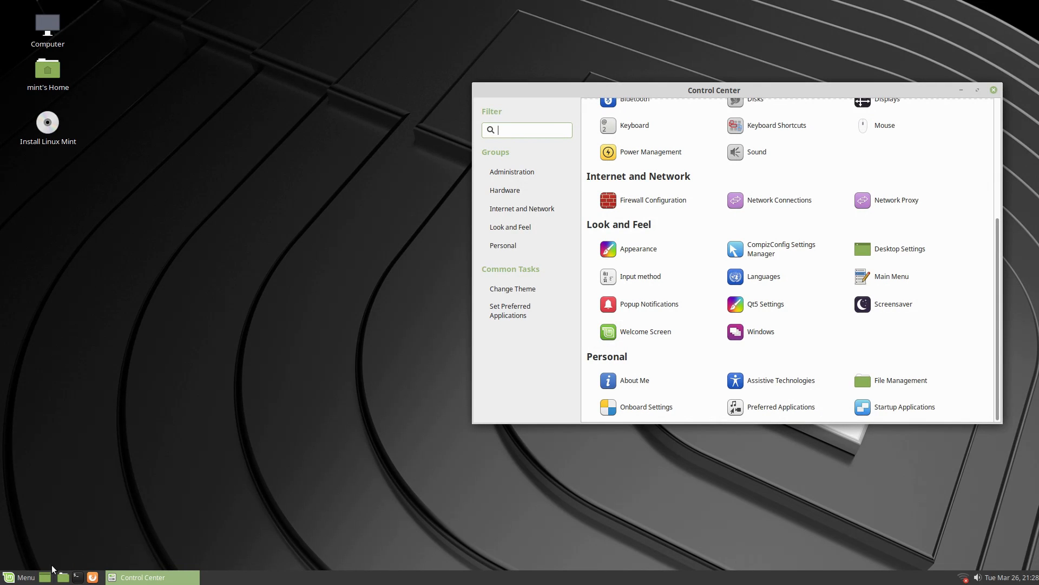
Step: Search the Mint menu for "soft" and launch the Software Manager
left_click(20, 577)
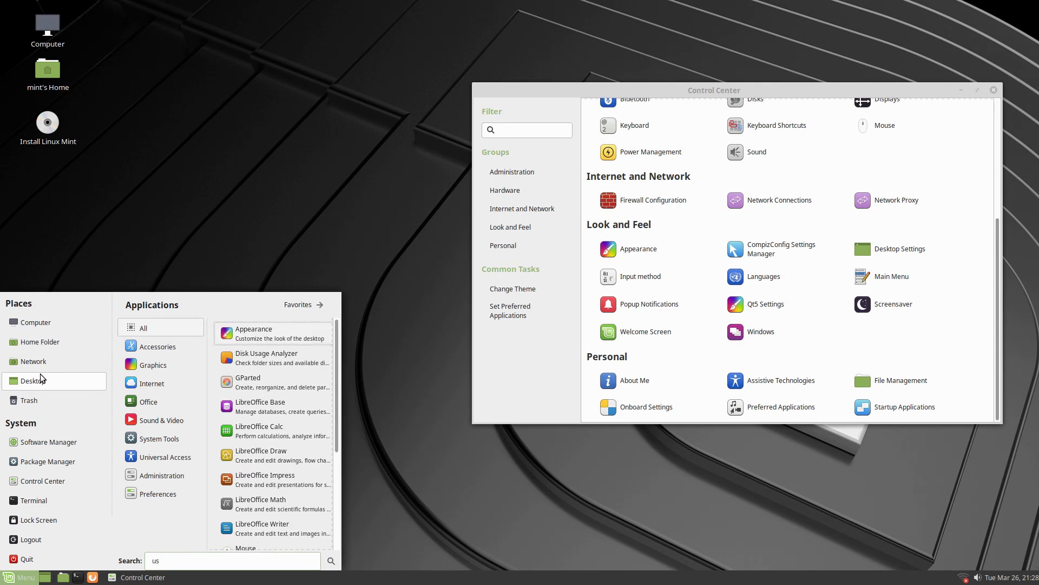
type("b")
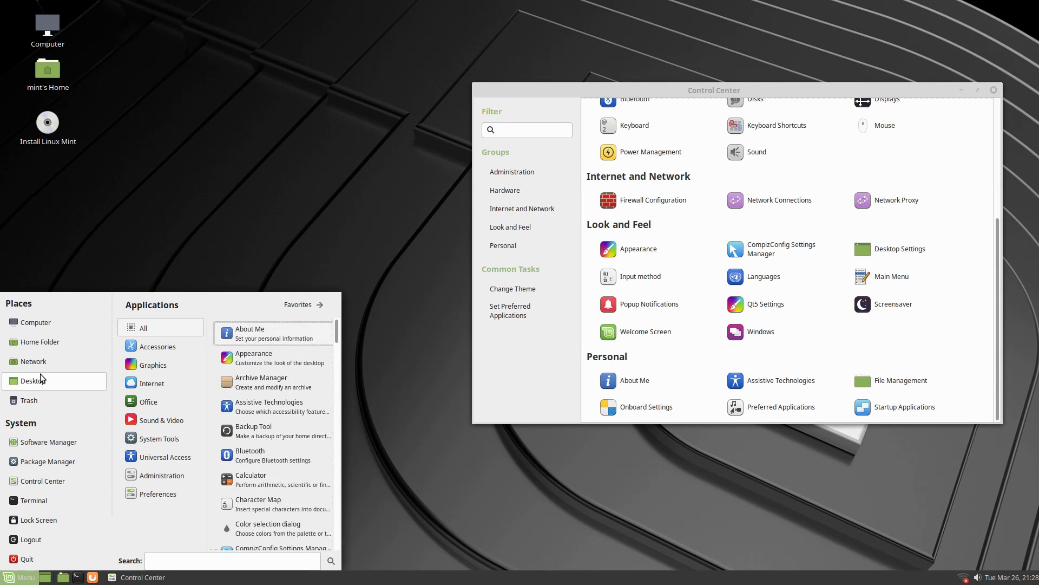
type("soft")
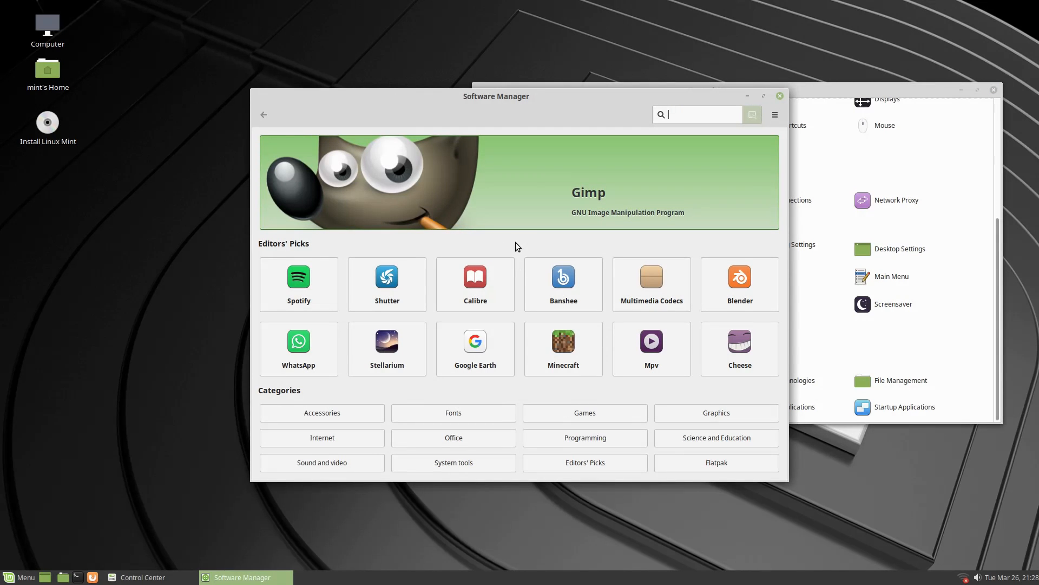
Step: Look at the Banshee details page and the Accessories category, returning to the overview each time
left_click(563, 278)
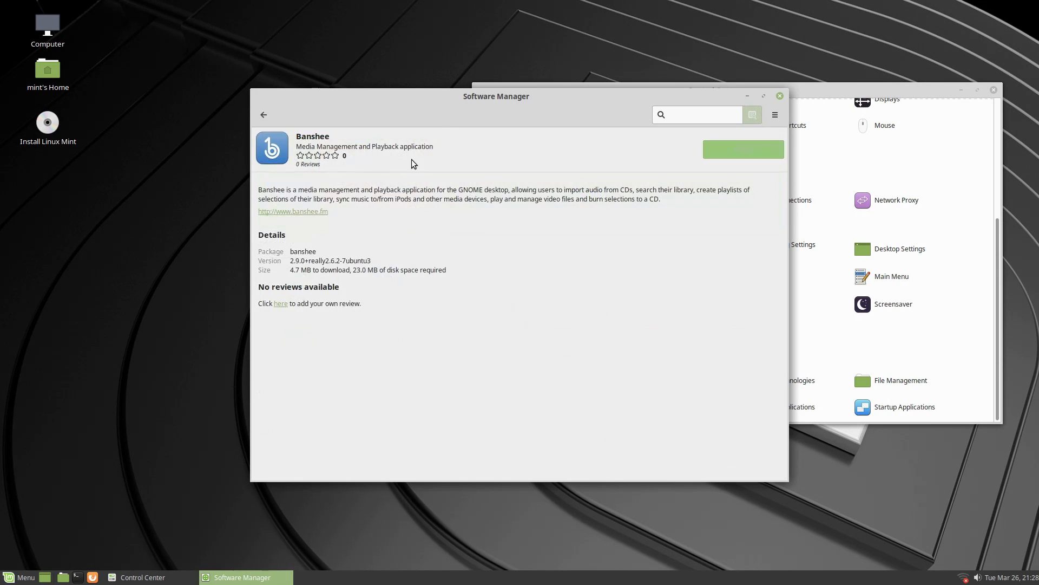
left_click(263, 114)
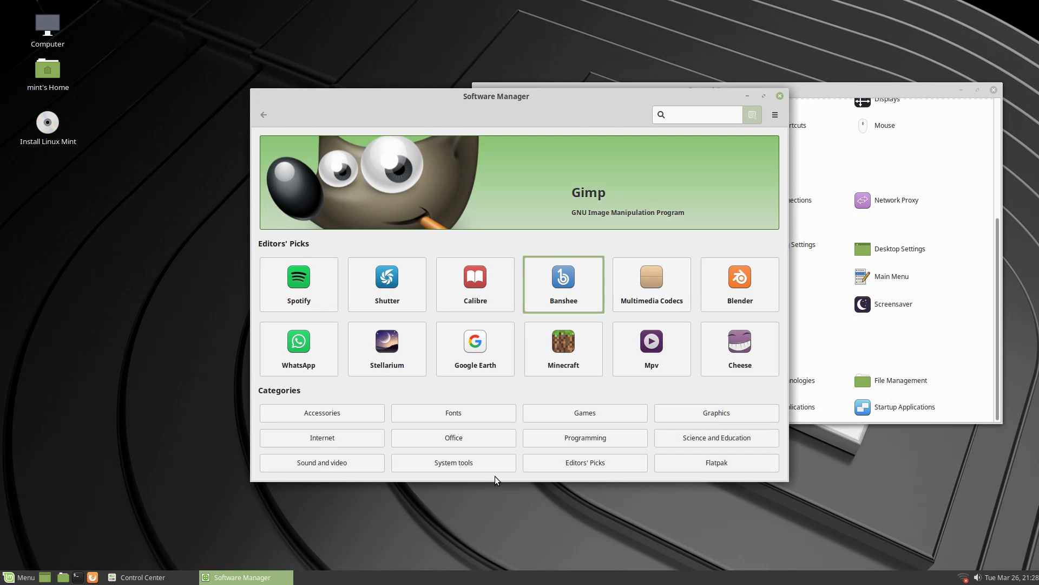
left_click(321, 413)
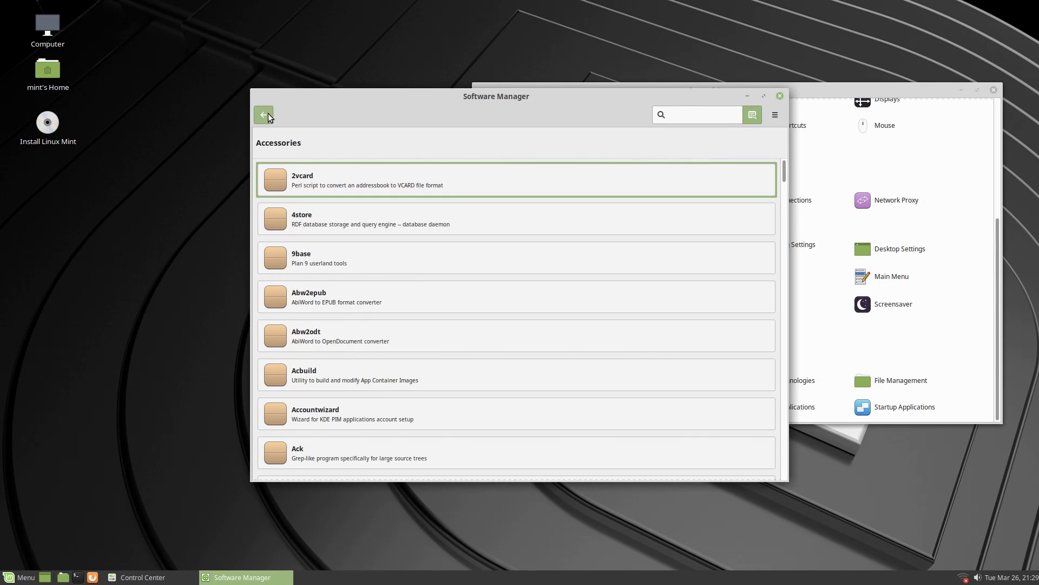
left_click(265, 114)
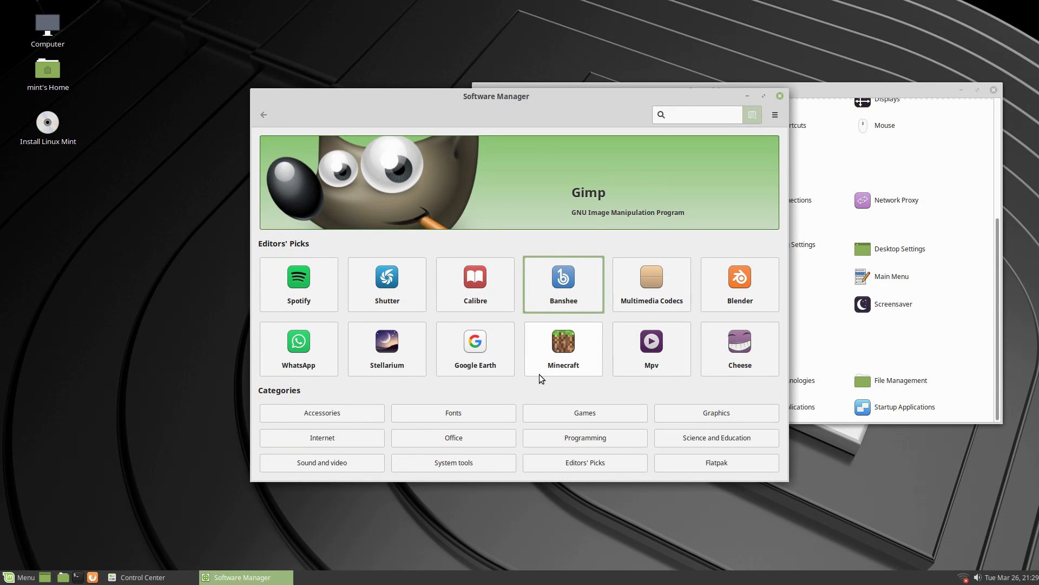
left_click(696, 113)
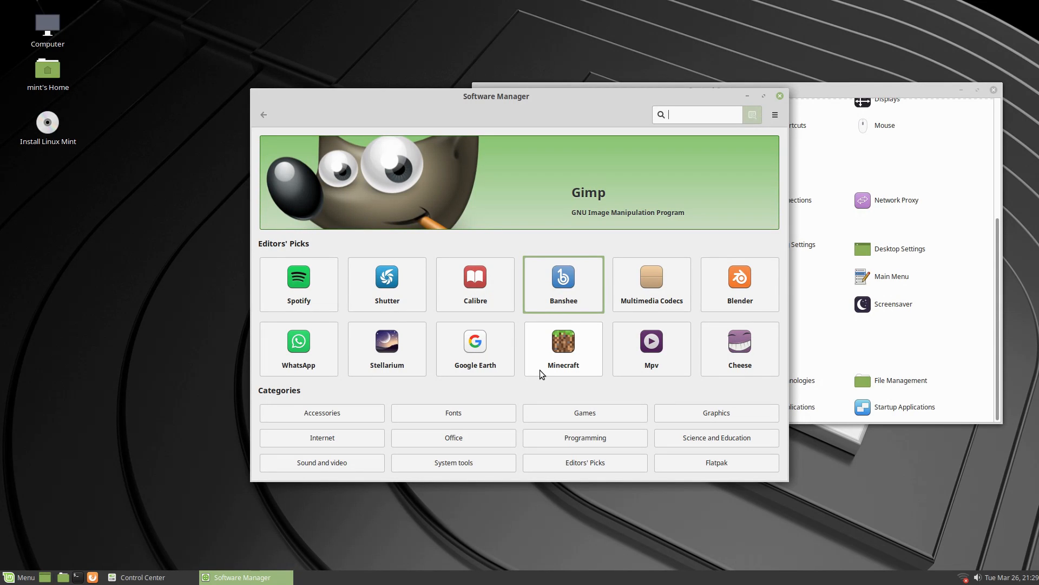
mouse_move(525, 375)
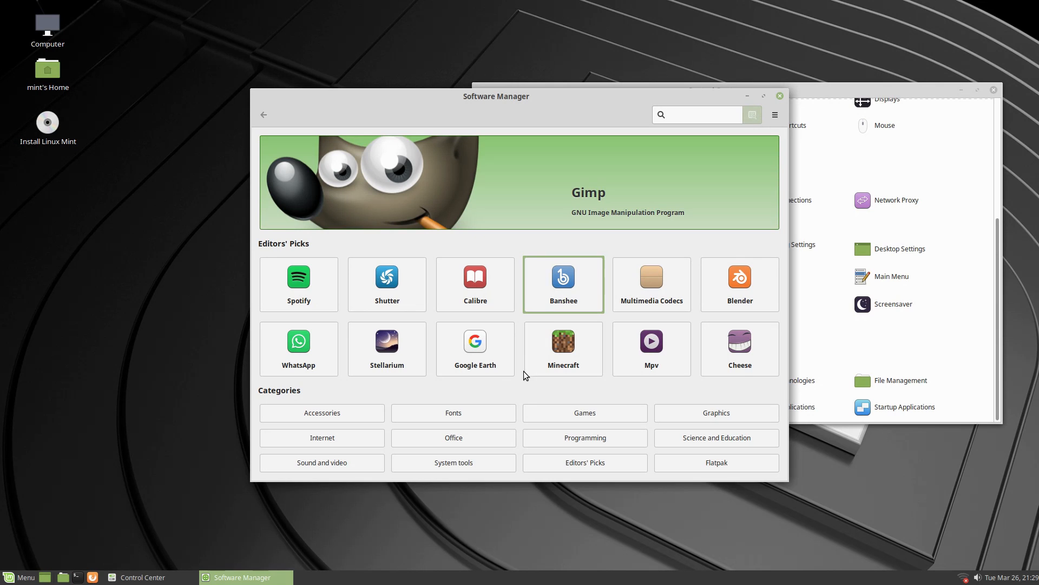
left_click(697, 113)
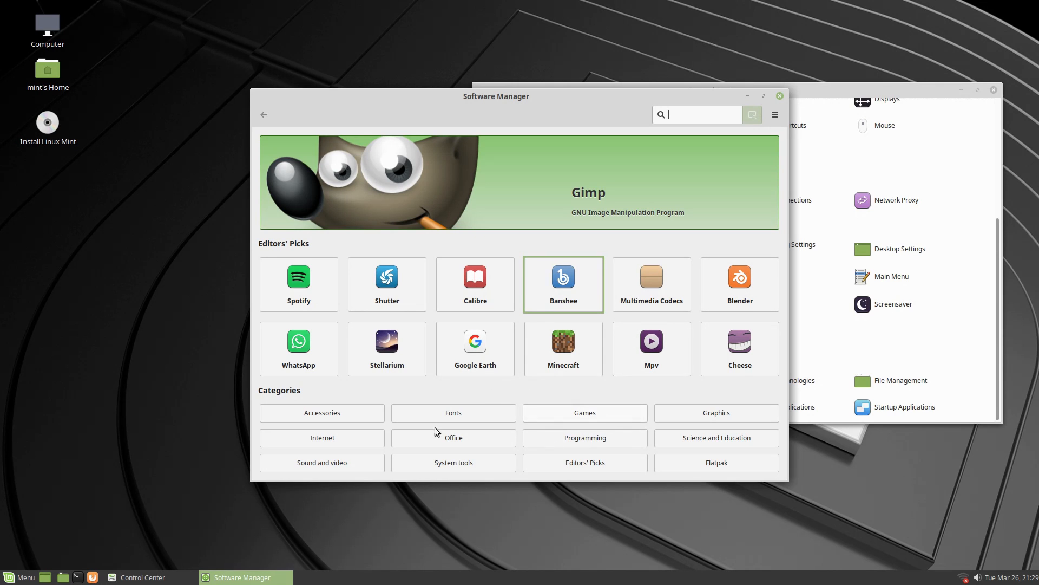
Step: Browse the System tools category and the empty Flatpak category, ending back on the home page
left_click(454, 462)
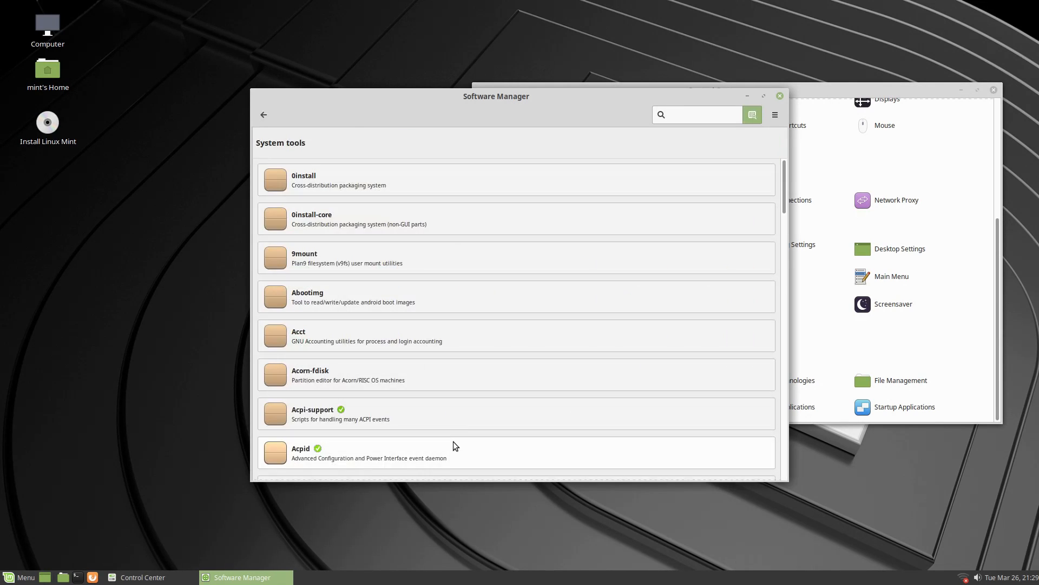
scroll("down", 3)
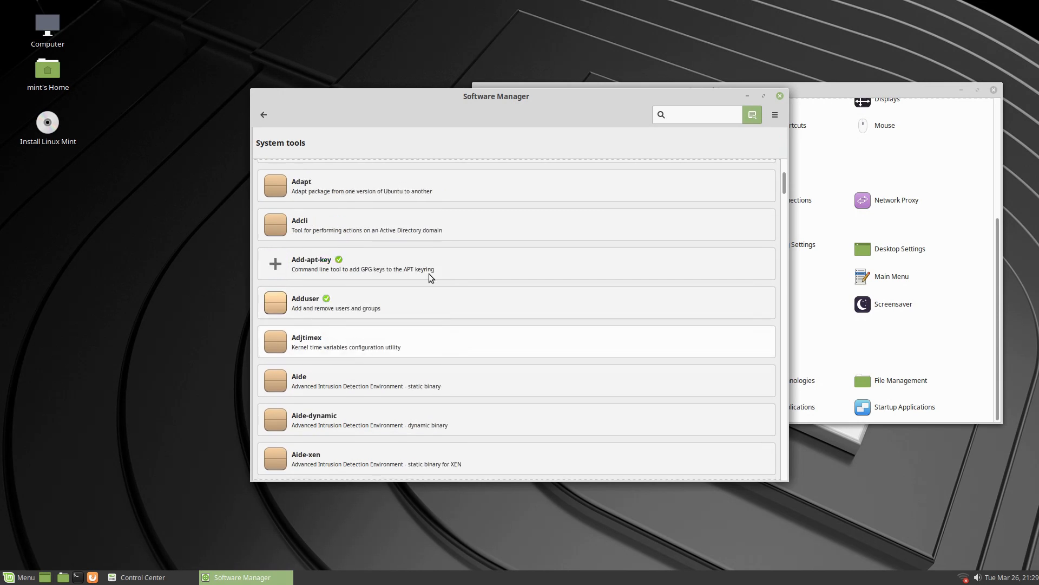
left_click(263, 114)
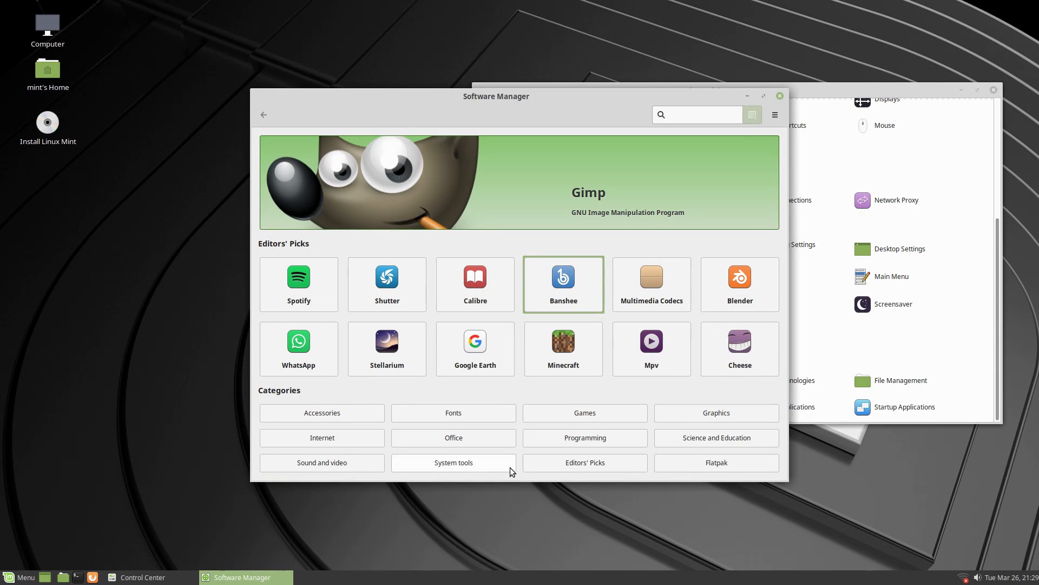
left_click(453, 463)
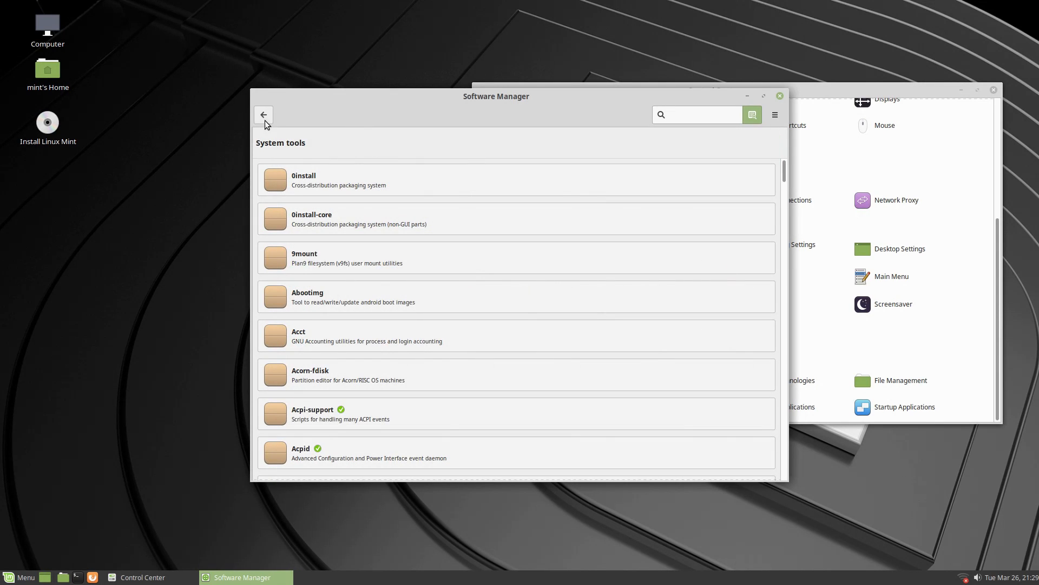
left_click(264, 115)
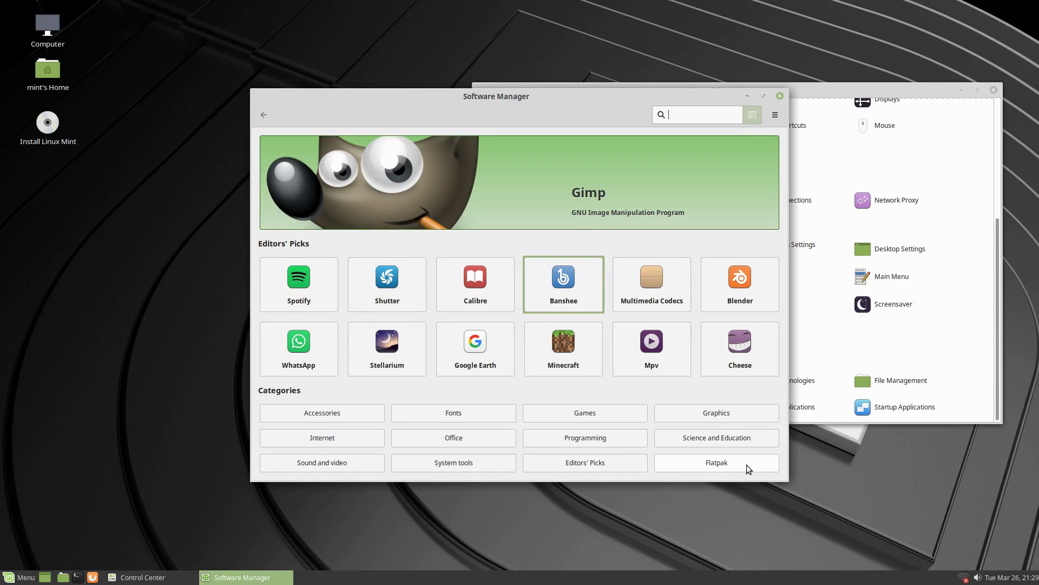
left_click(715, 463)
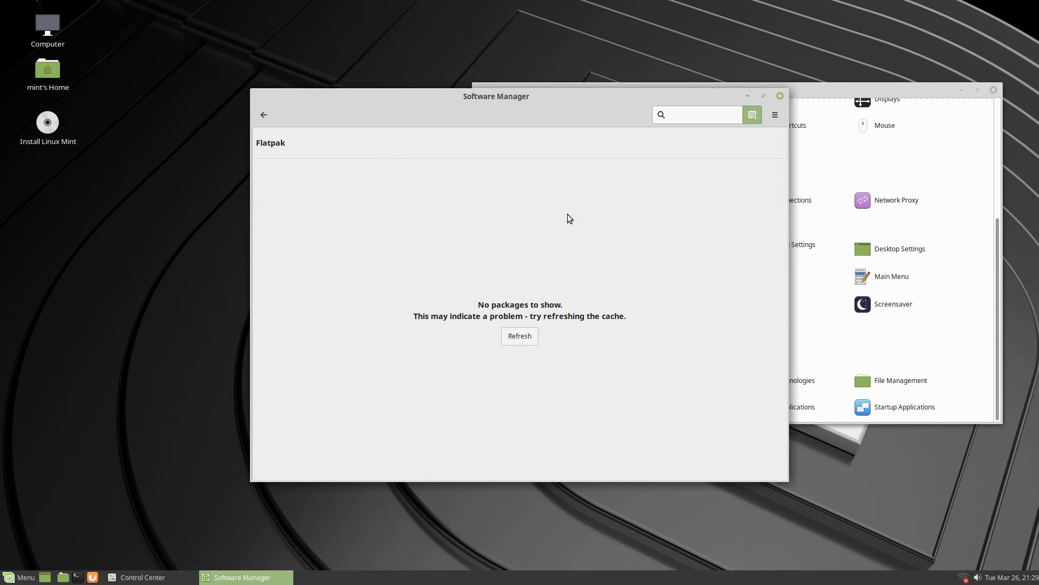
mouse_move(484, 398)
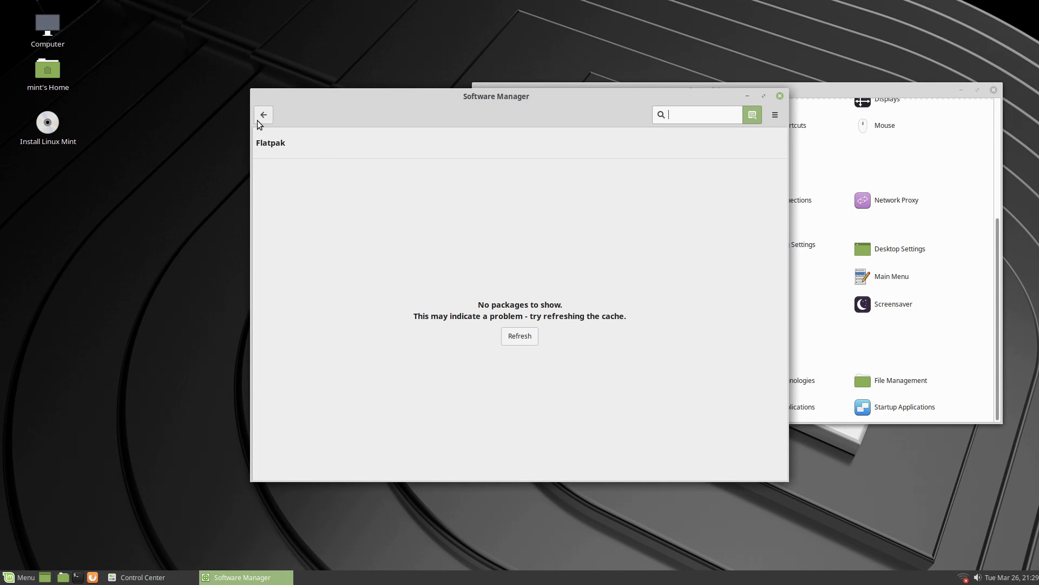
left_click(263, 113)
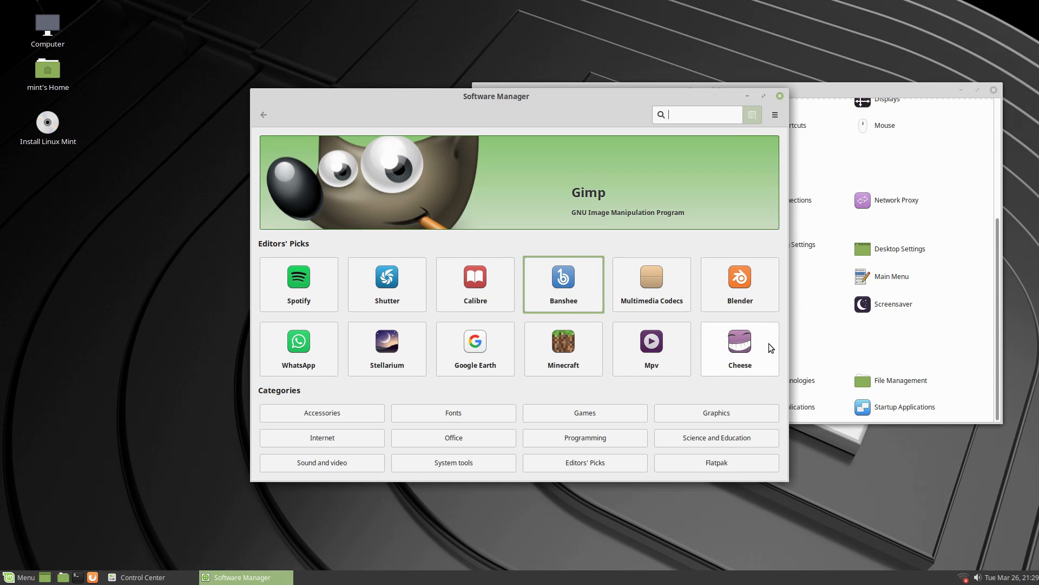
mouse_move(783, 469)
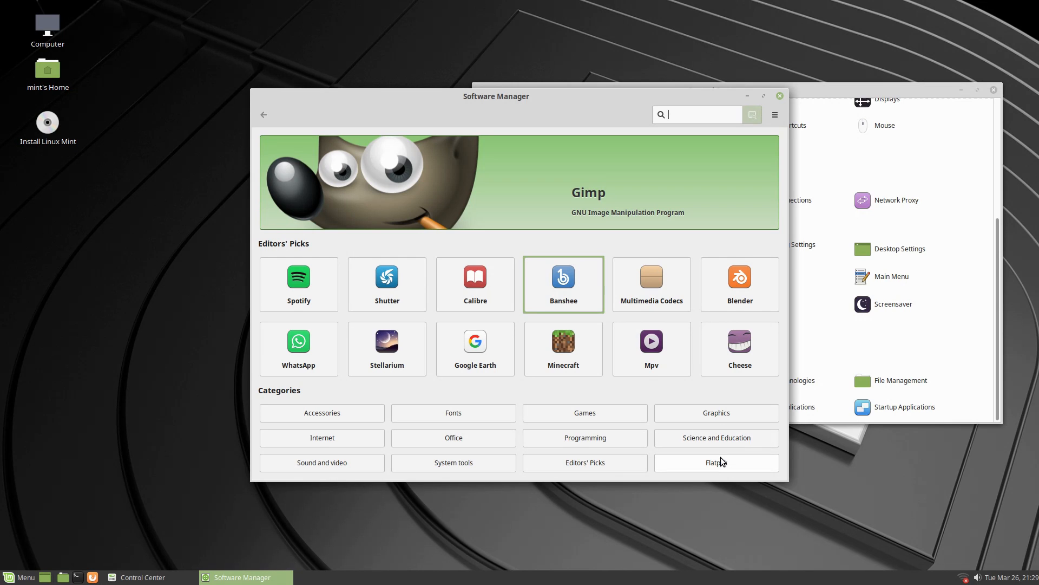
mouse_move(759, 87)
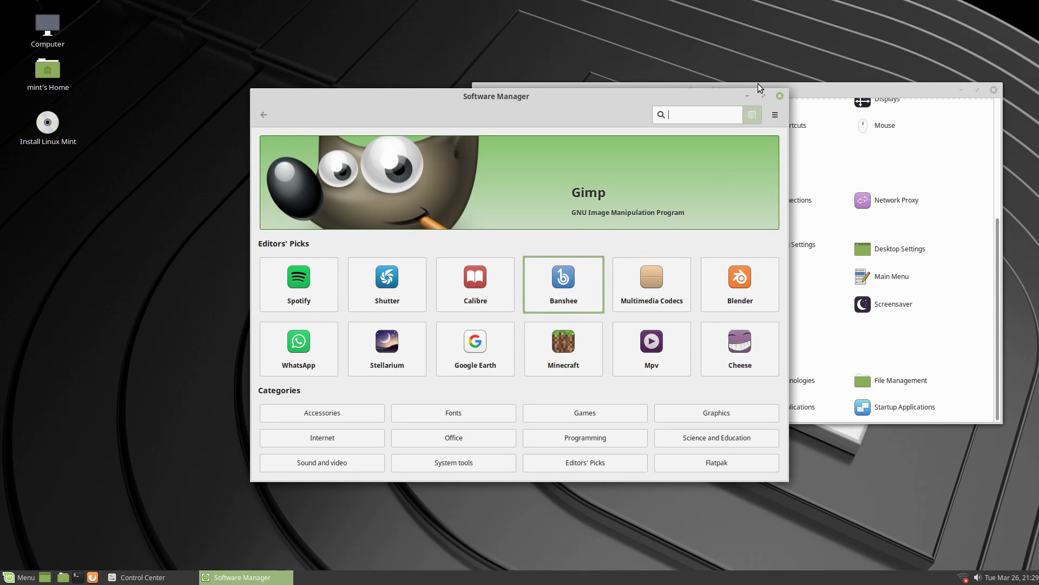
Step: Close the Software Manager and scroll through the Control Center's settings groups
left_click(140, 577)
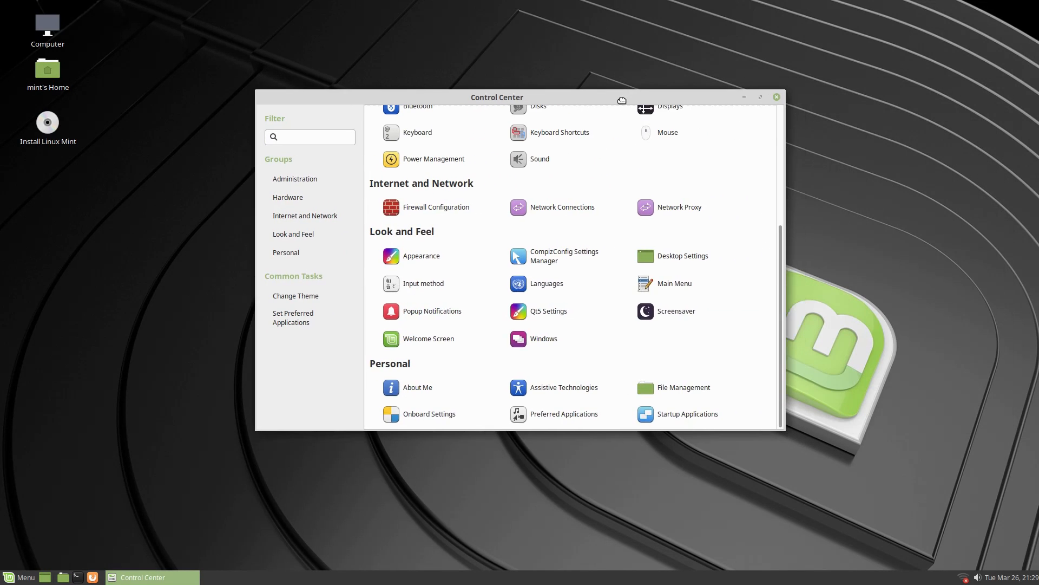
scroll("up", 3)
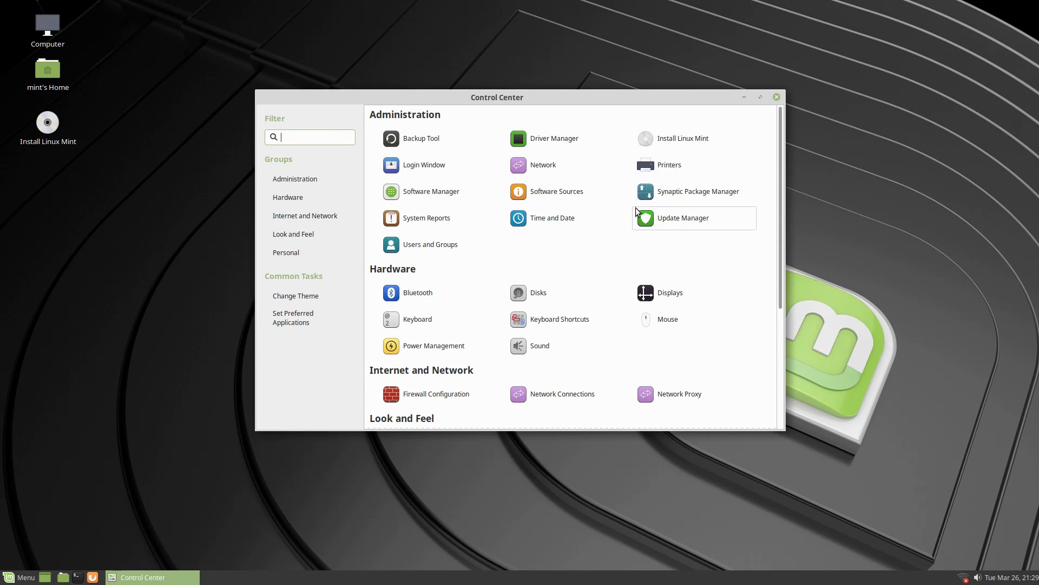
mouse_move(659, 347)
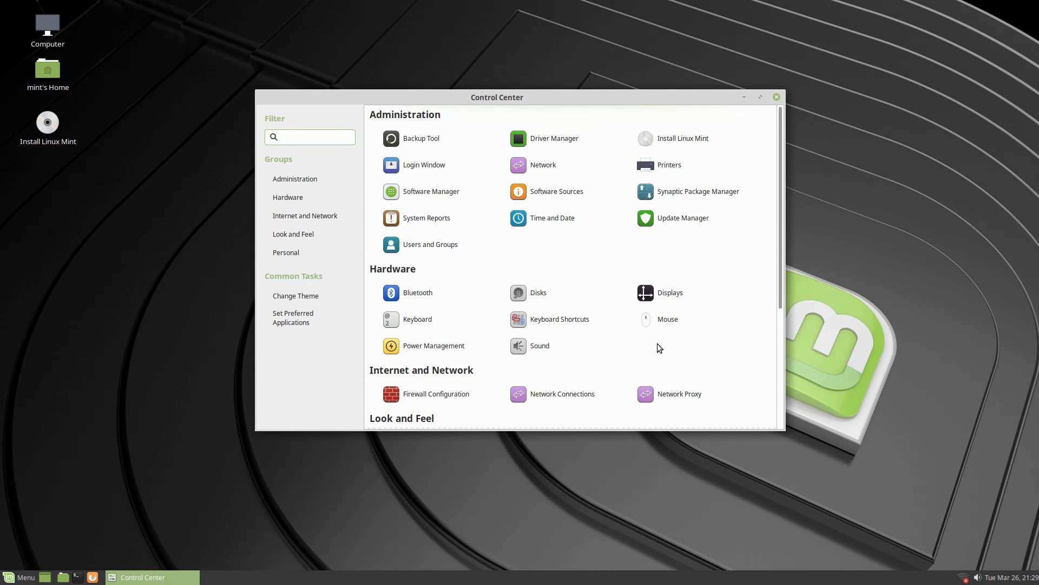
scroll("down", 3)
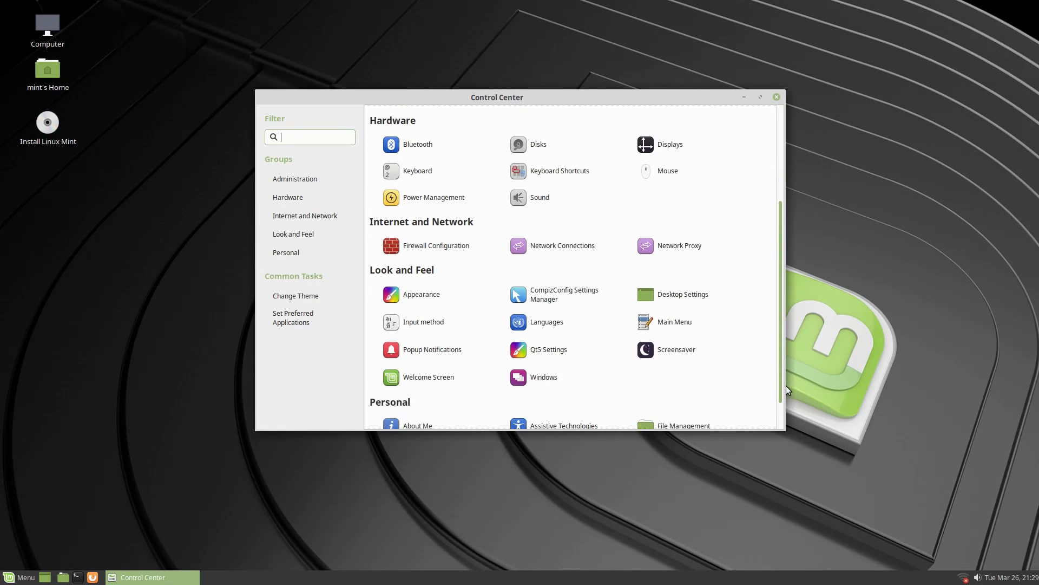
scroll("down", 3)
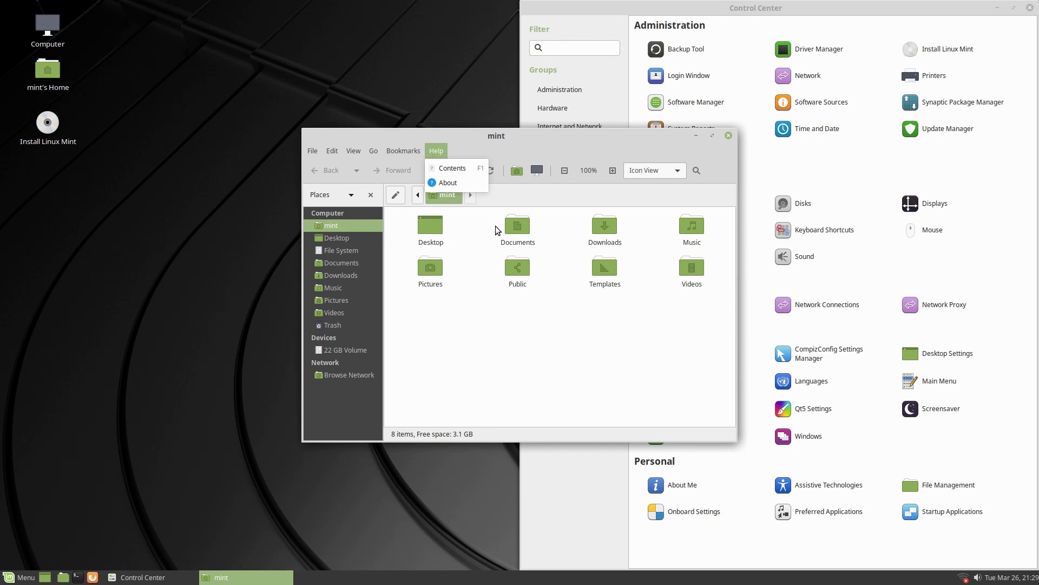
Step: Check Caja's About dialog showing version 1.20.2, then close the home folder window
left_click(448, 182)
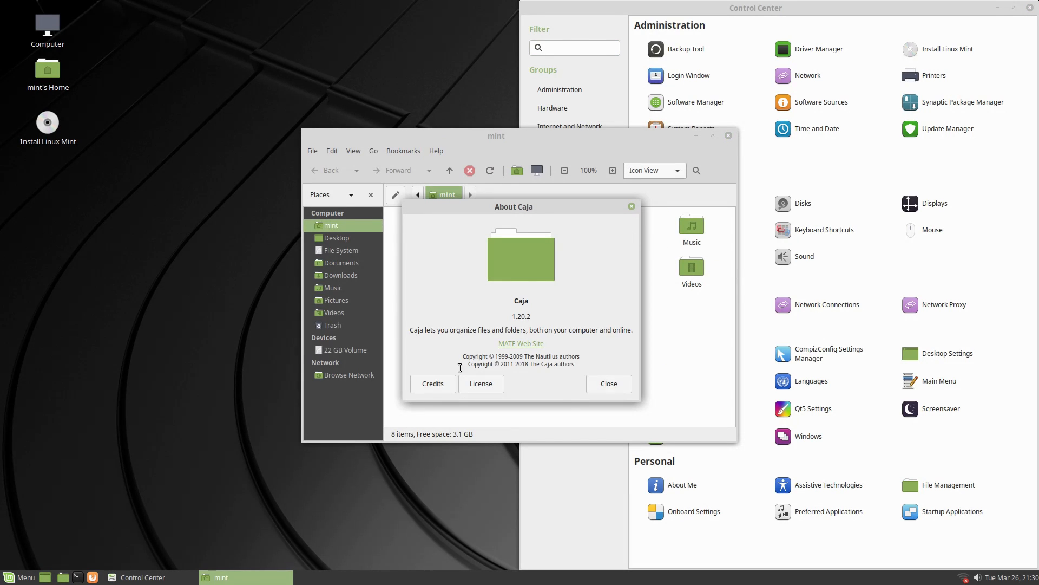
left_click(607, 384)
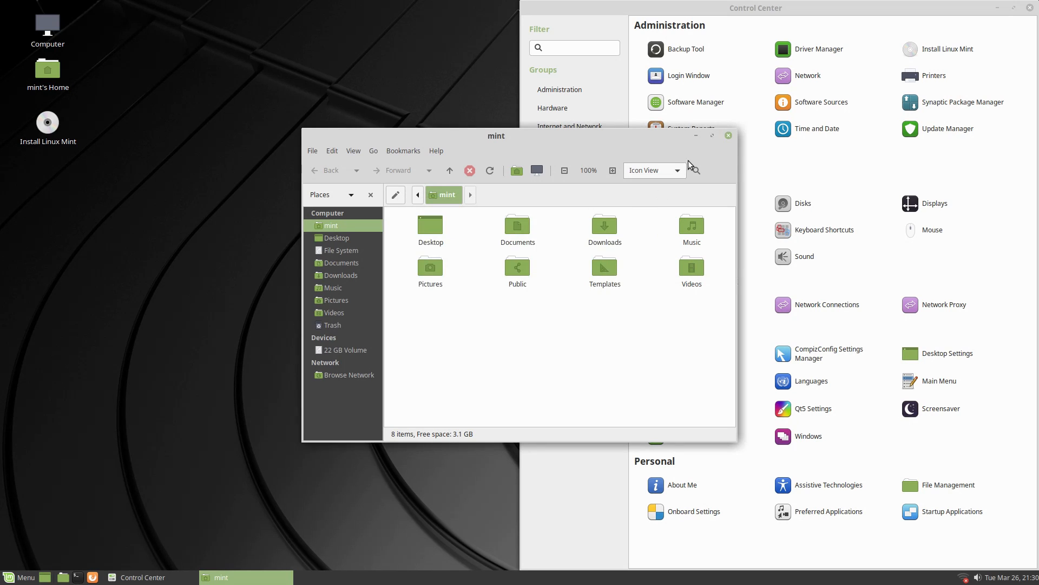
left_click(728, 135)
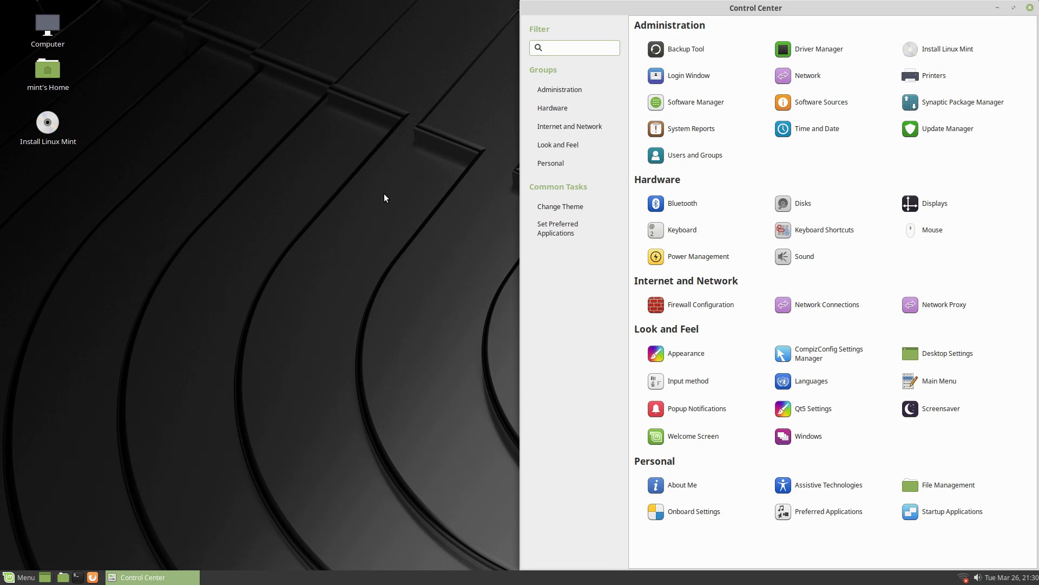
left_click(574, 47)
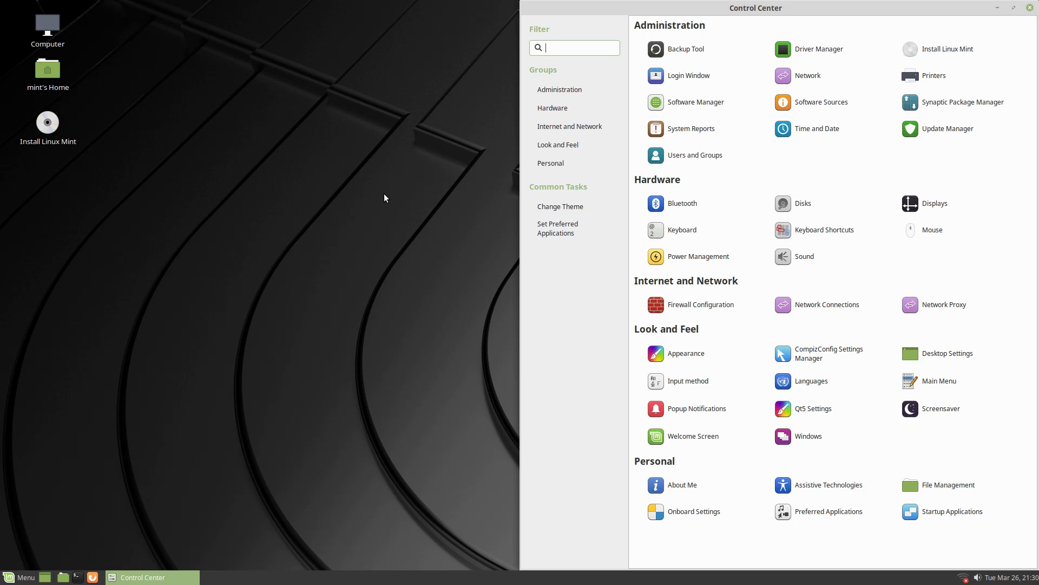
mouse_move(831, 353)
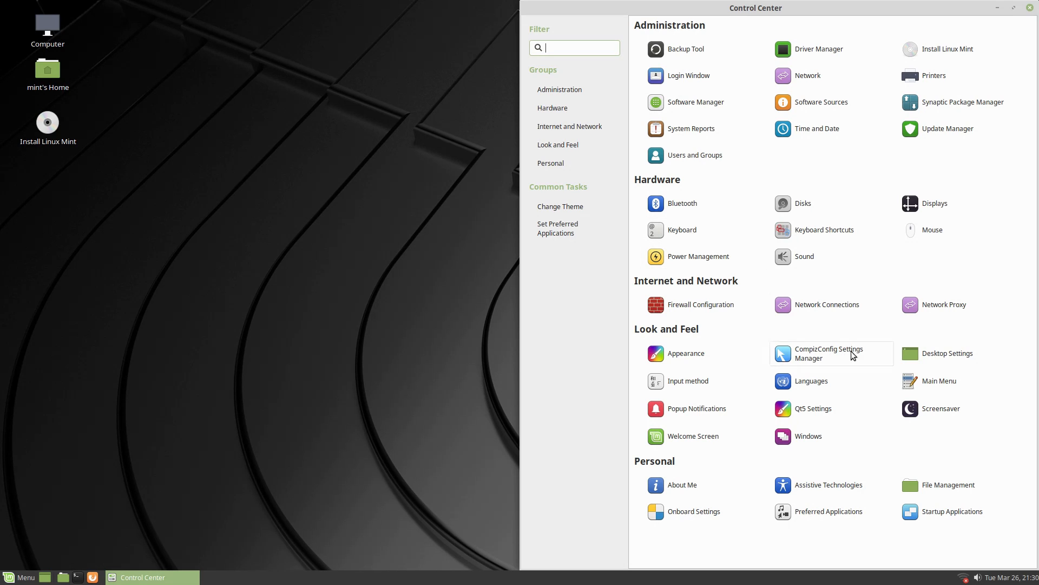
mouse_move(832, 353)
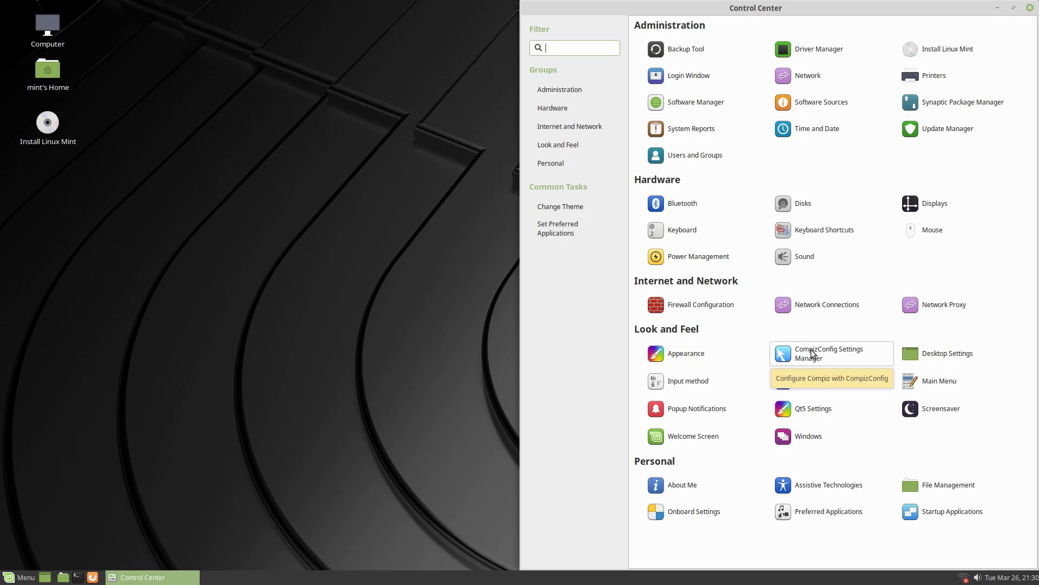
mouse_move(852, 368)
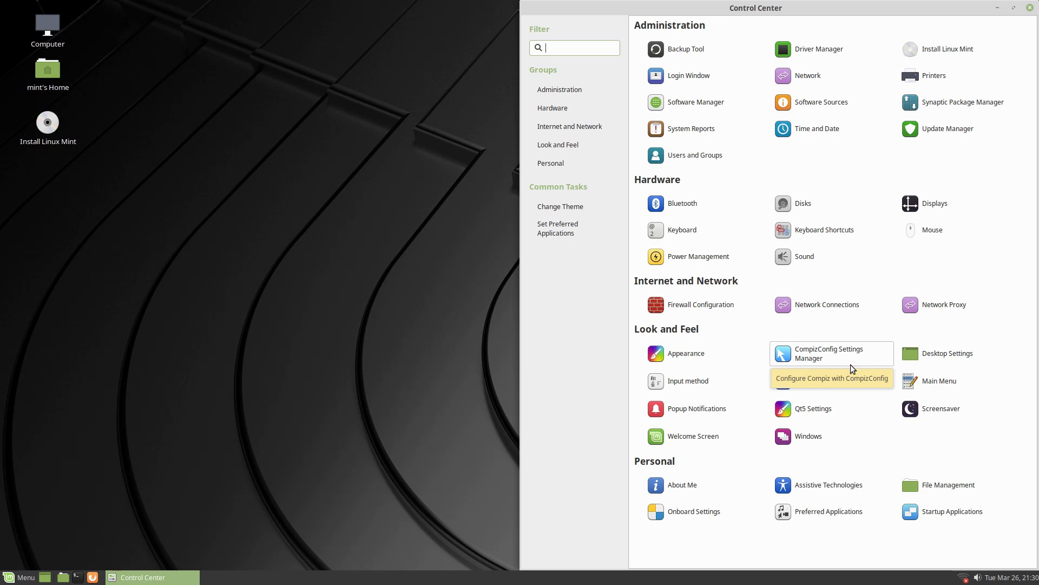
mouse_move(806, 368)
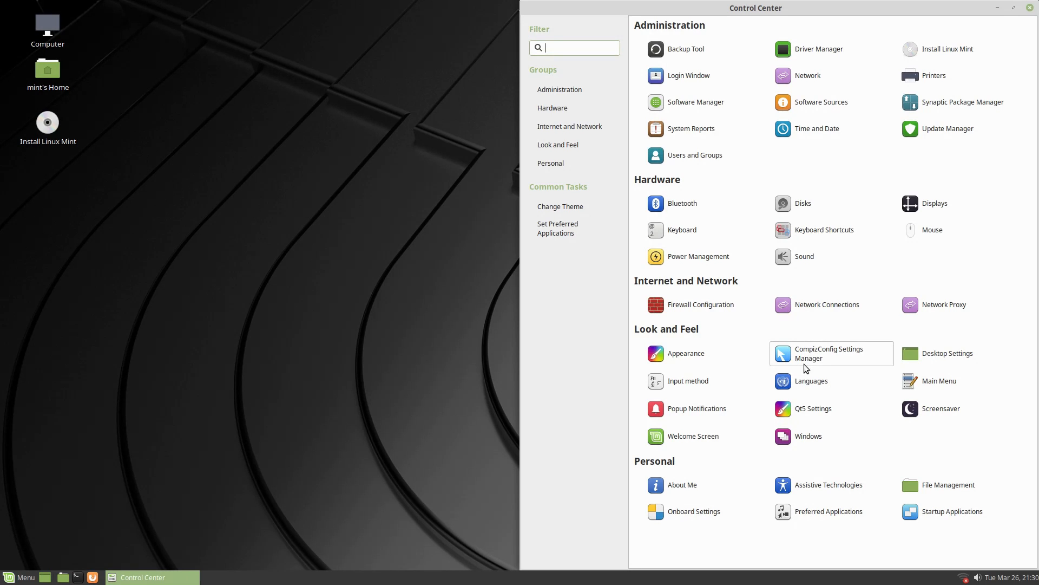
mouse_move(822, 353)
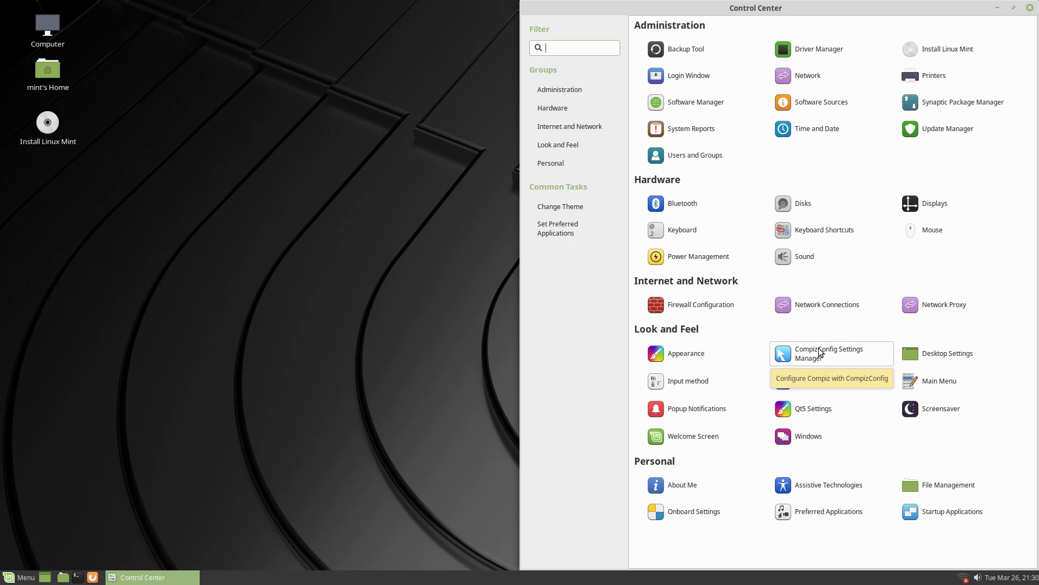
mouse_move(953, 4)
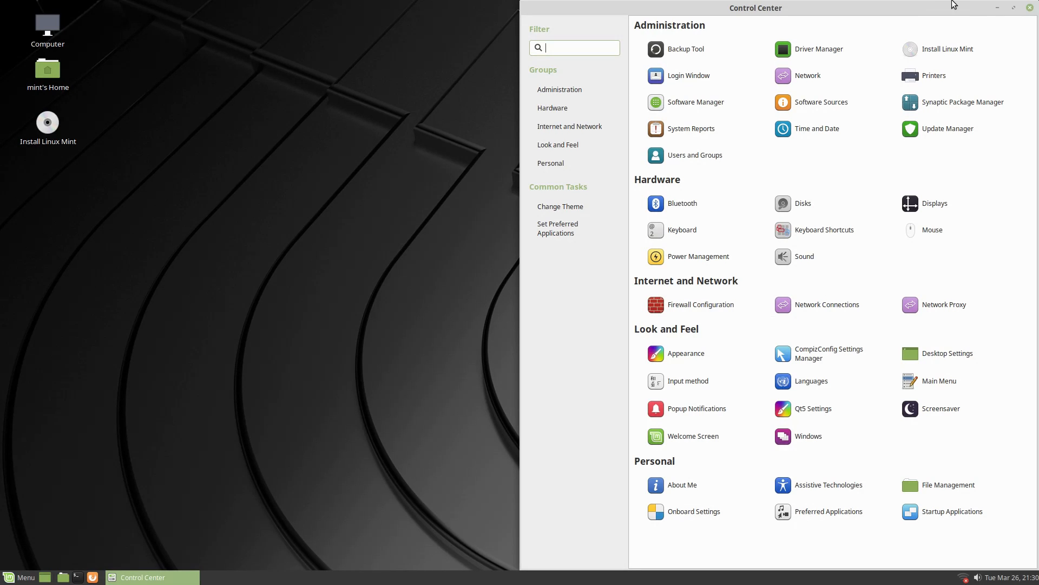
mouse_move(277, 351)
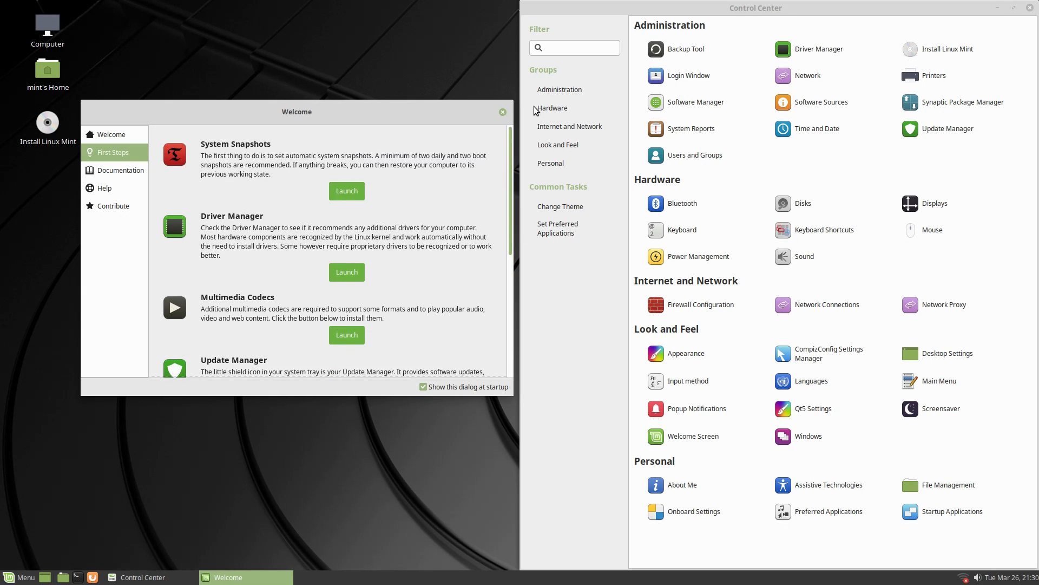
mouse_move(300, 167)
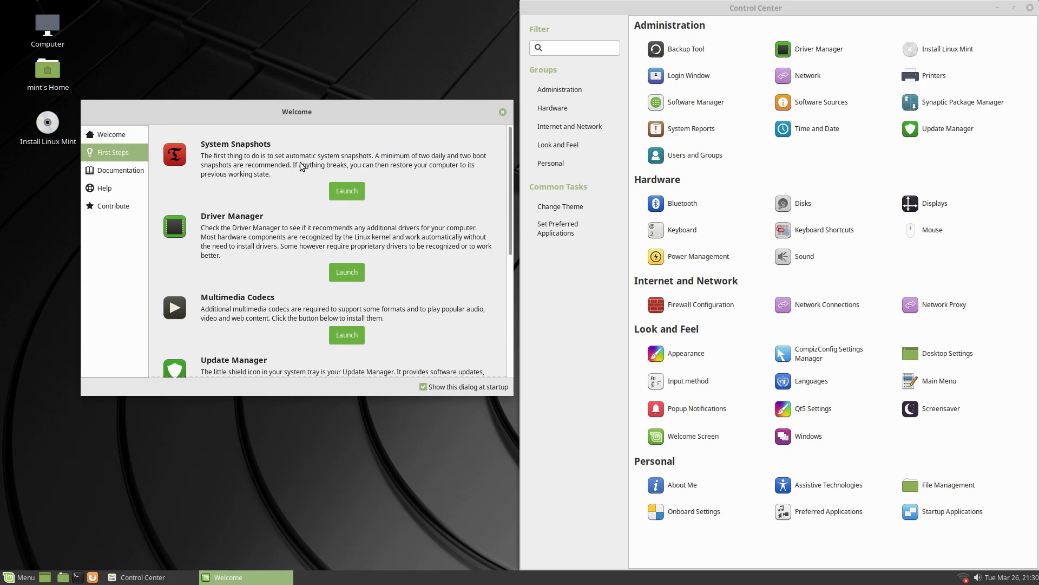
mouse_move(371, 324)
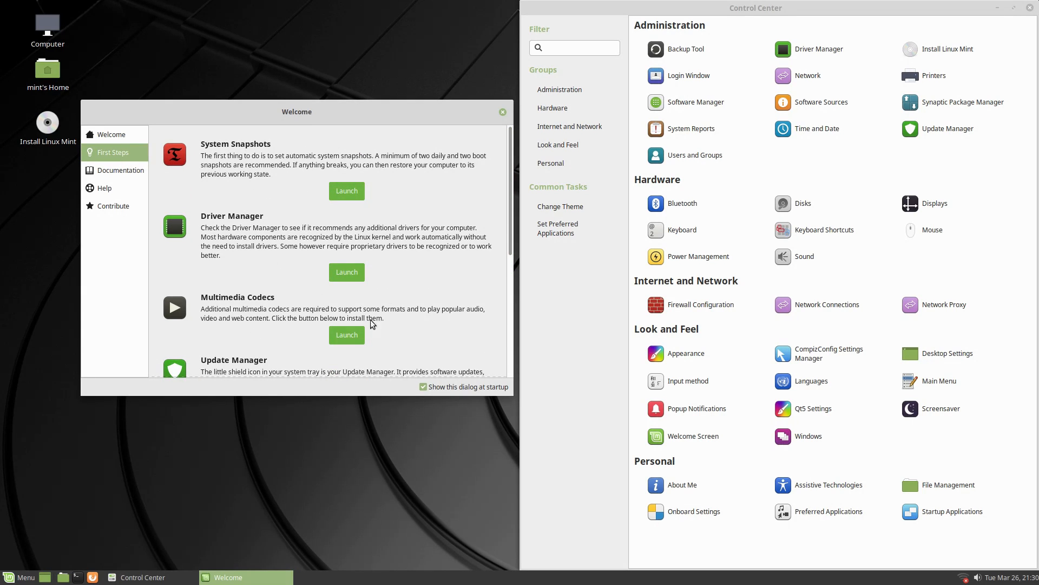
Step: Scroll the Welcome Screen's First Steps past Update Manager and Software Manager down to Firewall
scroll("down", 3)
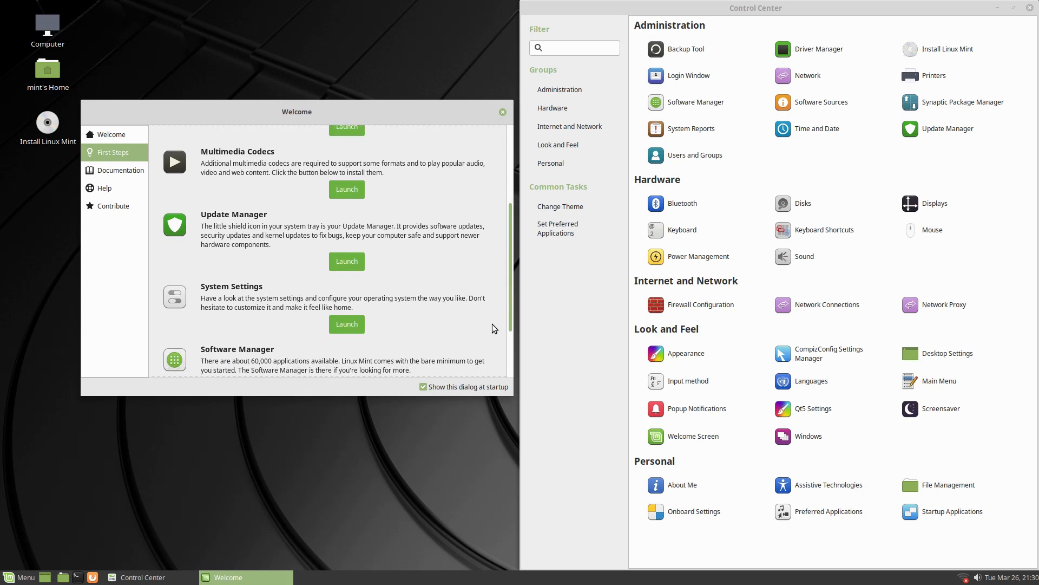
scroll("down", 3)
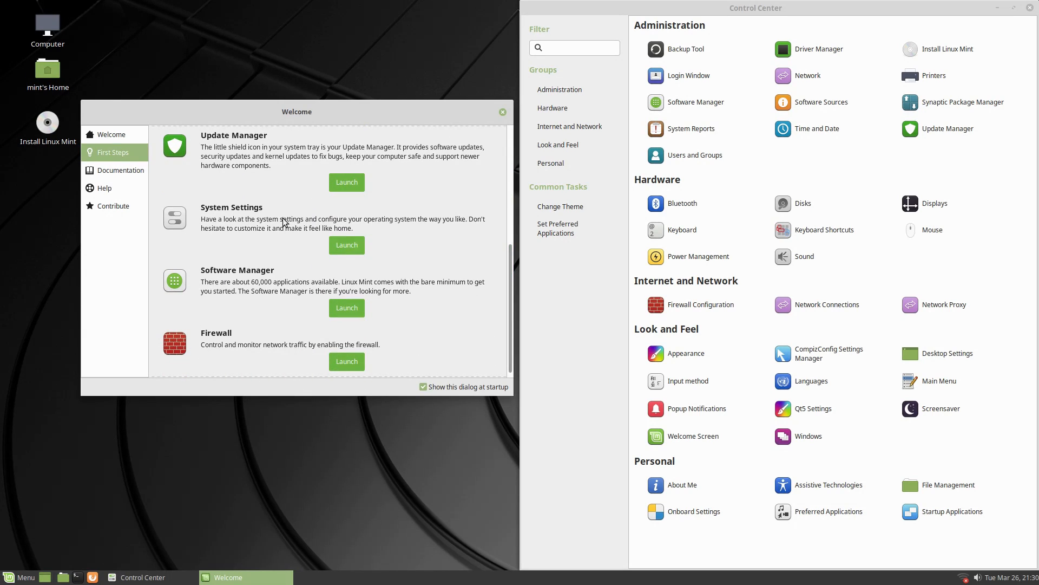
mouse_move(356, 241)
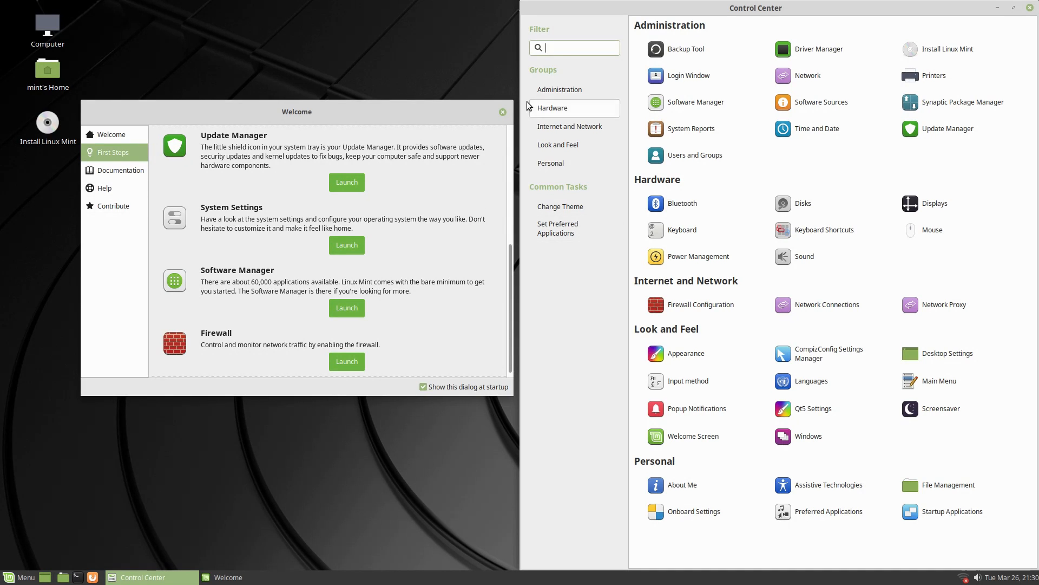
mouse_move(975, 46)
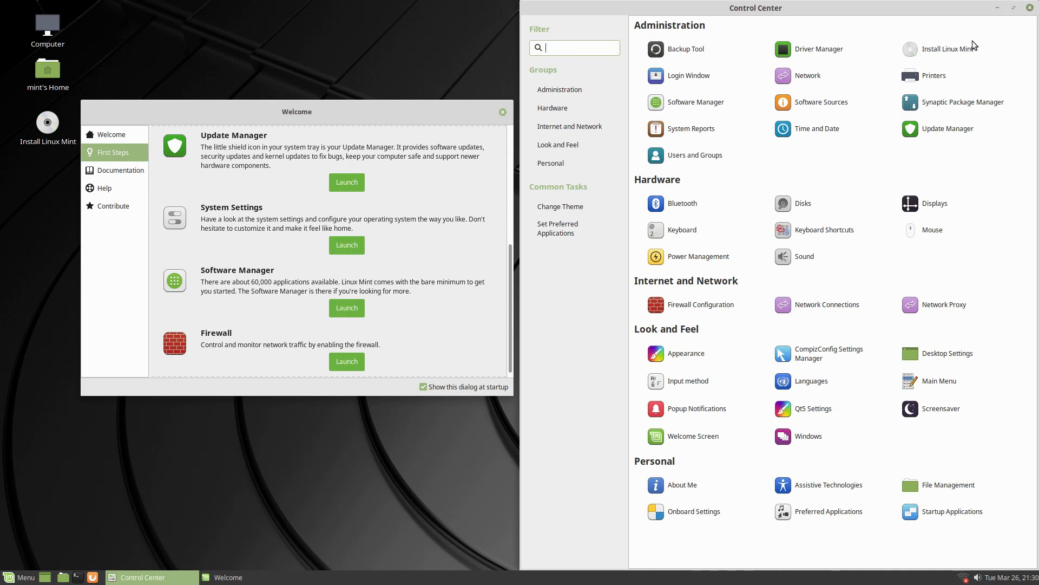
Step: Open Change Desktop Background from the desktop, scroll the bundled wallpapers, then close Appearance Preferences
right_click(486, 257)
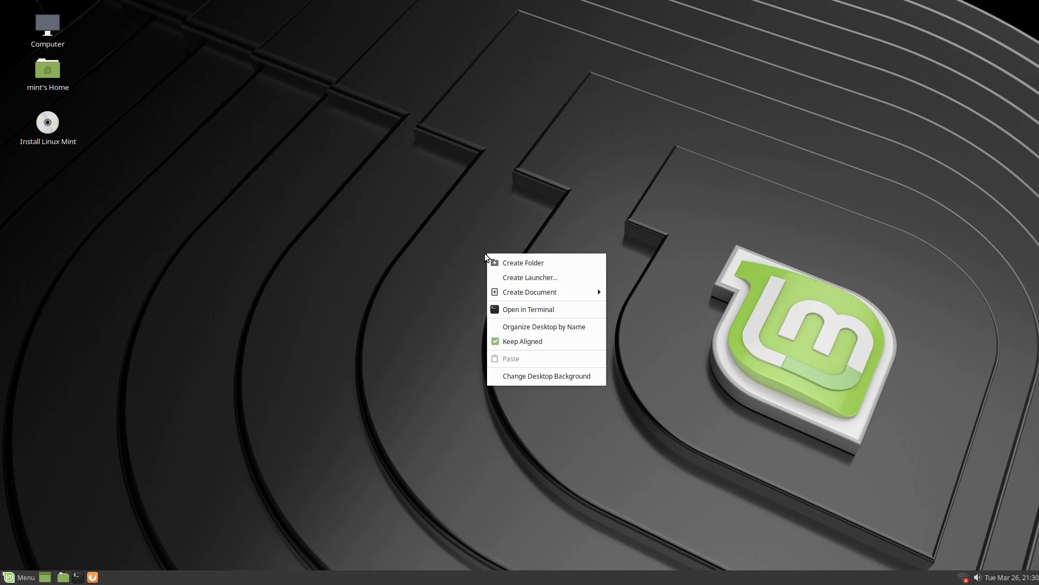
left_click(760, 258)
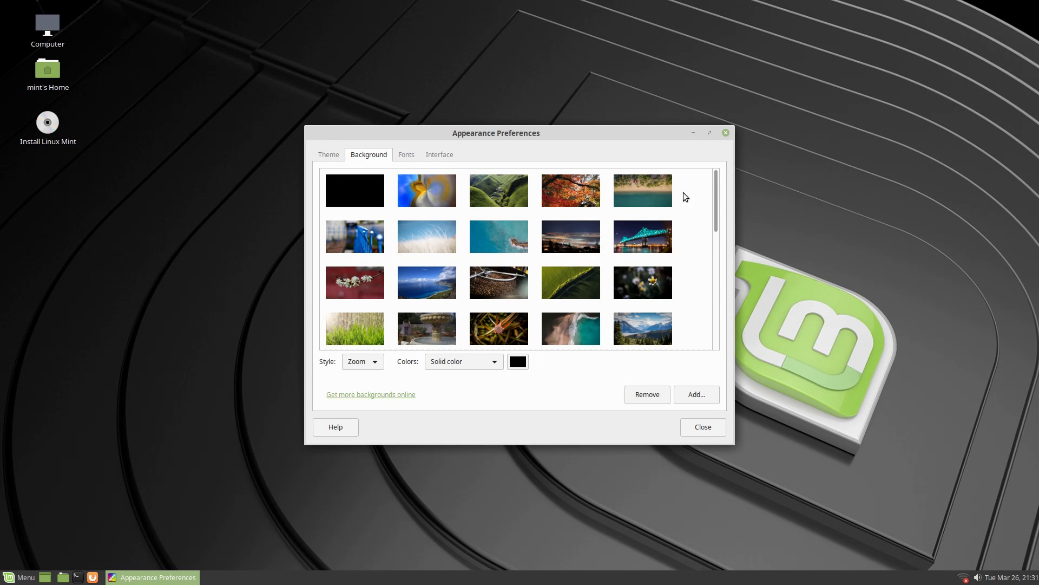
scroll("down", 3)
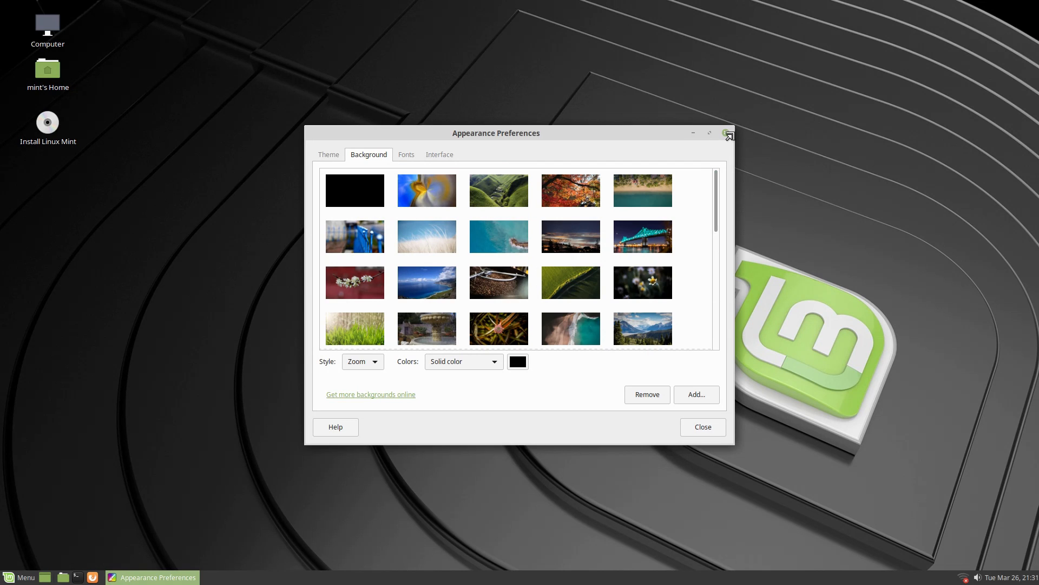
left_click(728, 133)
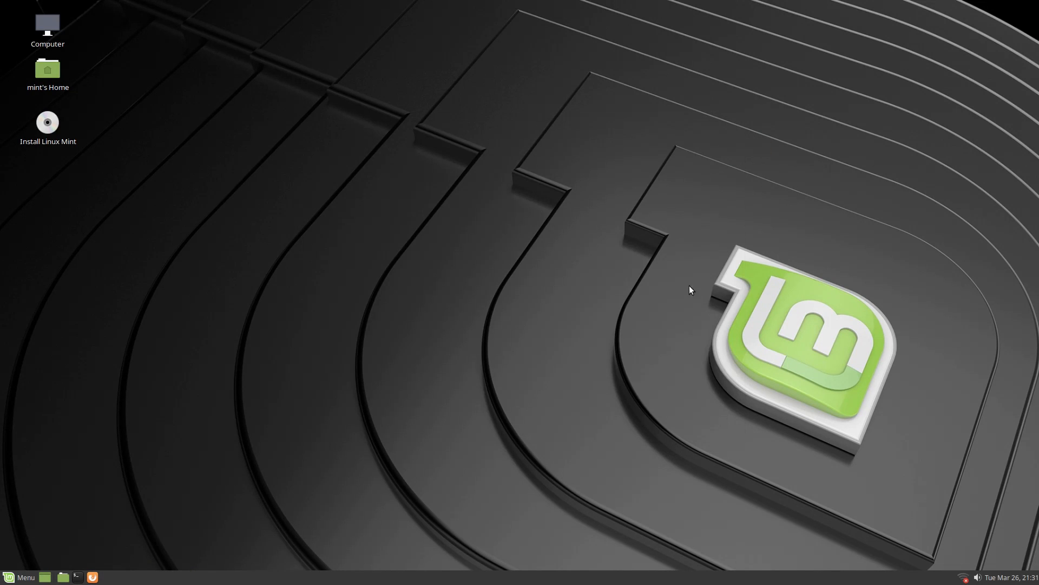
mouse_move(321, 377)
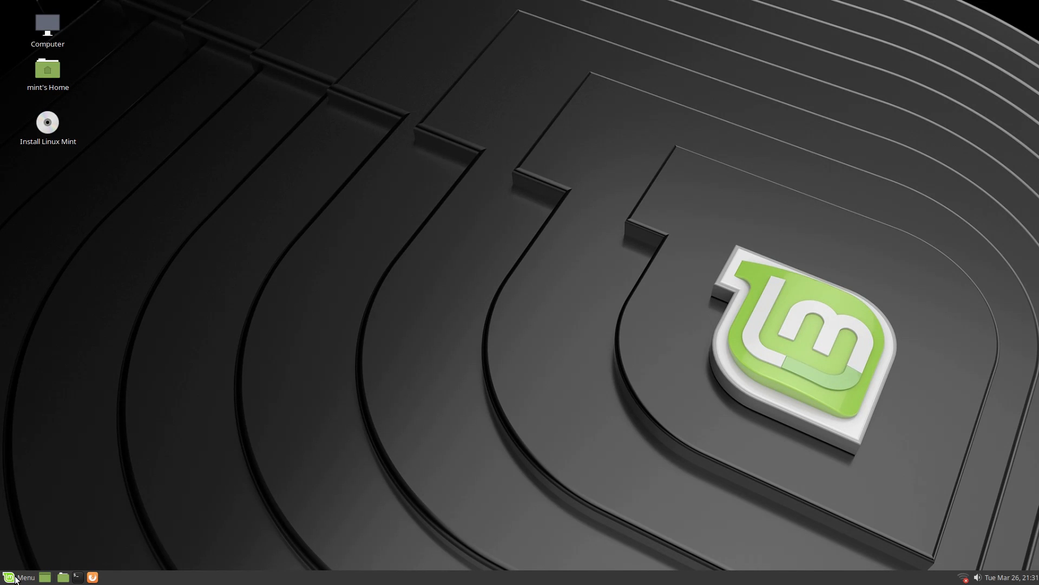
left_click(10, 576)
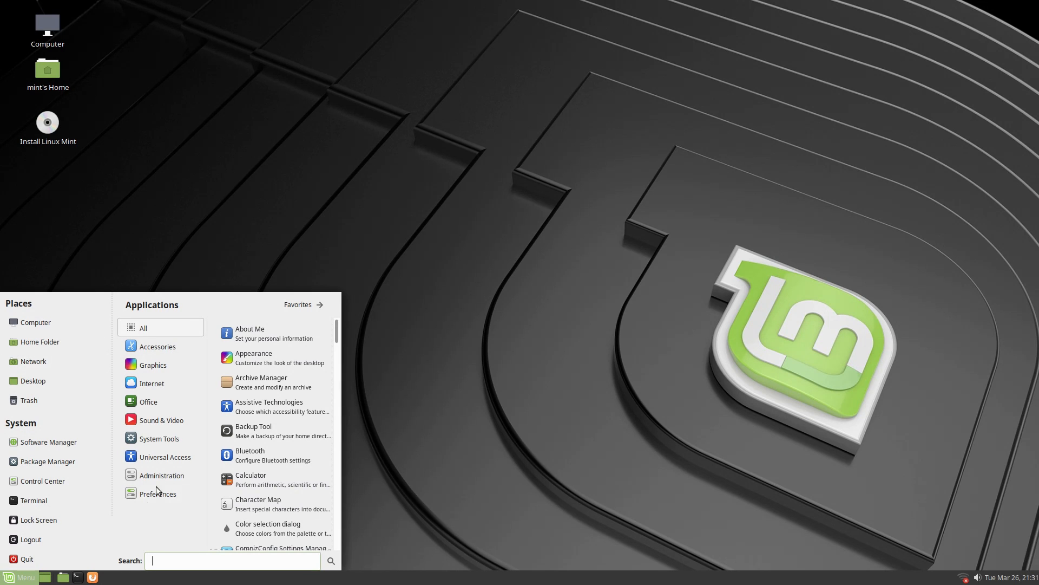
left_click(163, 456)
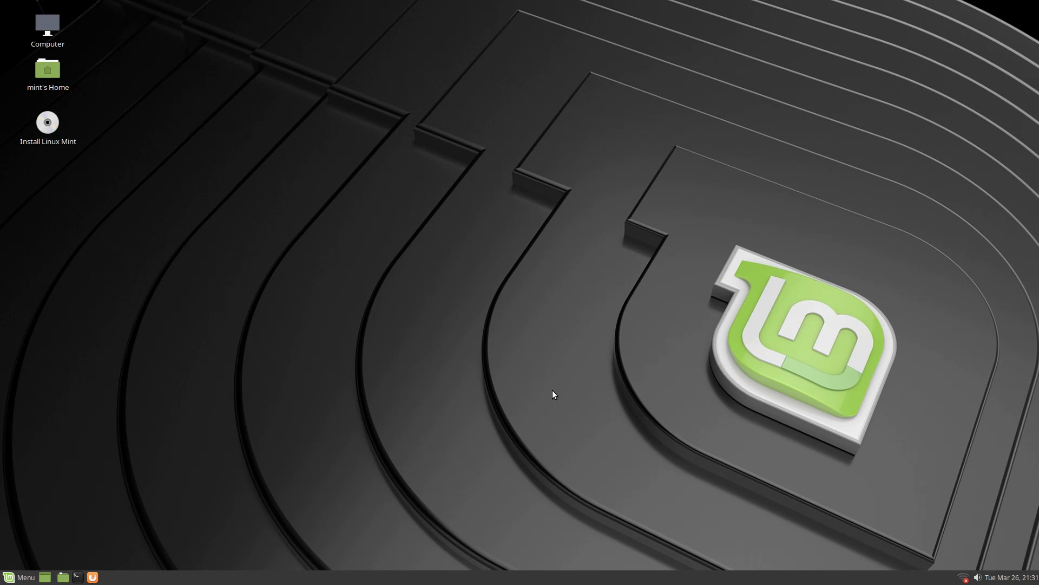
left_click(18, 576)
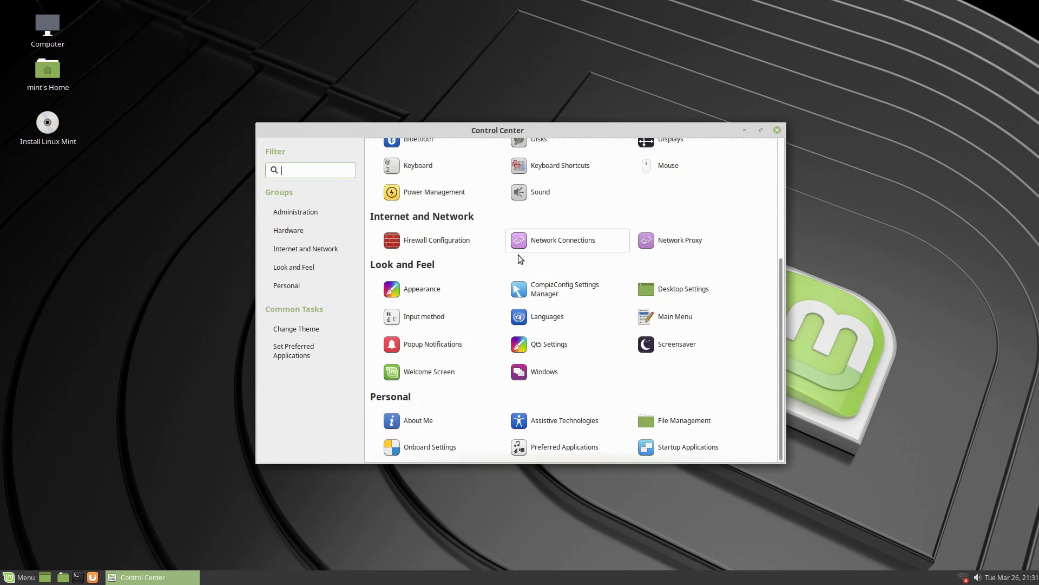
left_click(421, 288)
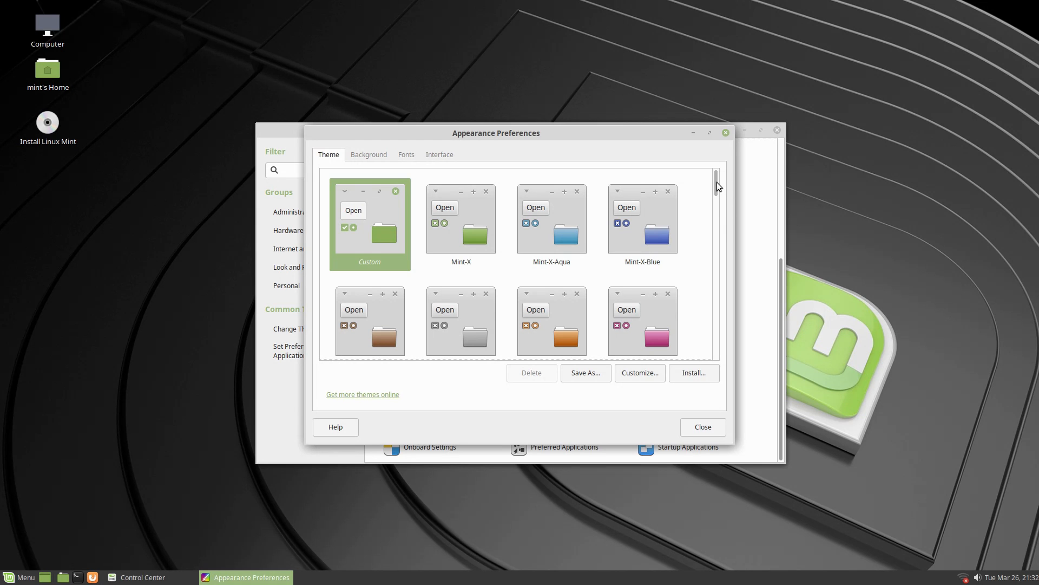
scroll("down", 3)
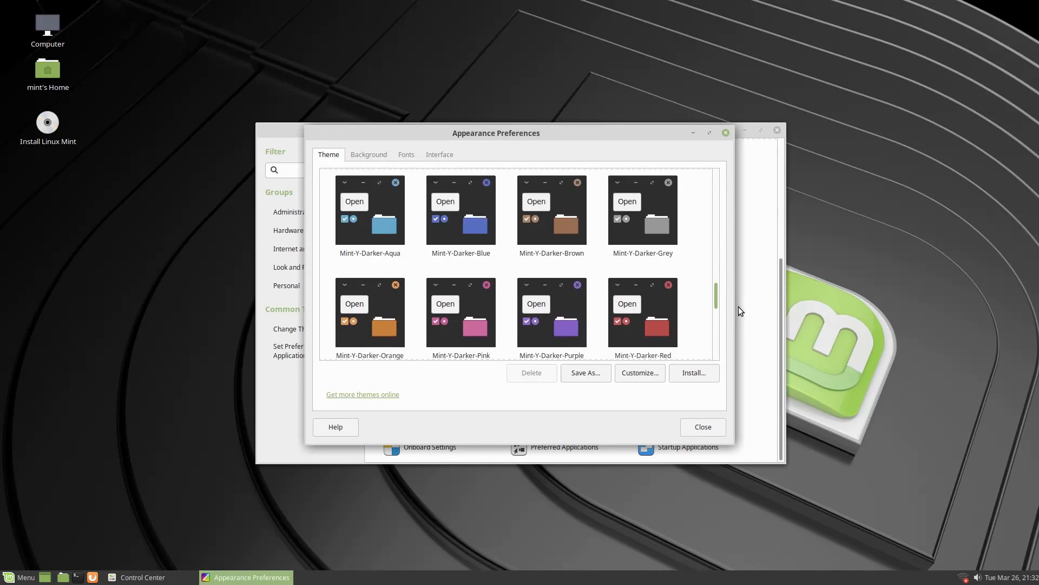
scroll("down", 3)
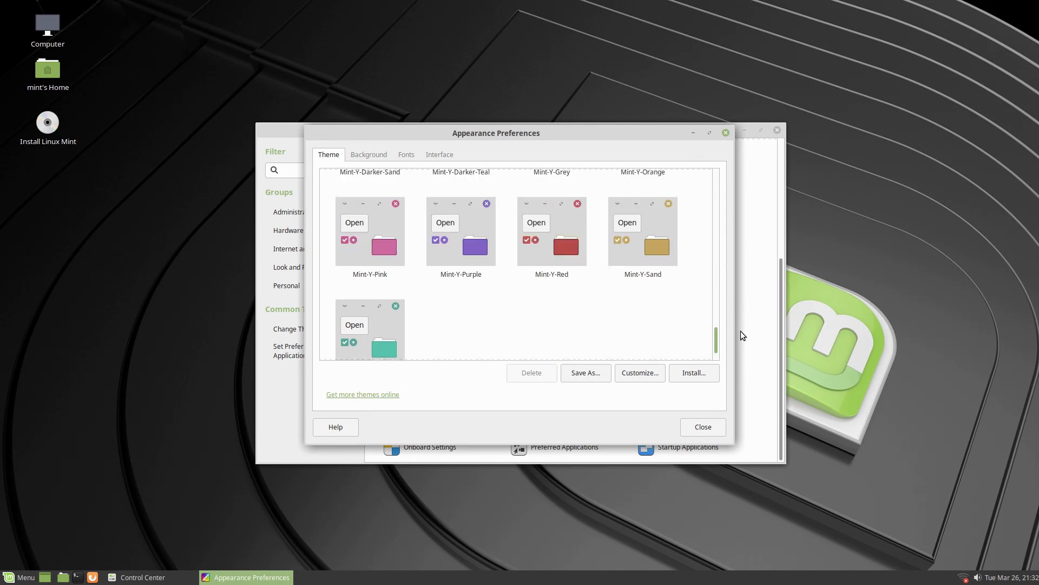
scroll("up", 3)
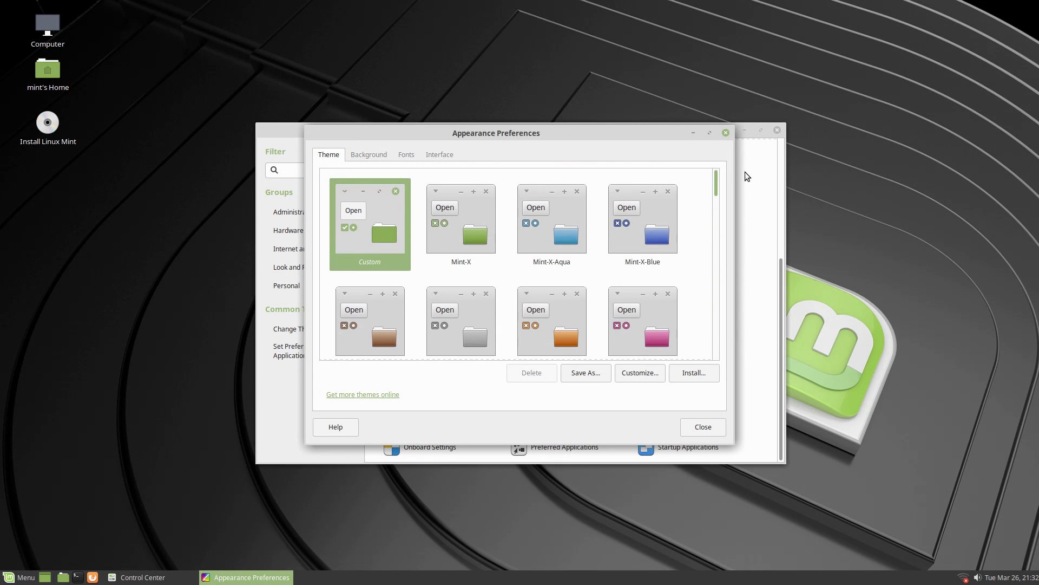
scroll("down", 3)
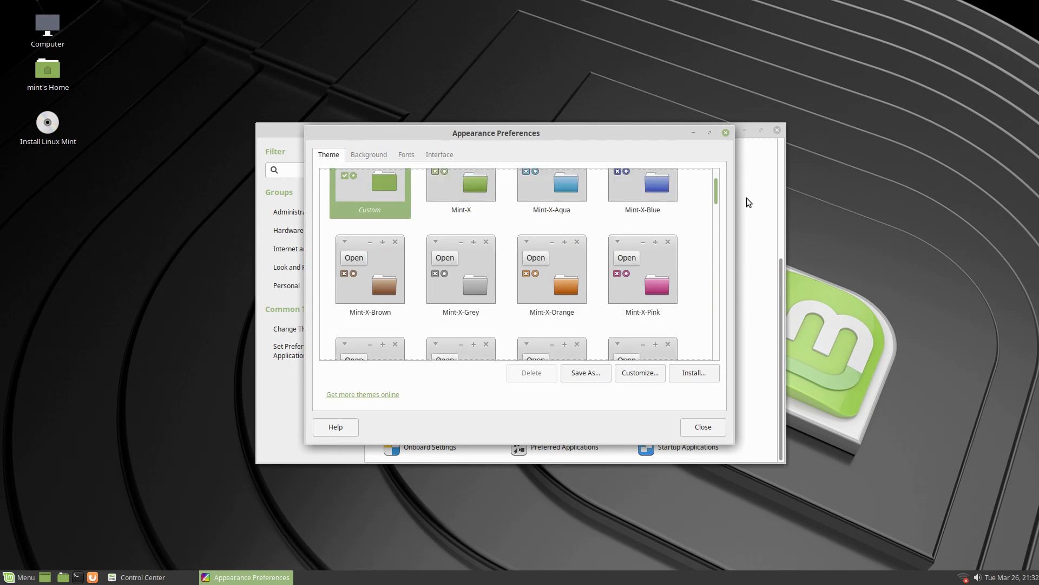
scroll("down", 3)
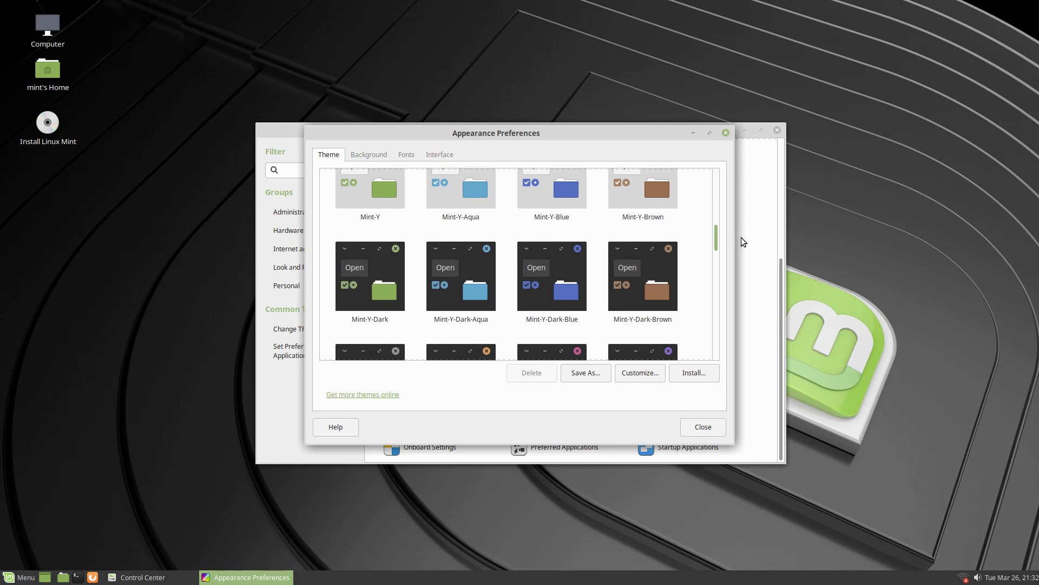
scroll("down", 3)
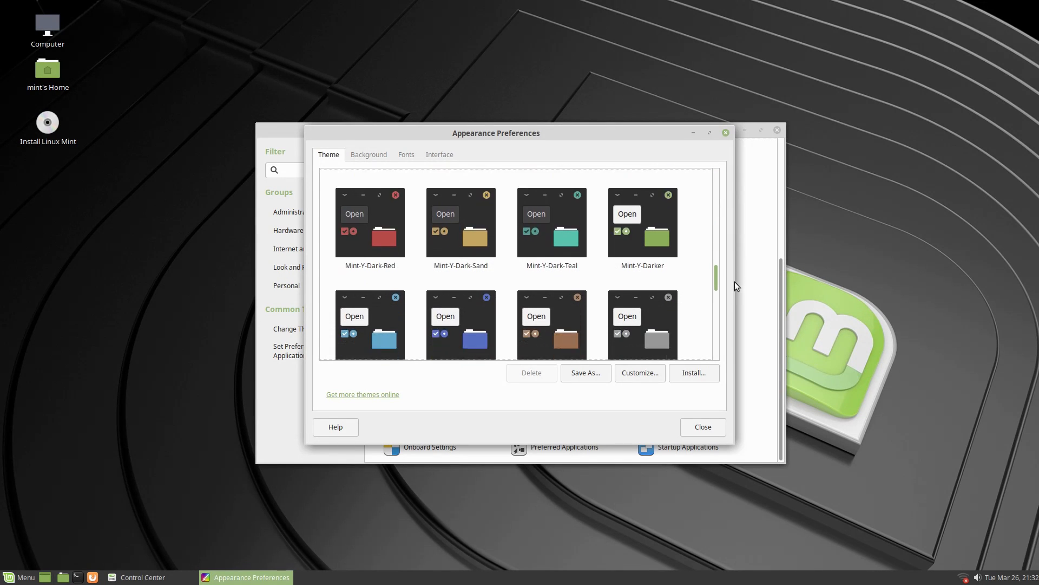
scroll("down", 3)
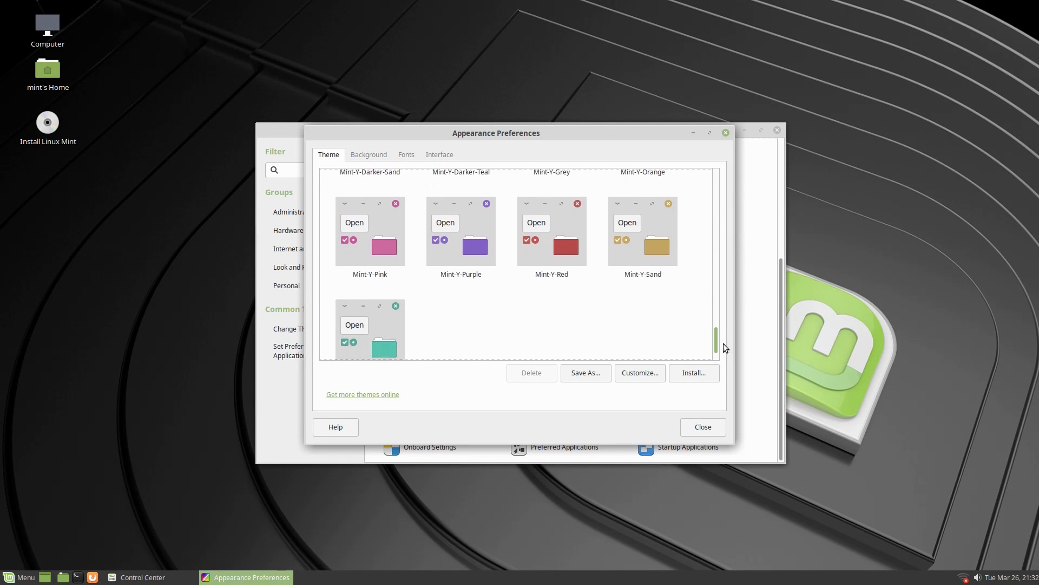
scroll("up", 3)
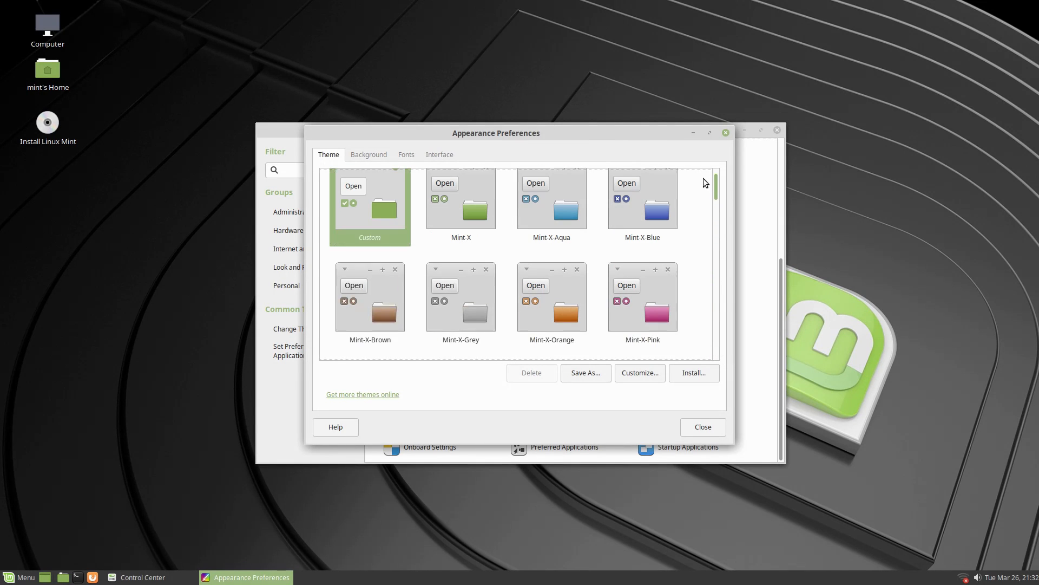
scroll("down", 3)
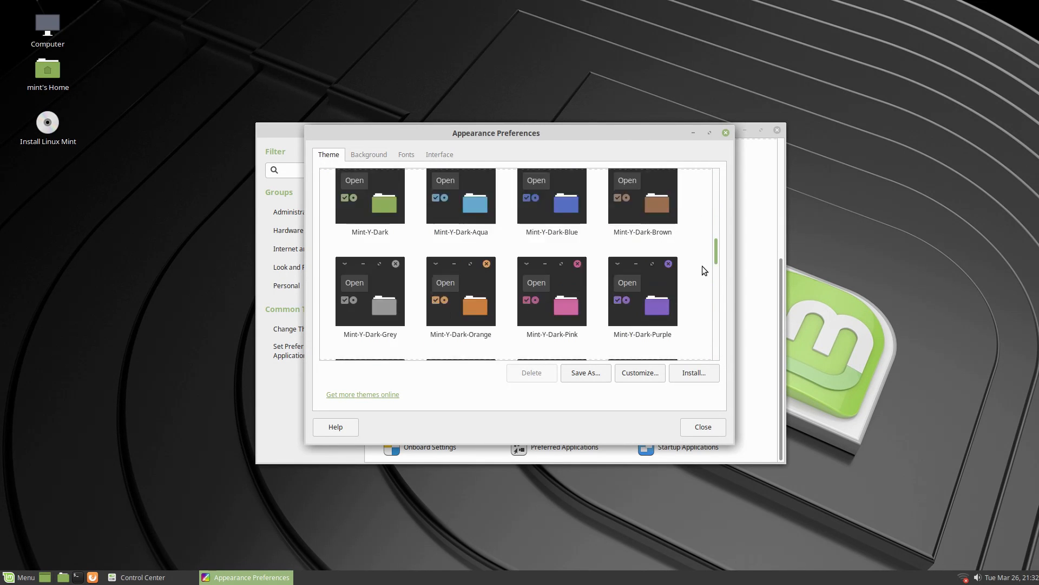
scroll("up", 3)
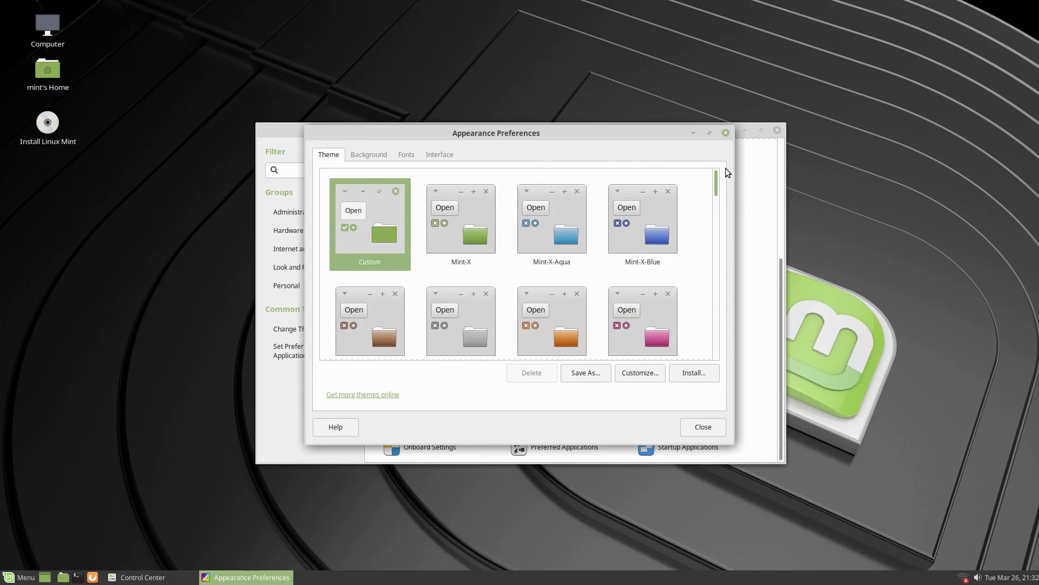
left_click(439, 155)
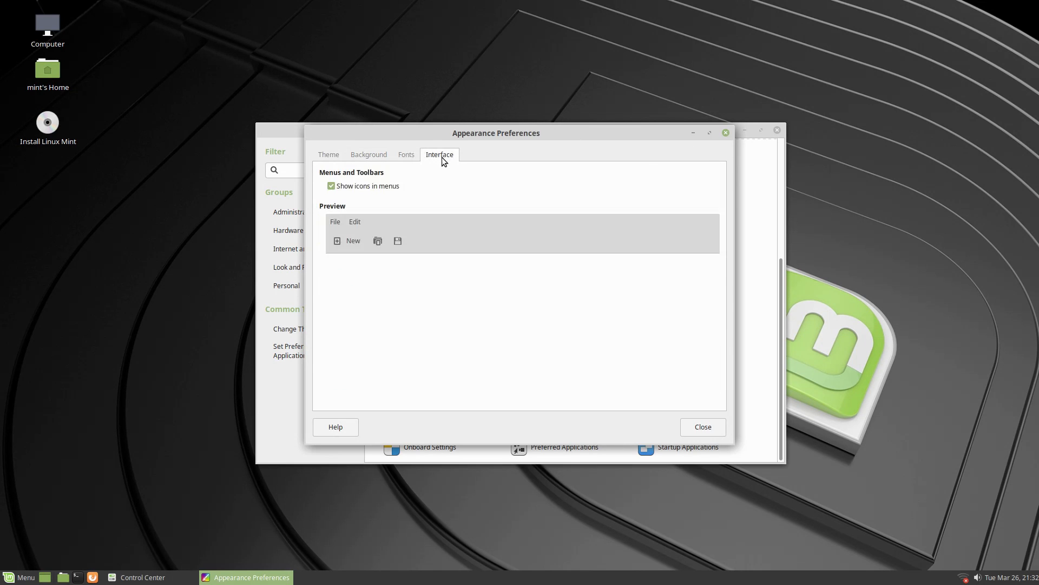
left_click(702, 427)
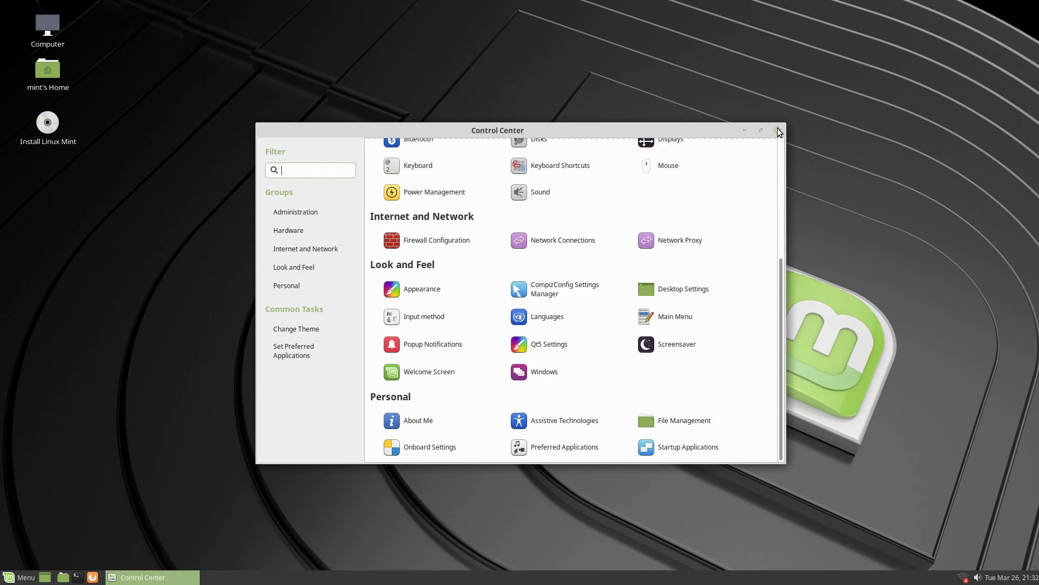
left_click(778, 130)
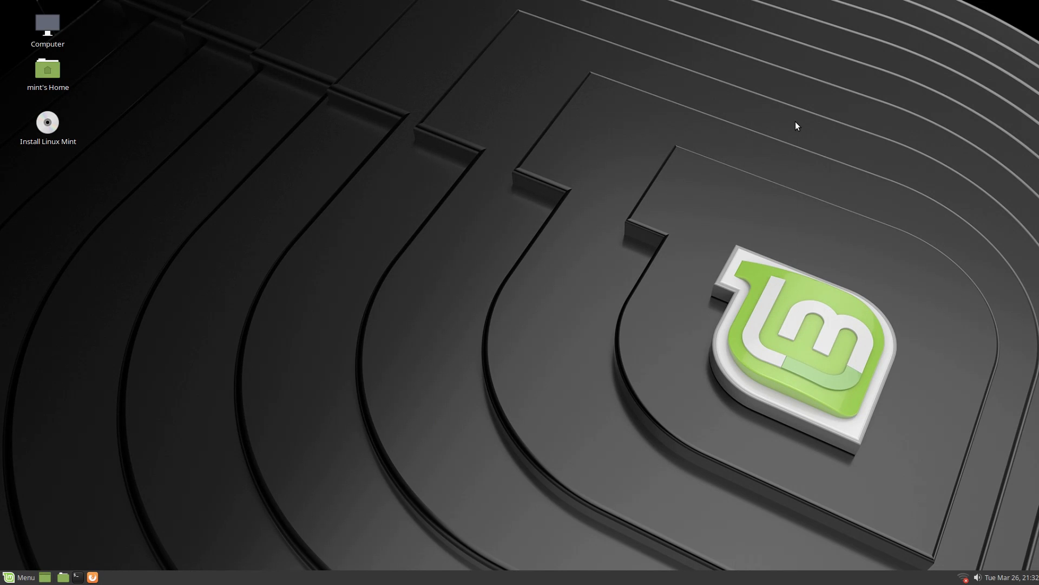